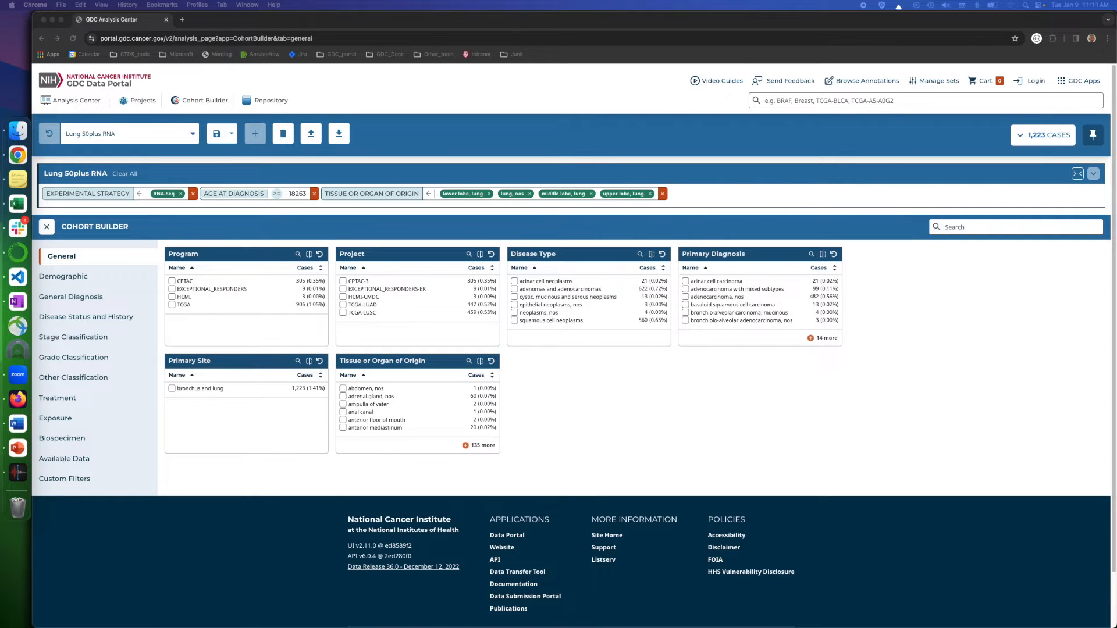
{"action": "mouse_move", "coordinate": [221, 200]}
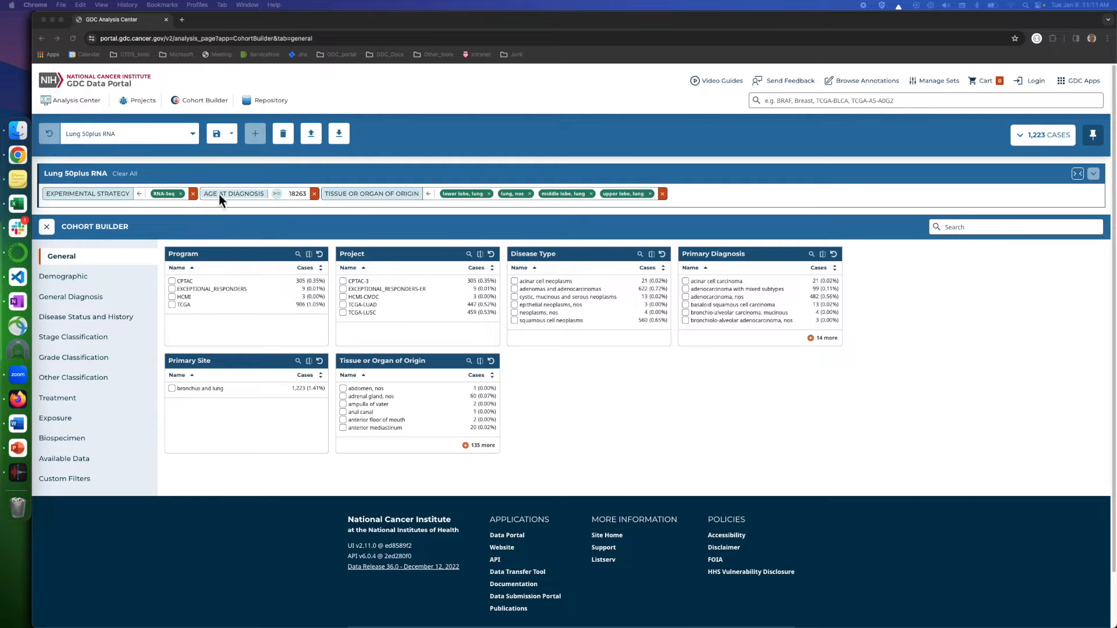
{"action": "mouse_move", "coordinate": [80, 107]}
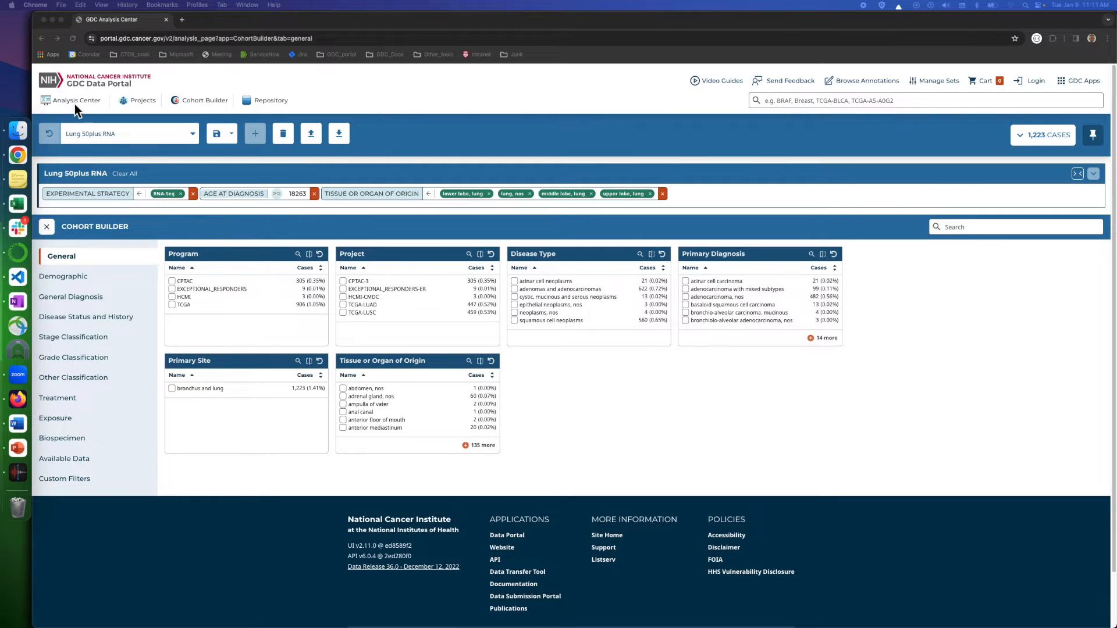
{"action": "mouse_move", "coordinate": [78, 107]}
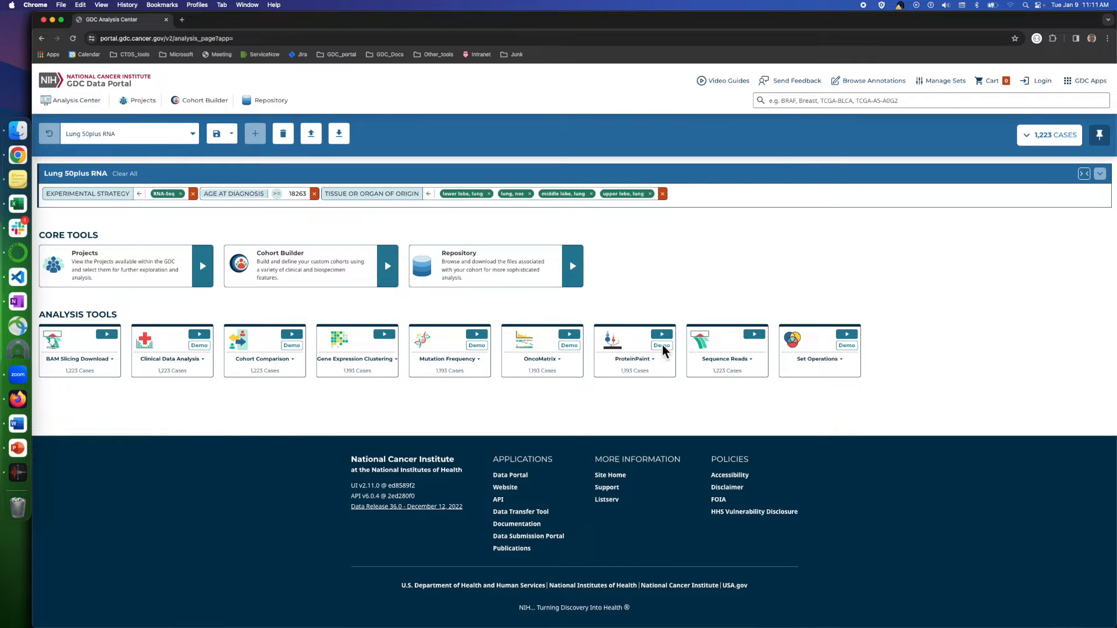
{"action": "mouse_move", "coordinate": [666, 346]}
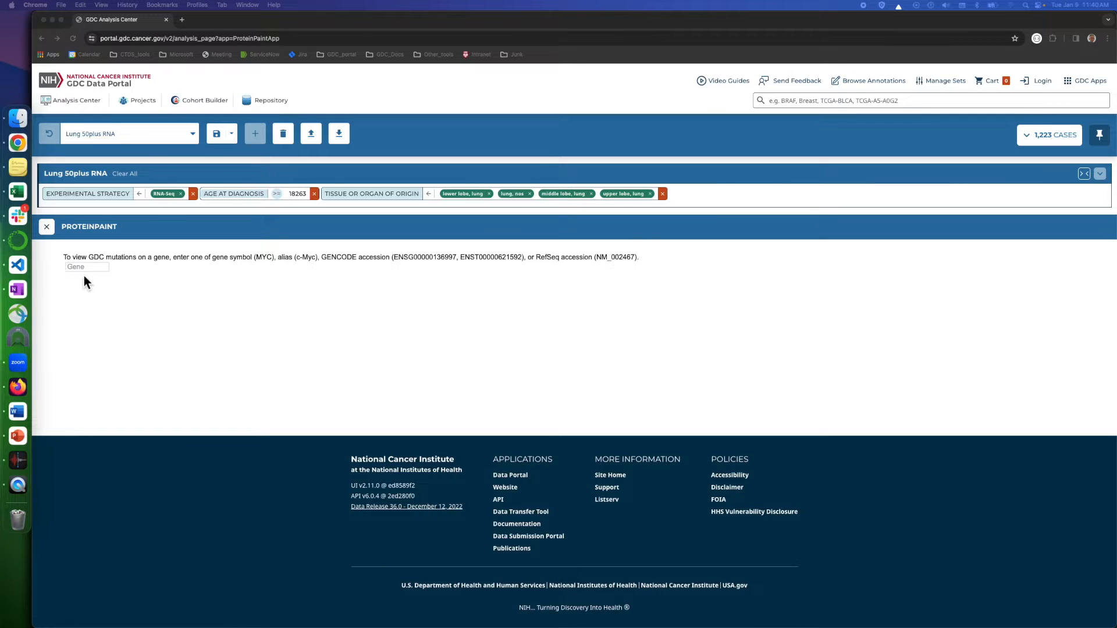
Enter TP in the gene box and pick TP53 from the suggestions to load its protein plot.
{"action": "left_click", "coordinate": [86, 266]}
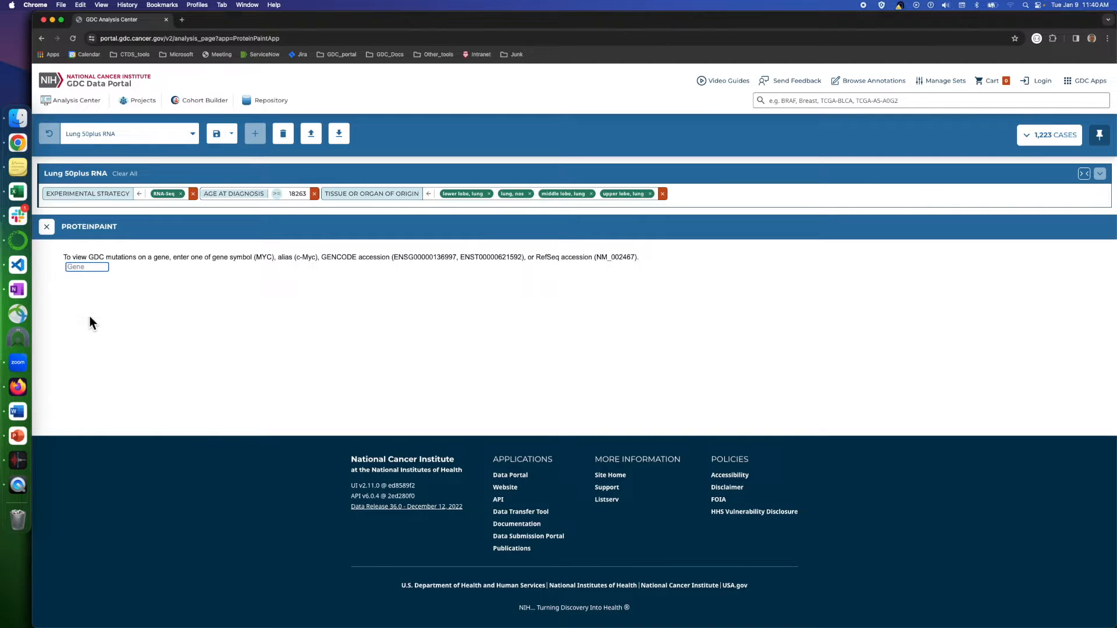
{"action": "mouse_move", "coordinate": [147, 307]}
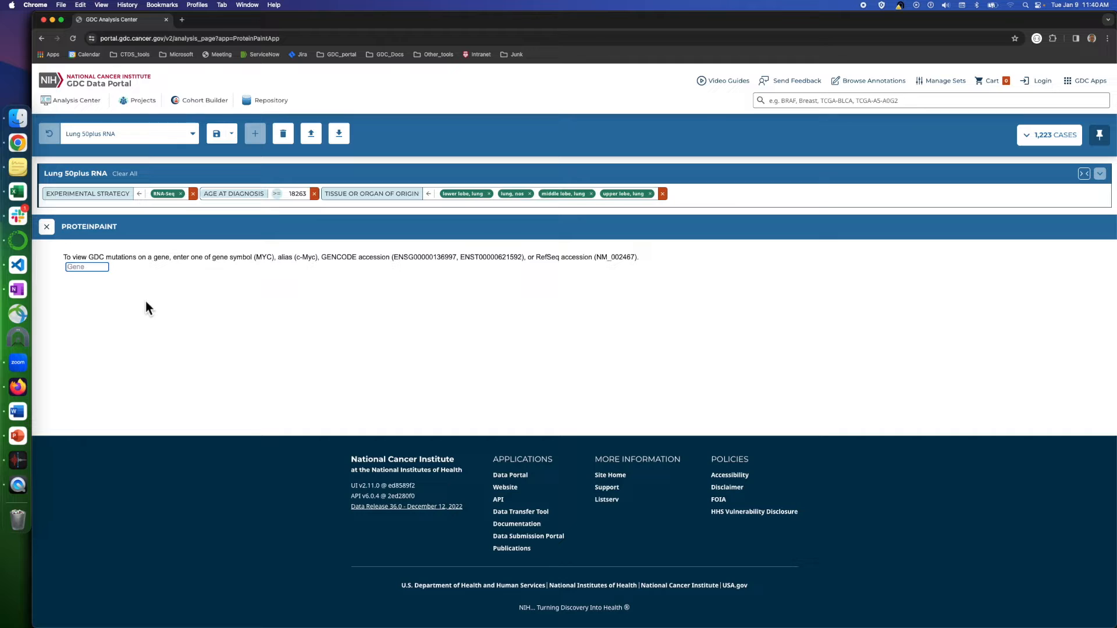
{"action": "mouse_move", "coordinate": [213, 275]}
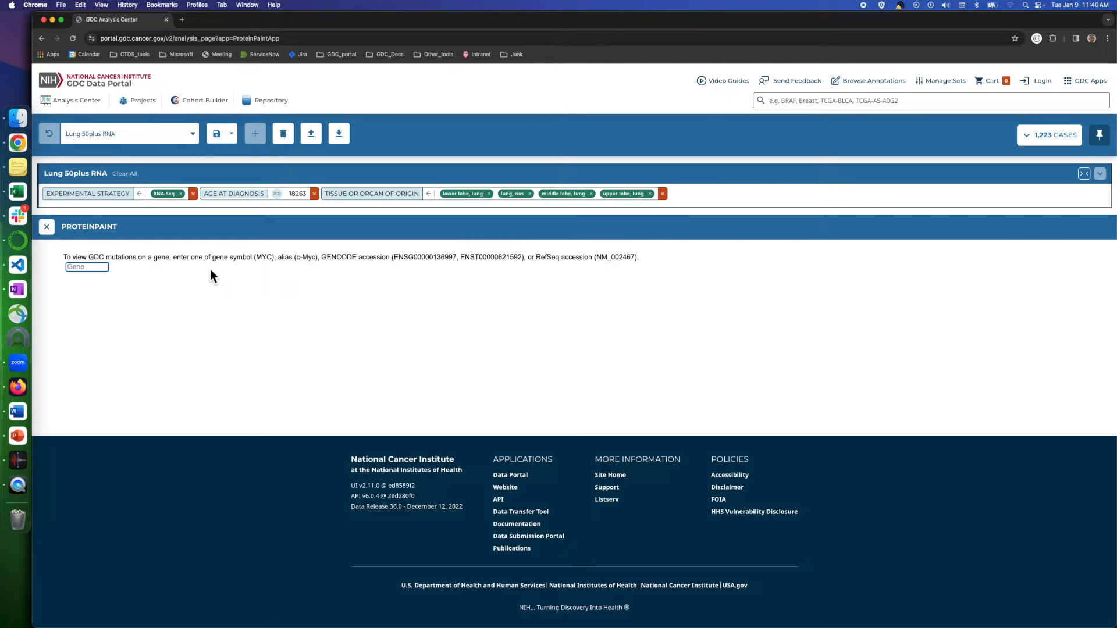
{"action": "mouse_move", "coordinate": [635, 277]}
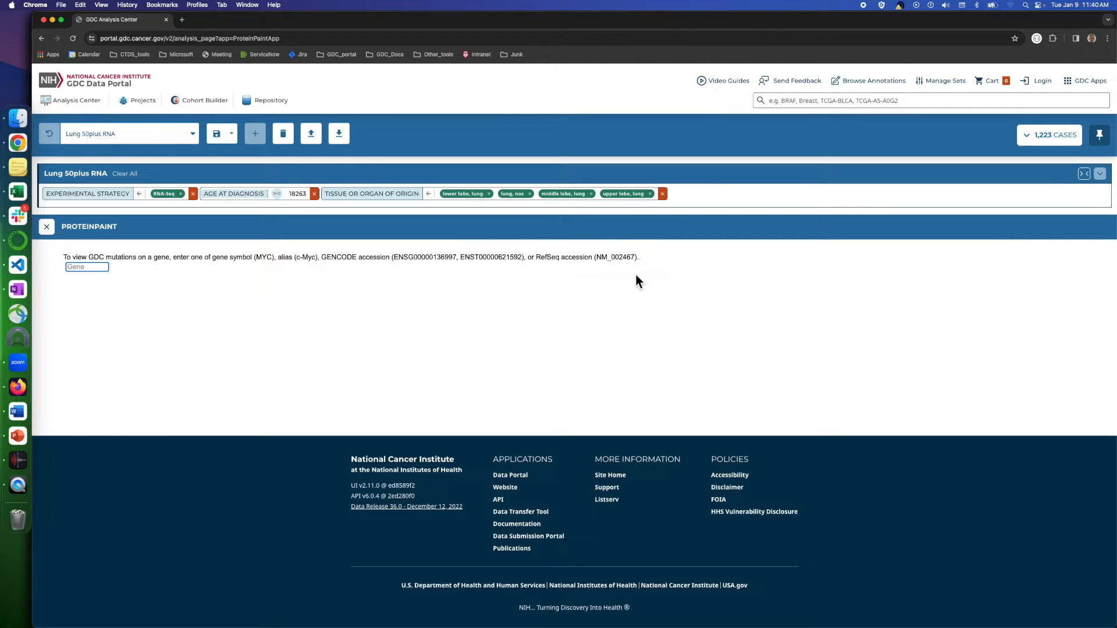
{"action": "mouse_move", "coordinate": [396, 273]}
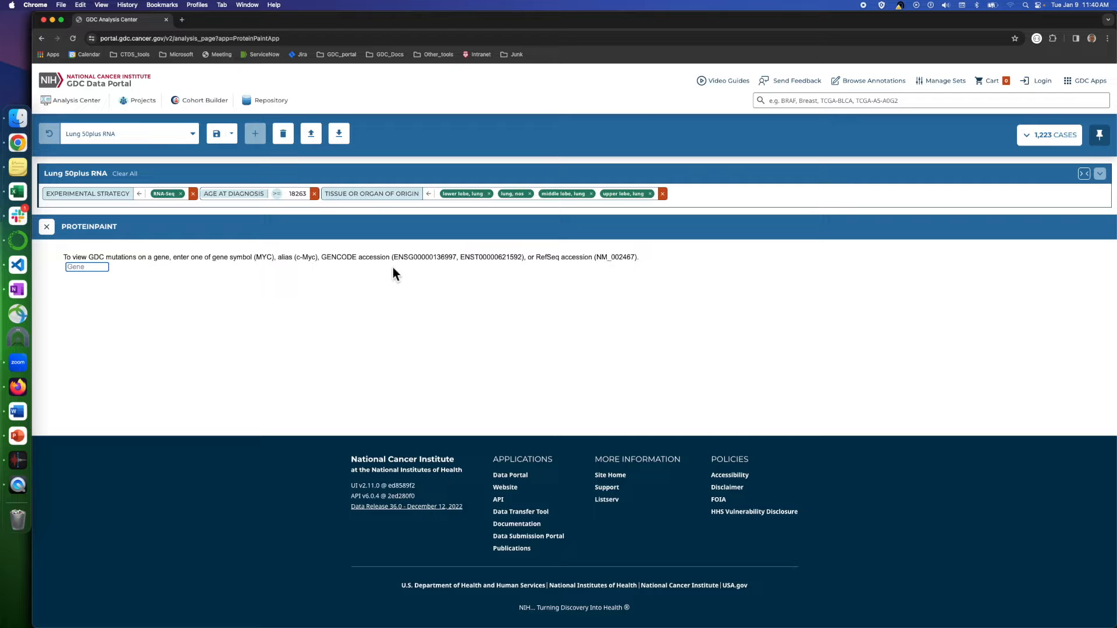
{"action": "mouse_move", "coordinate": [196, 312]}
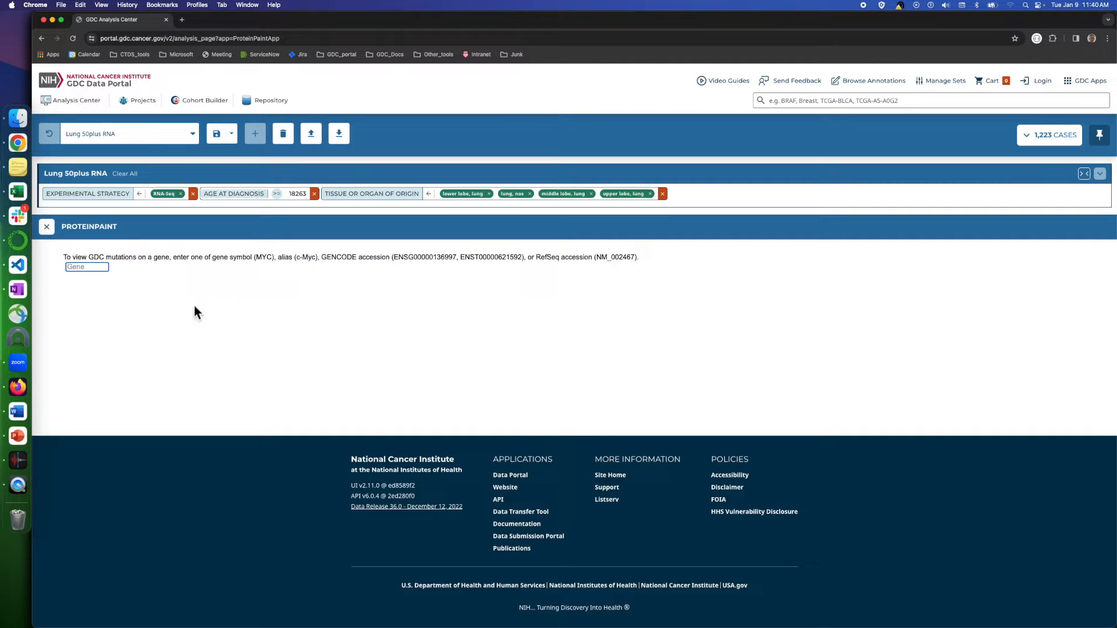
{"action": "mouse_move", "coordinate": [185, 313]}
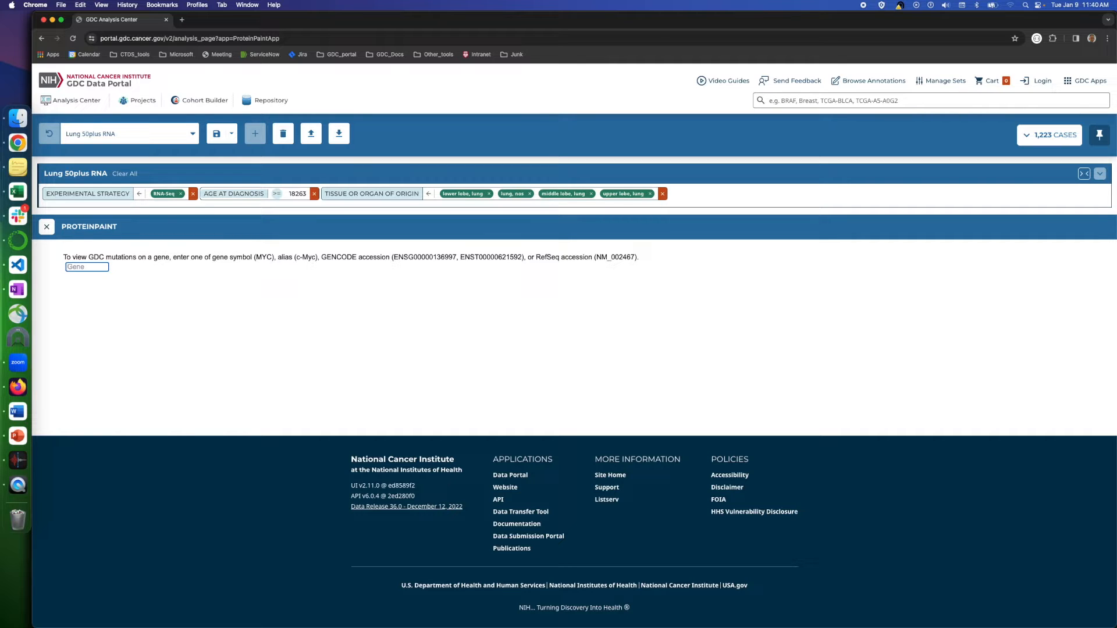
{"action": "type", "text": "T"}
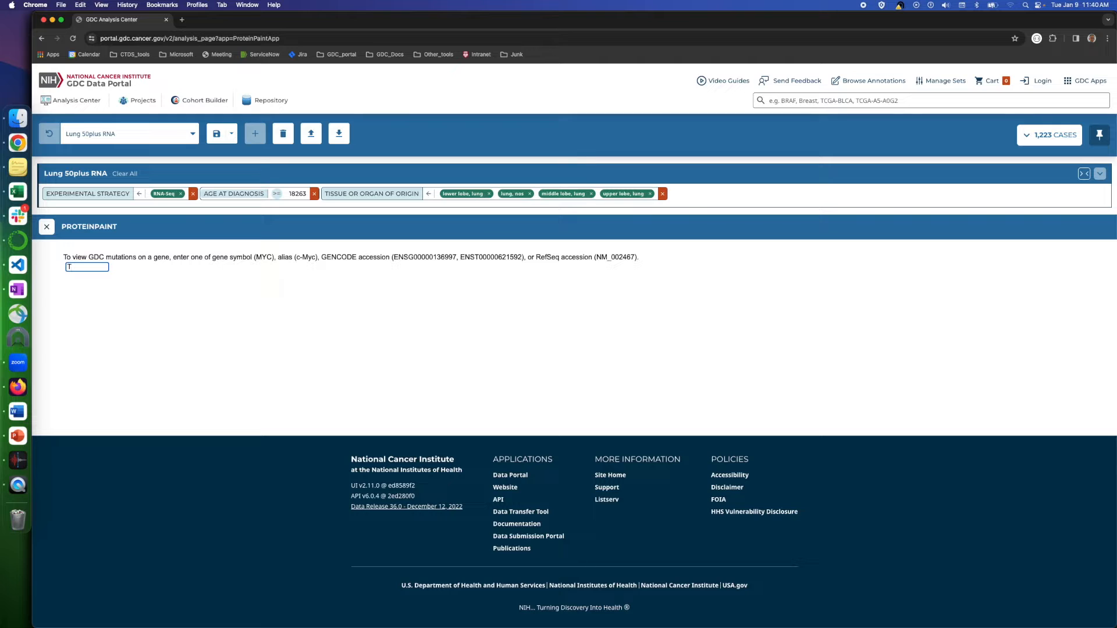
{"action": "type", "text": "P"}
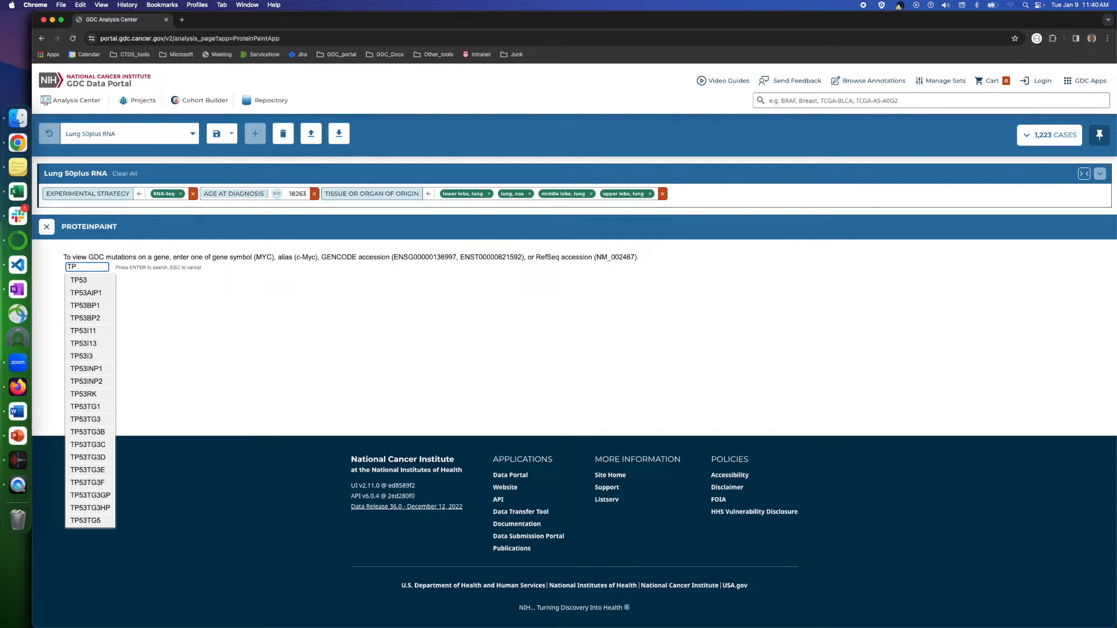
{"action": "mouse_move", "coordinate": [98, 293]}
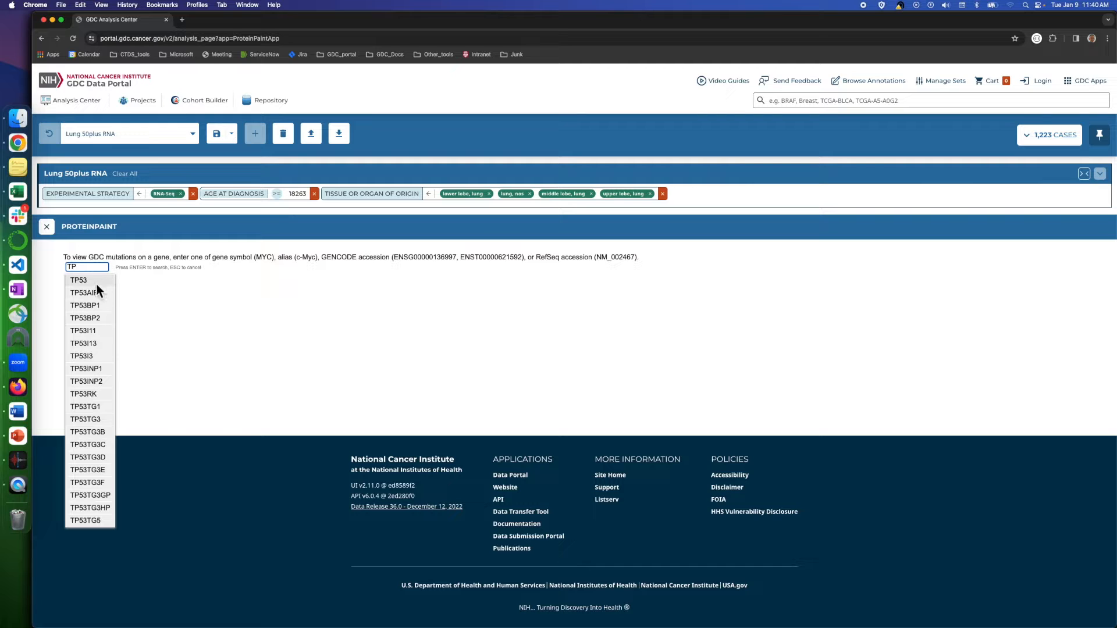
{"action": "left_click", "coordinate": [79, 279]}
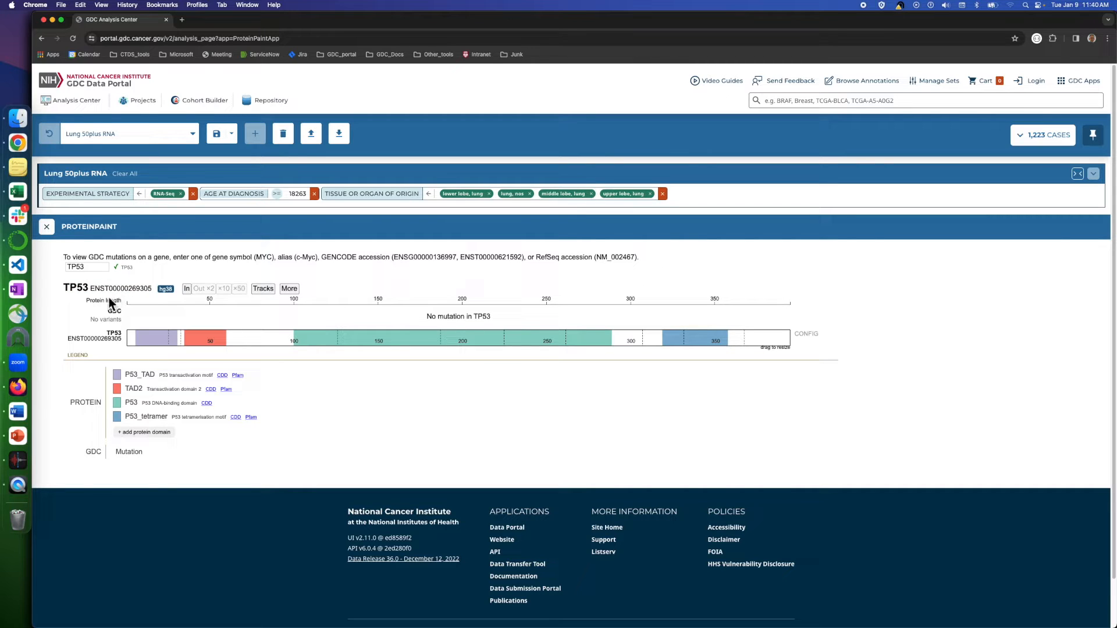
{"action": "mouse_move", "coordinate": [384, 415]}
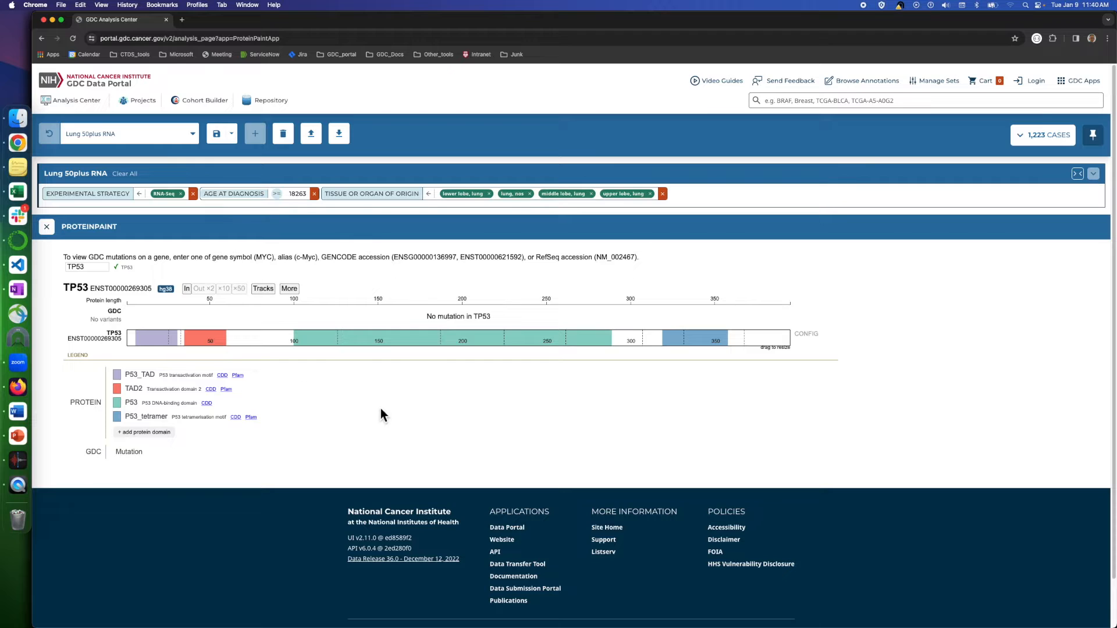
{"action": "mouse_move", "coordinate": [388, 422]}
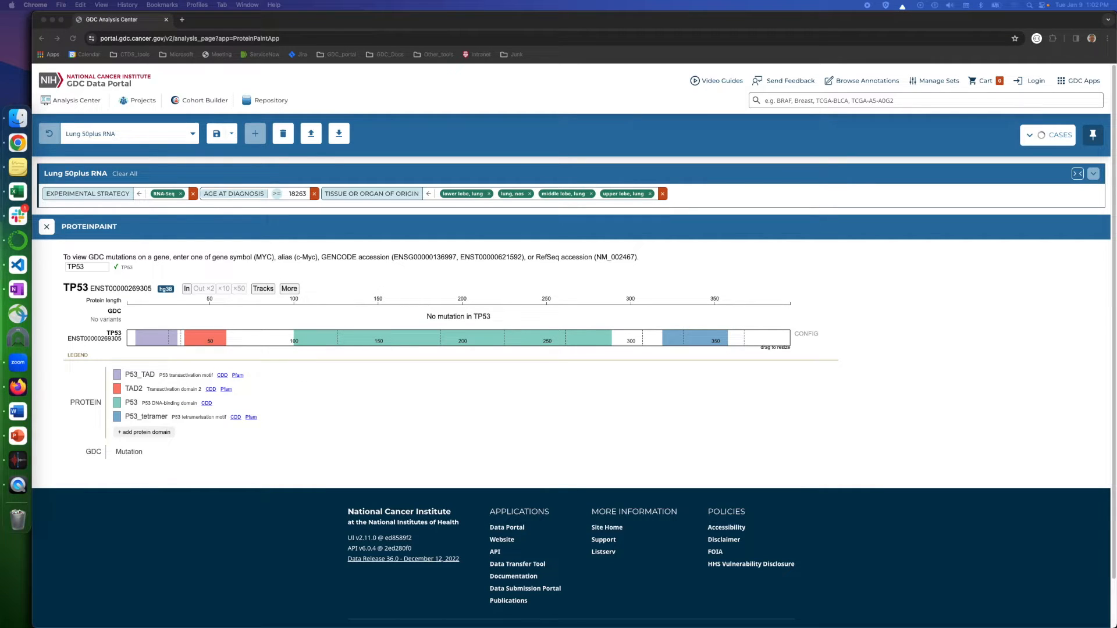
{"action": "mouse_move", "coordinate": [447, 329]}
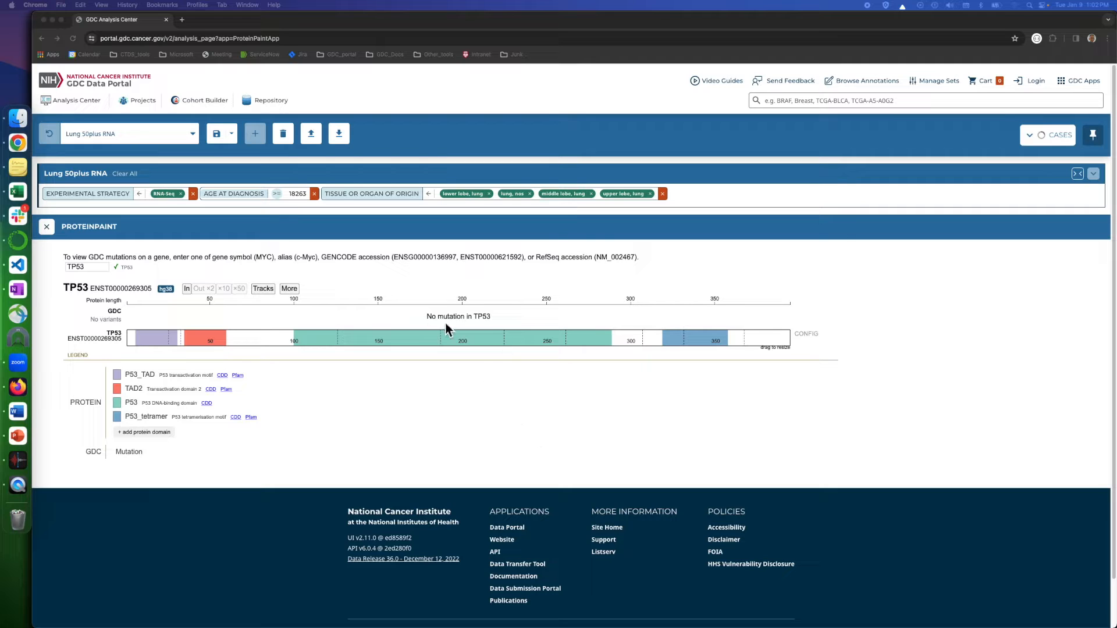
{"action": "mouse_move", "coordinate": [468, 360]}
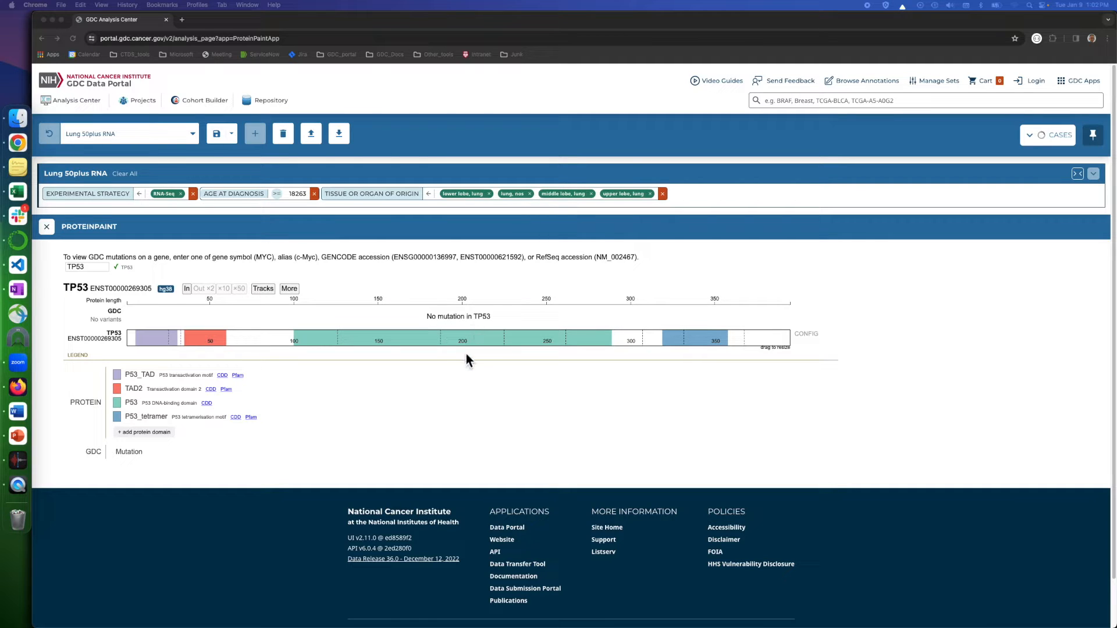
{"action": "mouse_move", "coordinate": [440, 378]}
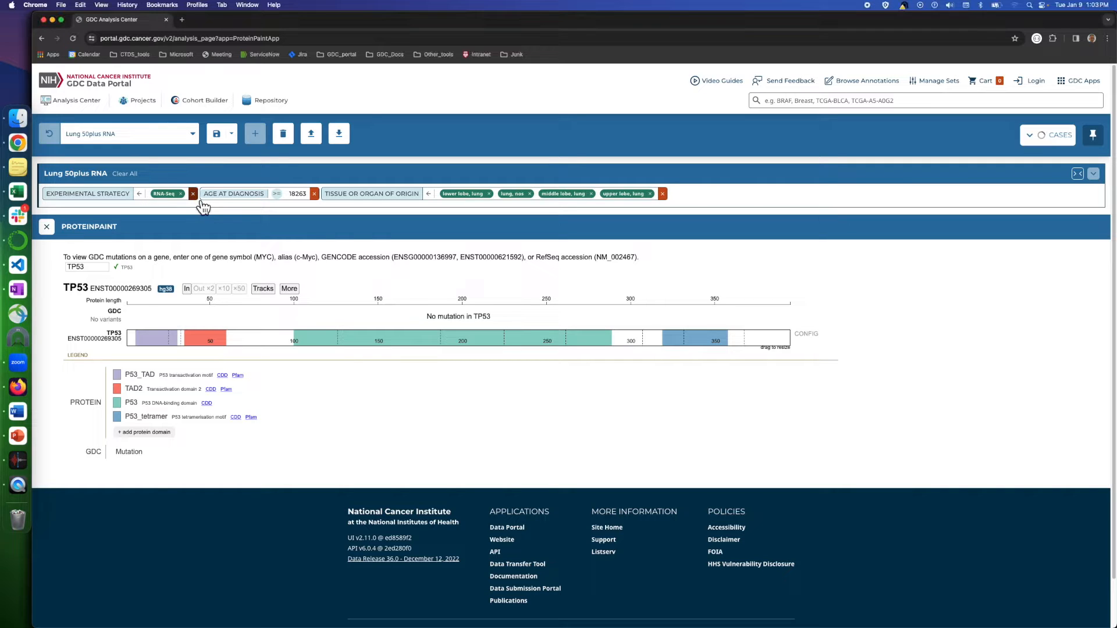
Remove the RNA-Seq experimental strategy filter and widen the TP53 mutation track.
{"action": "left_click", "coordinate": [194, 193]}
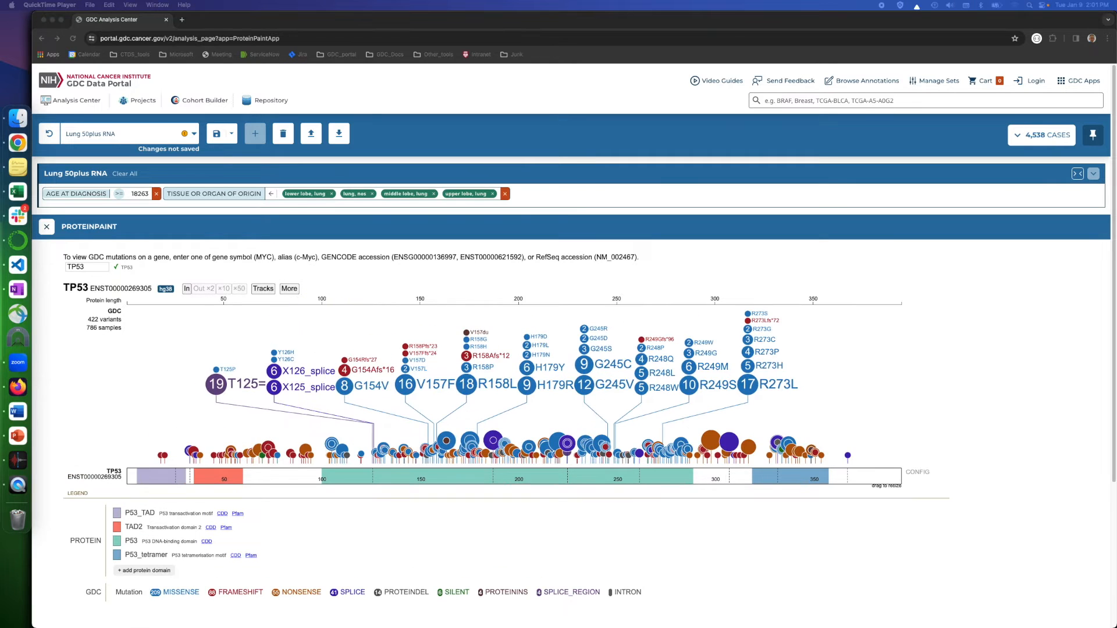
{"action": "mouse_move", "coordinate": [185, 491]}
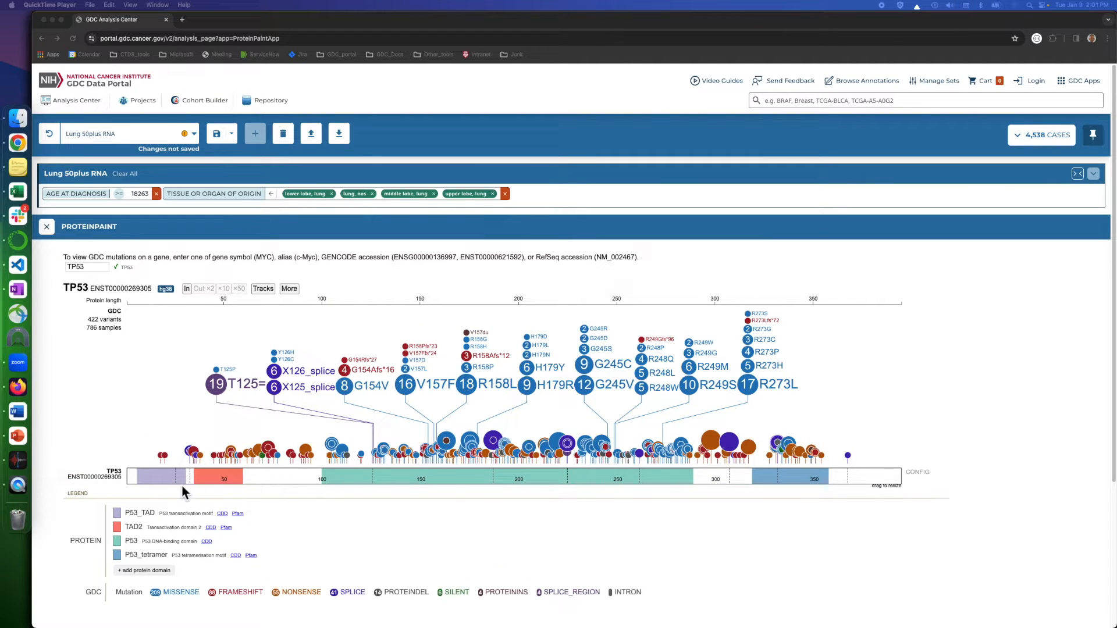
{"action": "mouse_move", "coordinate": [546, 491]}
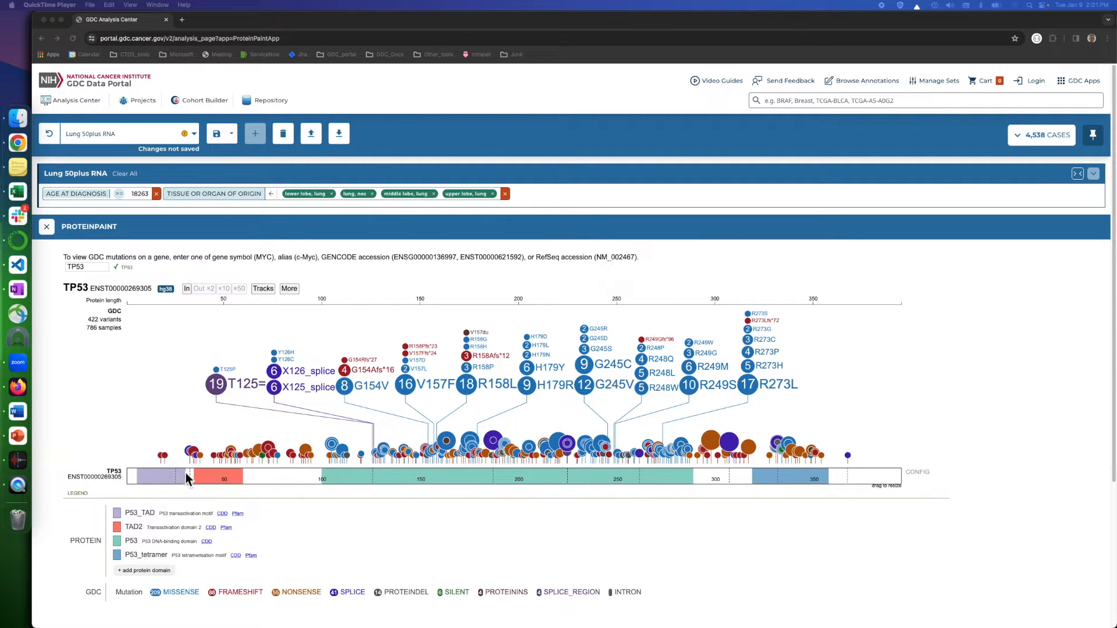
{"action": "mouse_move", "coordinate": [124, 558]}
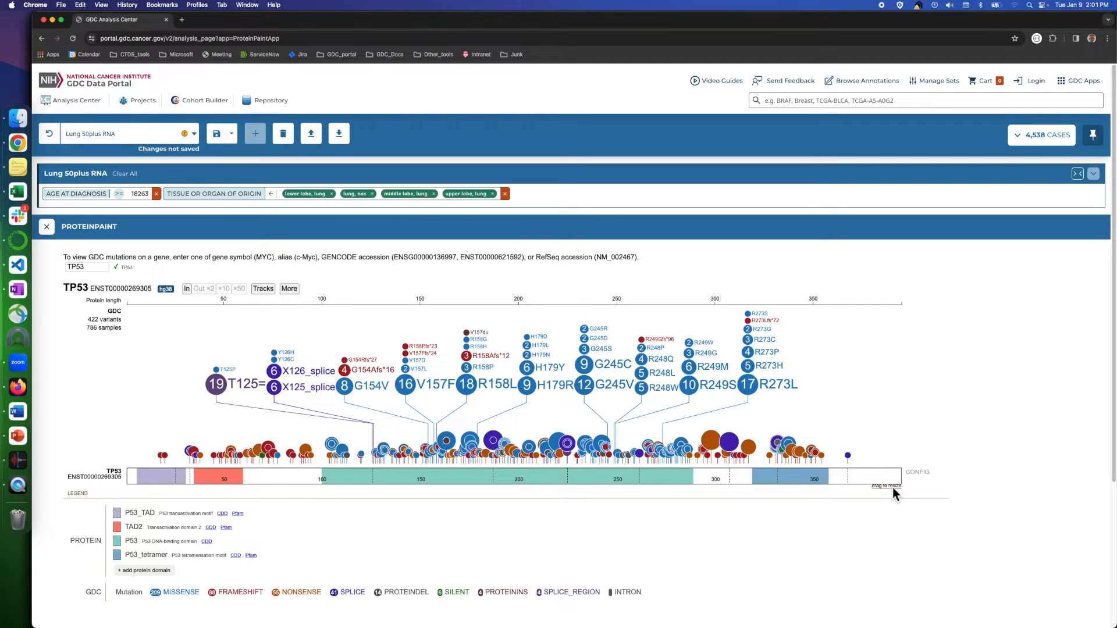
{"action": "left_click_drag", "start_coordinate": [896, 486], "coordinate": [1034, 491]}
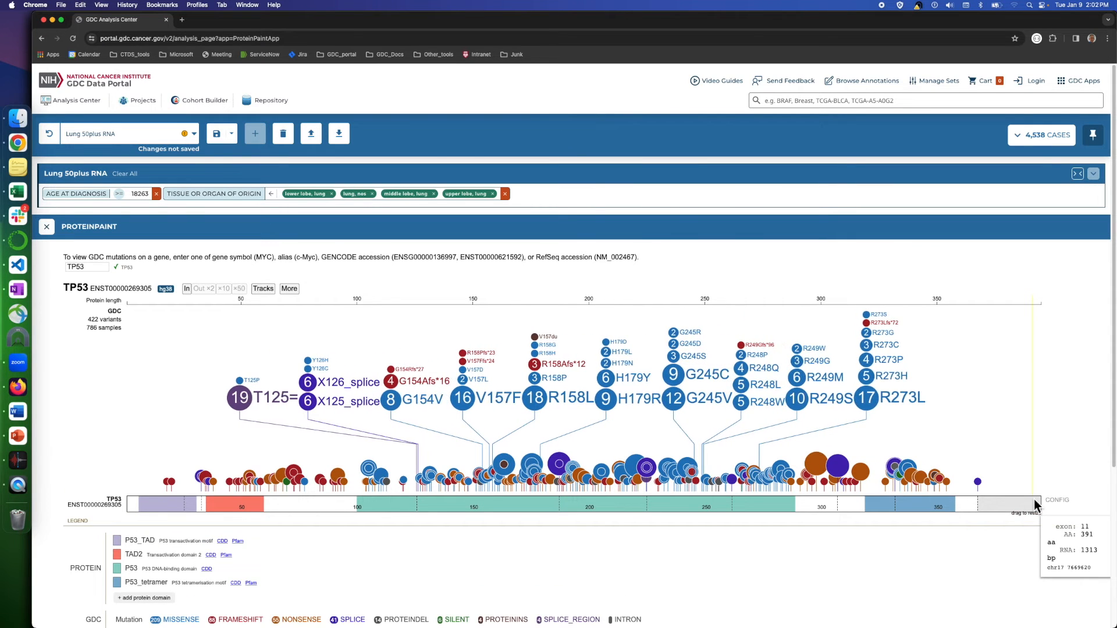
{"action": "scroll", "scroll_direction": "down", "scroll_amount": 3}
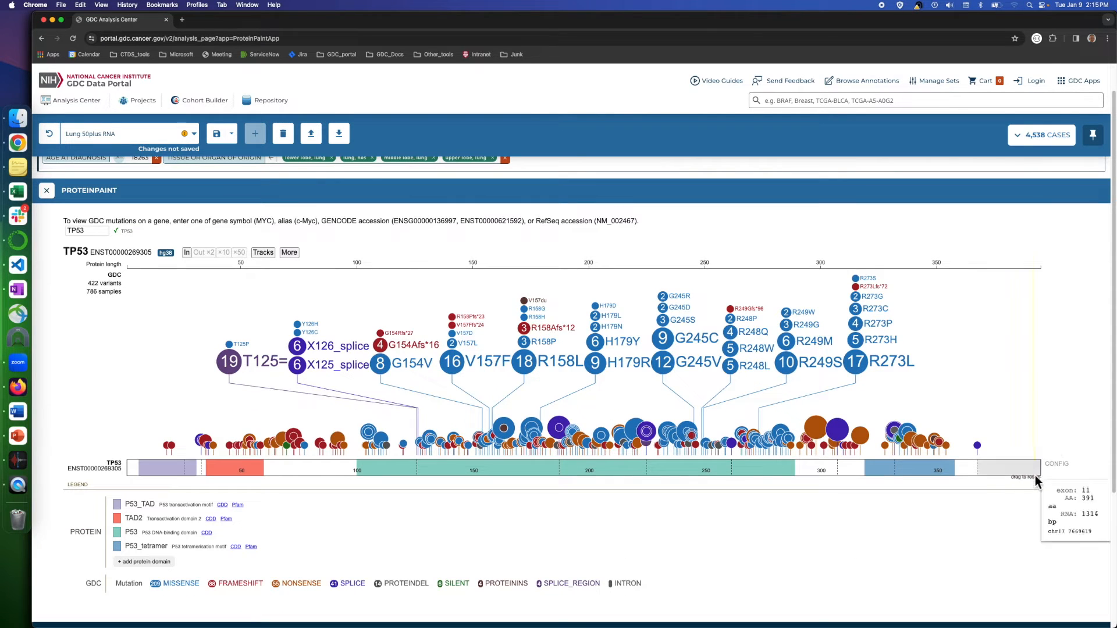
{"action": "mouse_move", "coordinate": [917, 494]}
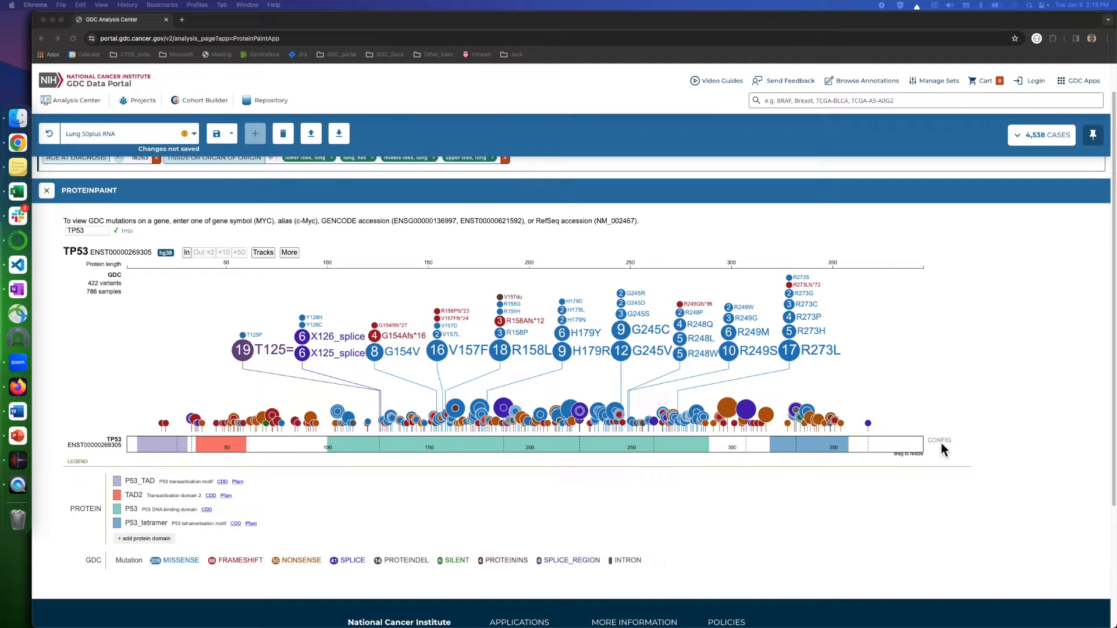
{"action": "left_click", "coordinate": [938, 439]}
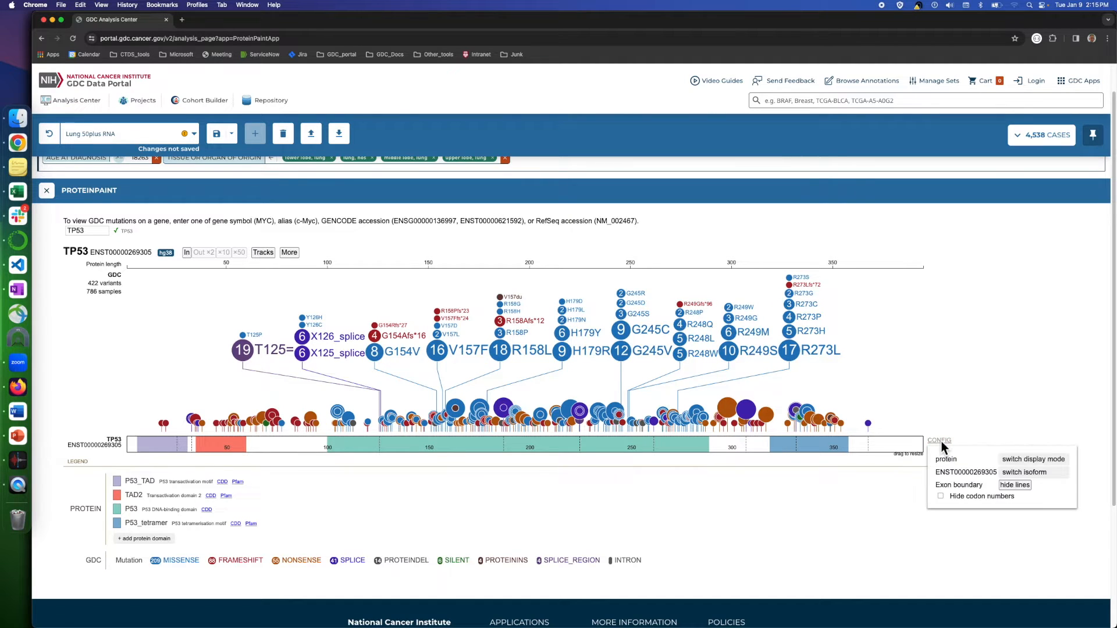
{"action": "mouse_move", "coordinate": [1036, 459]}
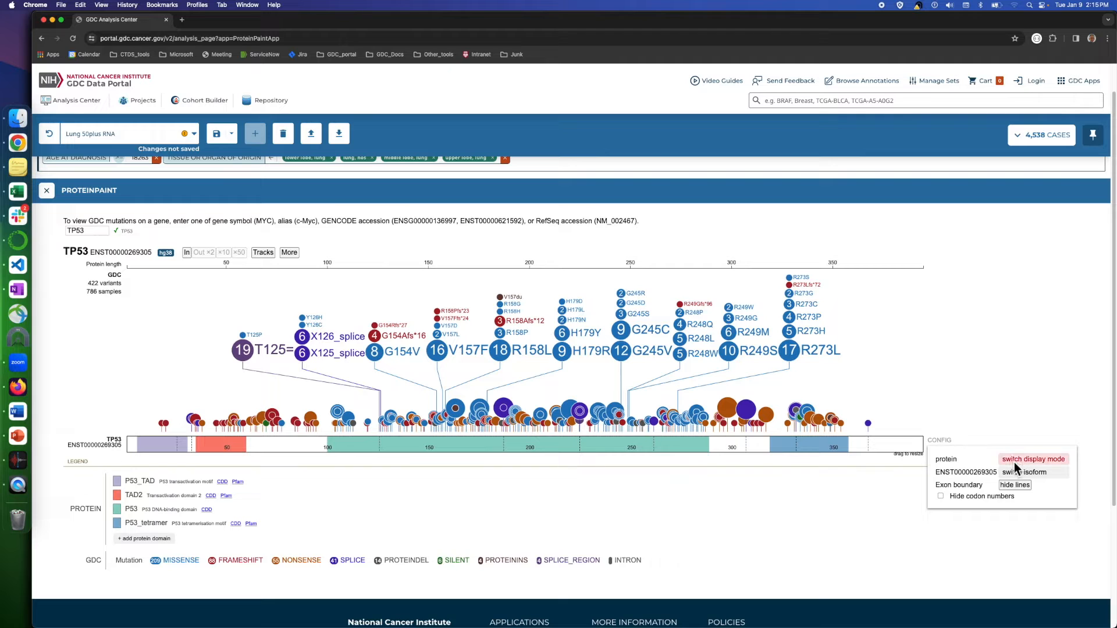
{"action": "left_click", "coordinate": [1038, 460]}
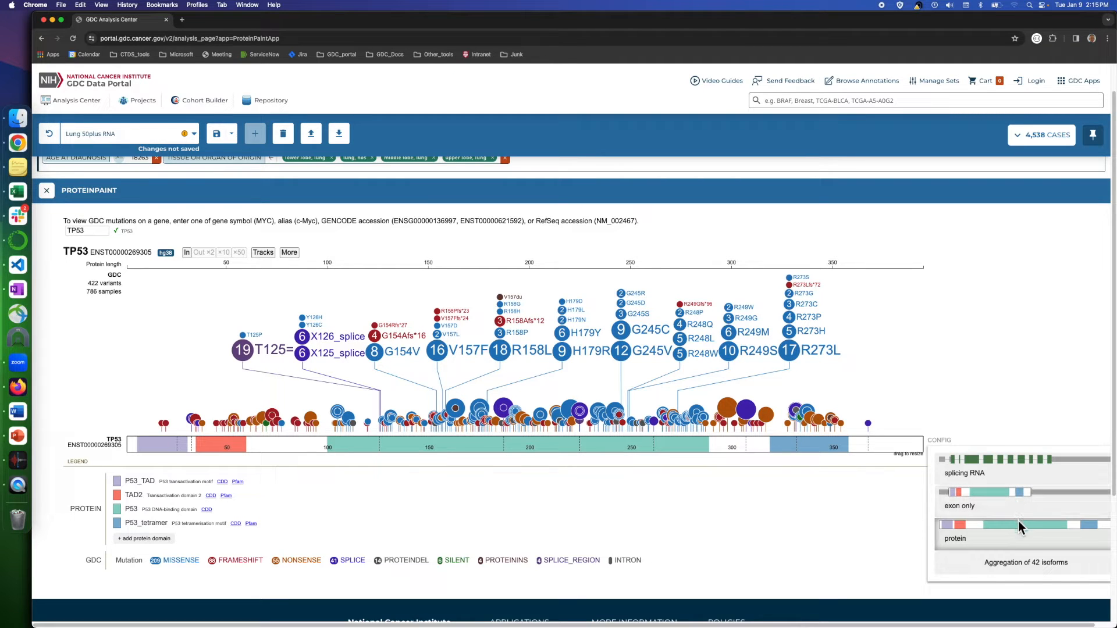
{"action": "mouse_move", "coordinate": [1001, 502]}
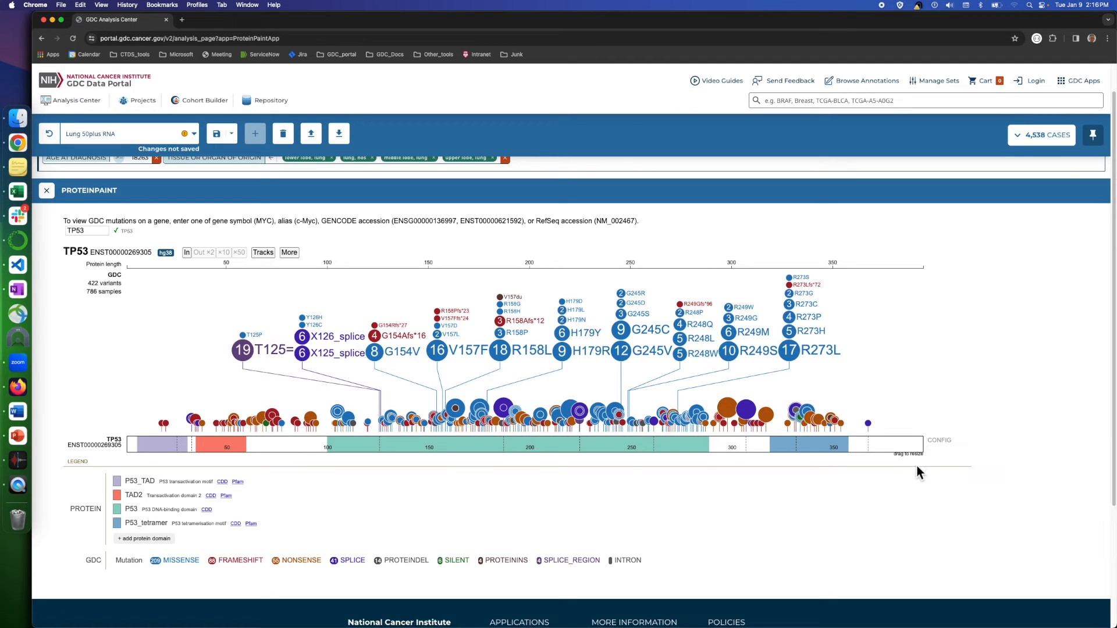
{"action": "left_click", "coordinate": [938, 440]}
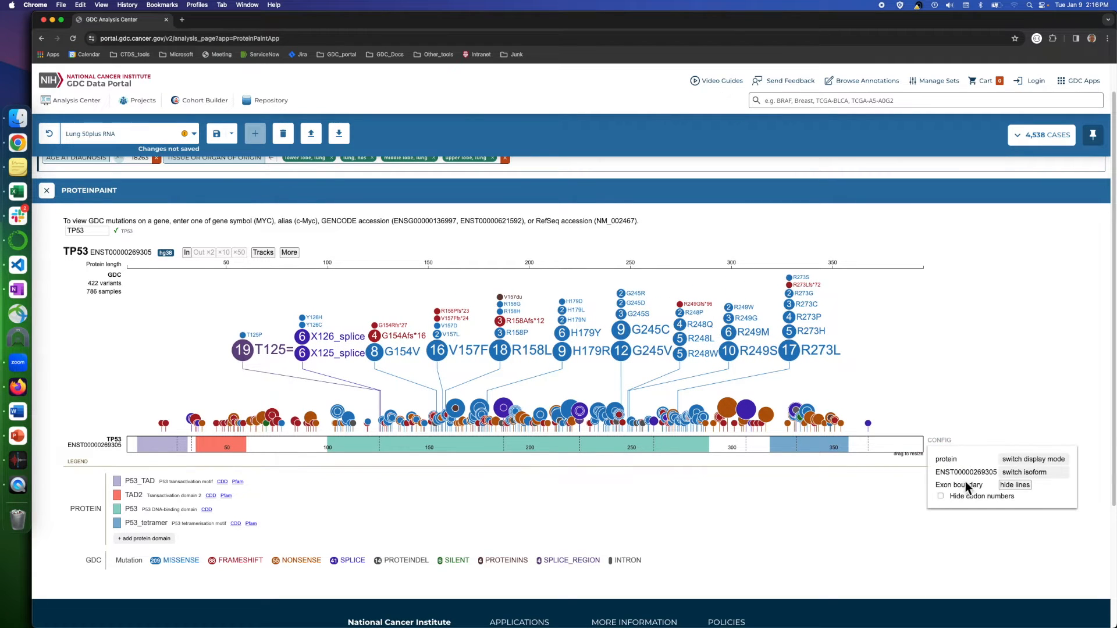
{"action": "left_click", "coordinate": [1029, 472]}
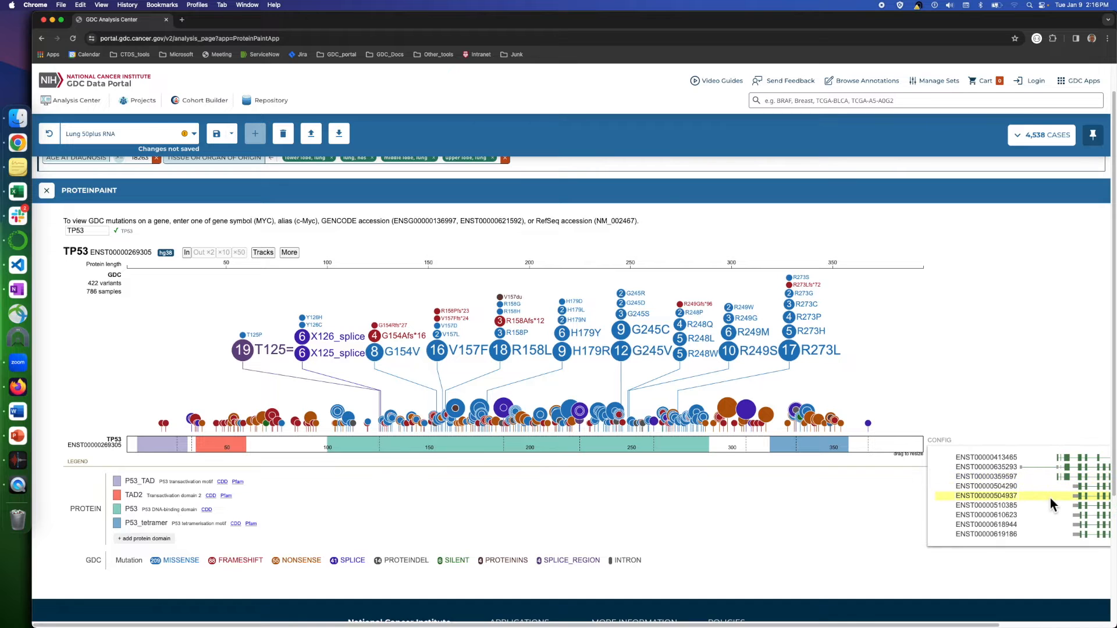
{"action": "left_click", "coordinate": [987, 475]}
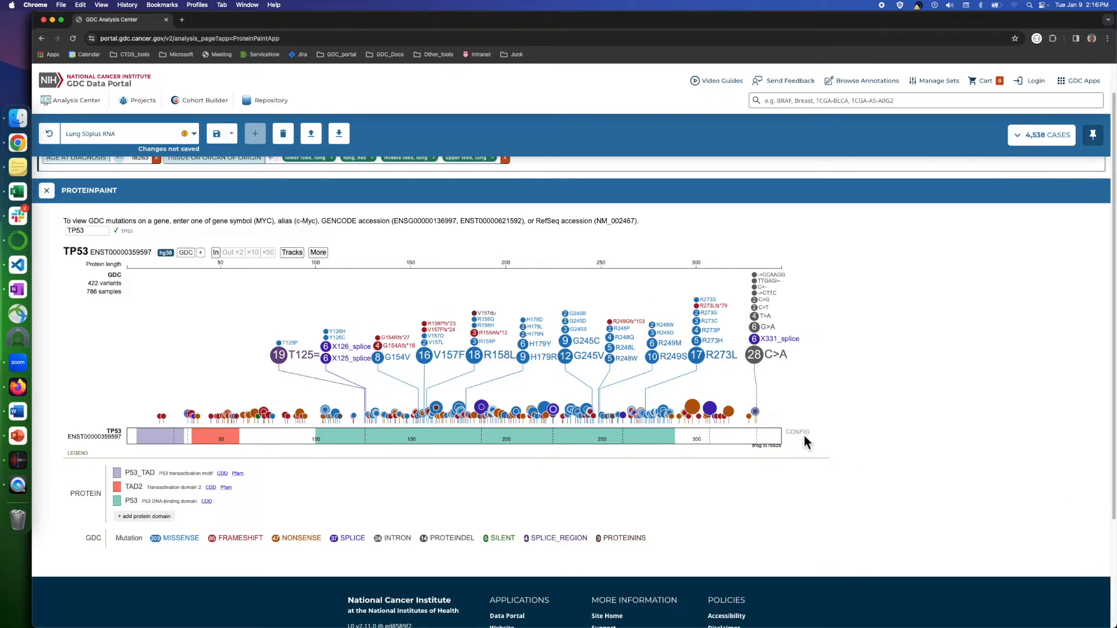
Show exon boundary lines on the protein bar and toggle the codon numbers setting.
{"action": "left_click", "coordinate": [797, 432]}
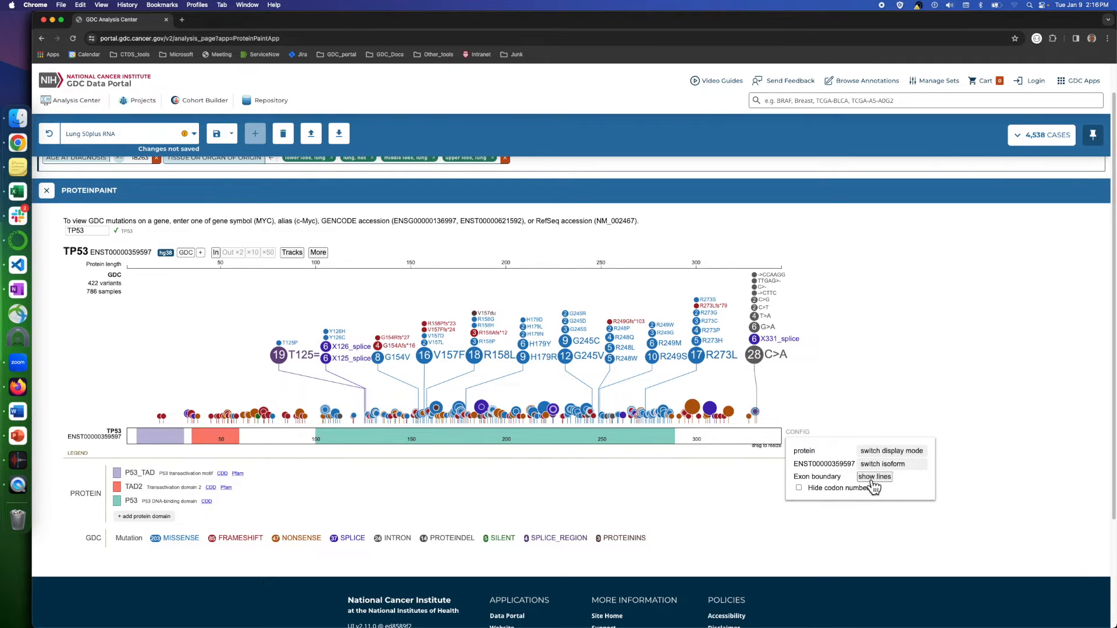
{"action": "left_click", "coordinate": [873, 477]}
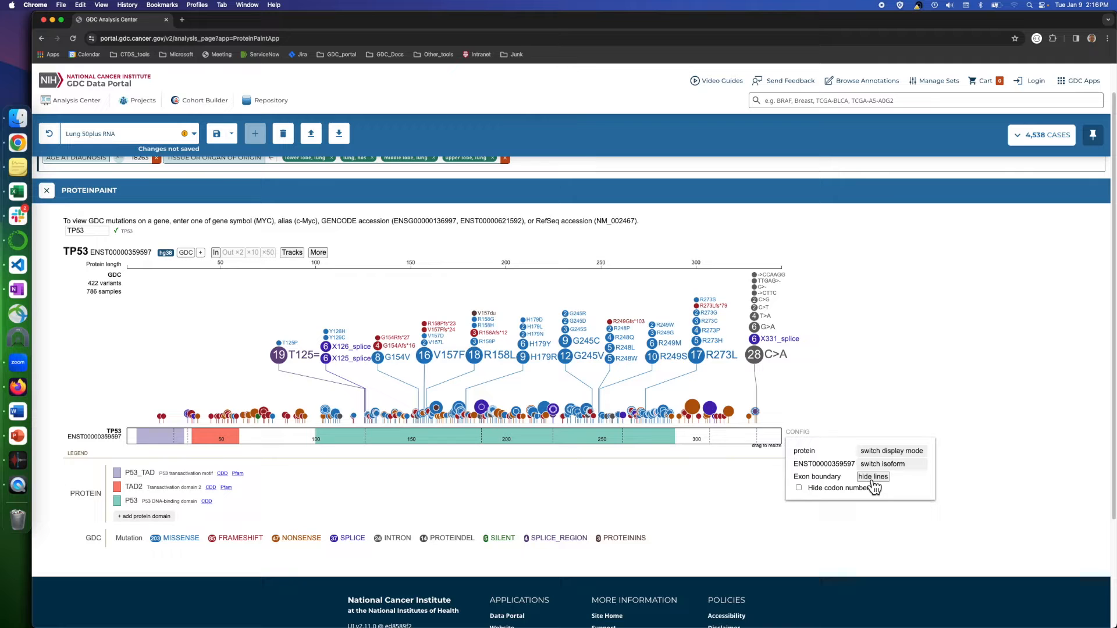
{"action": "left_click", "coordinate": [798, 488]}
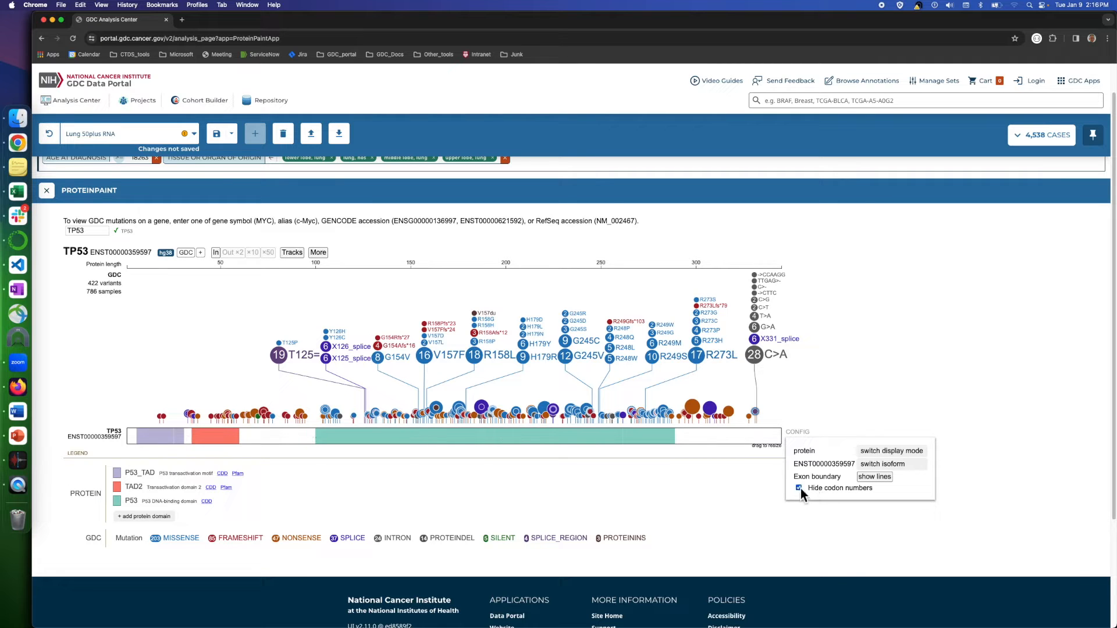
{"action": "left_click", "coordinate": [798, 488]}
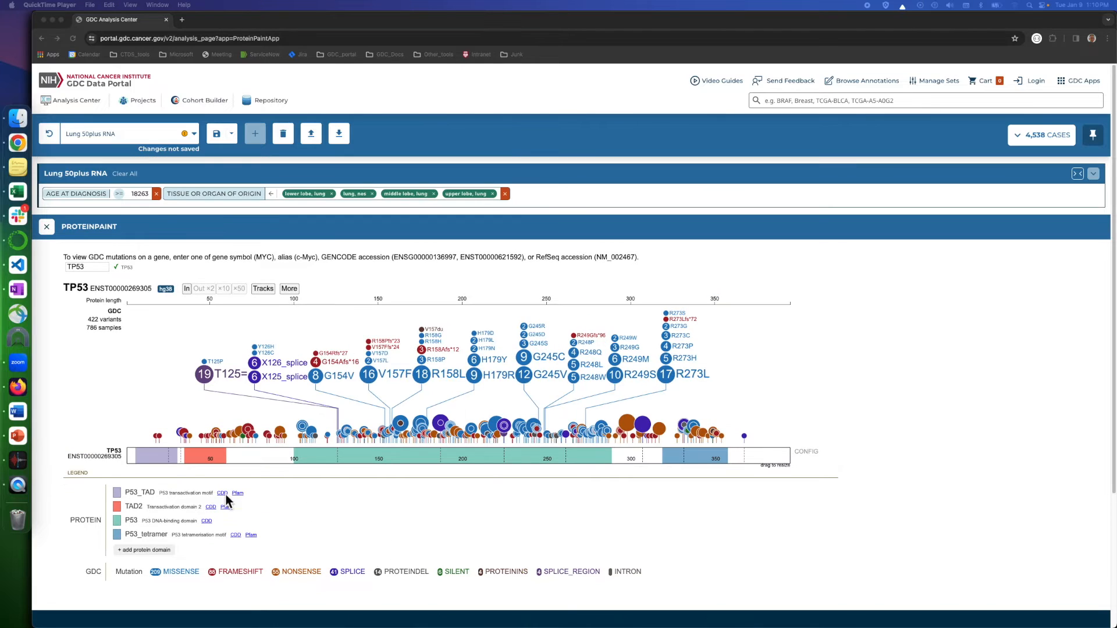
{"action": "mouse_move", "coordinate": [722, 460]}
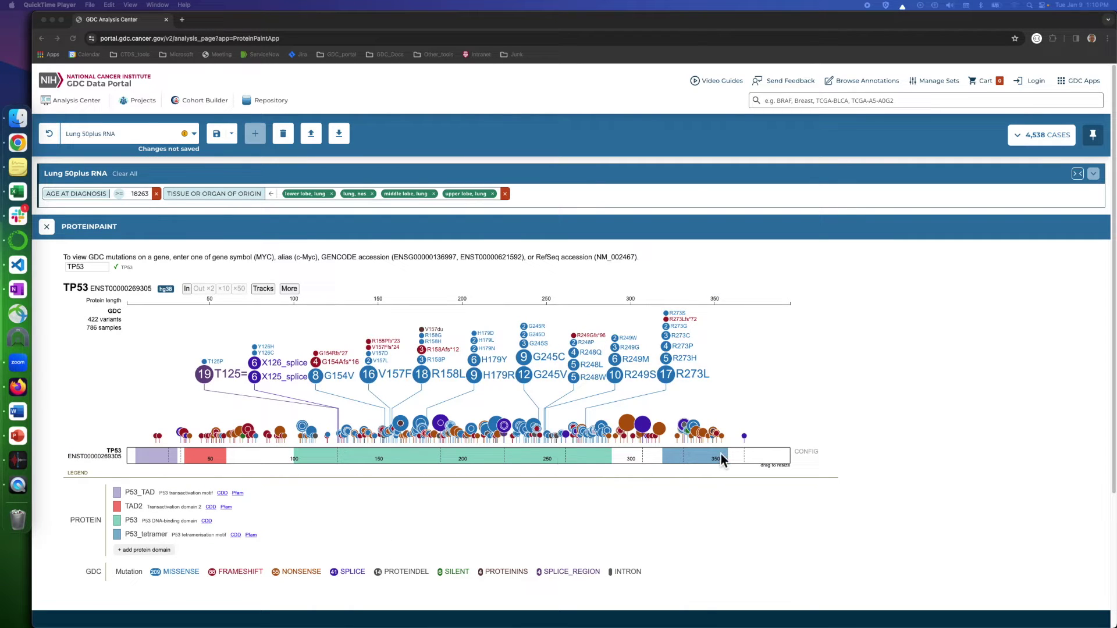
{"action": "mouse_move", "coordinate": [161, 470]}
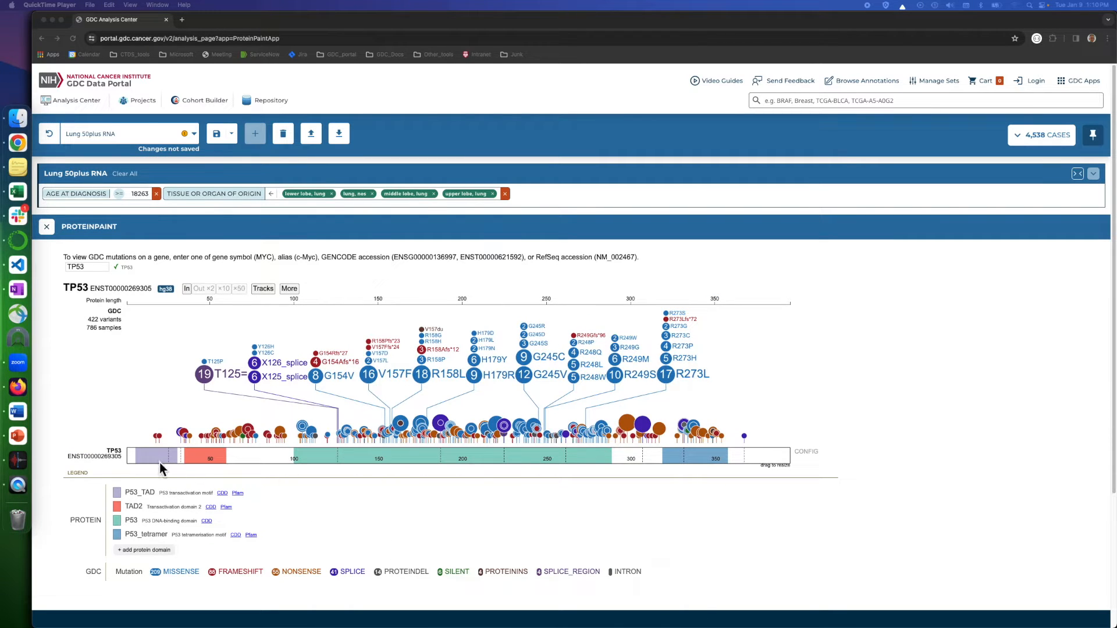
{"action": "mouse_move", "coordinate": [512, 475]}
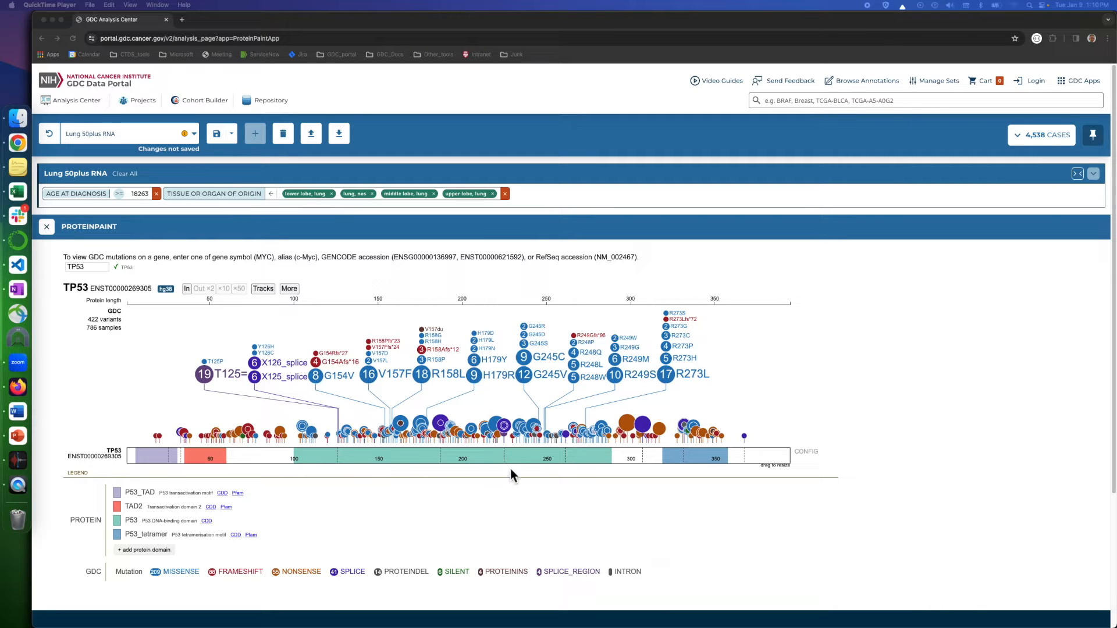
{"action": "mouse_move", "coordinate": [139, 481]}
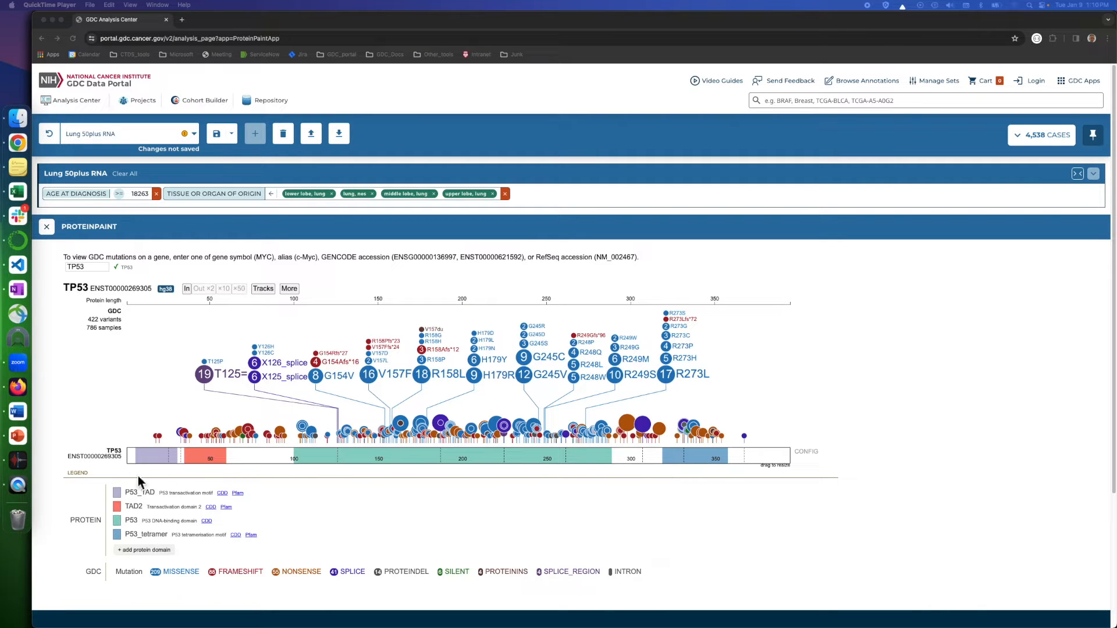
{"action": "mouse_move", "coordinate": [129, 507]}
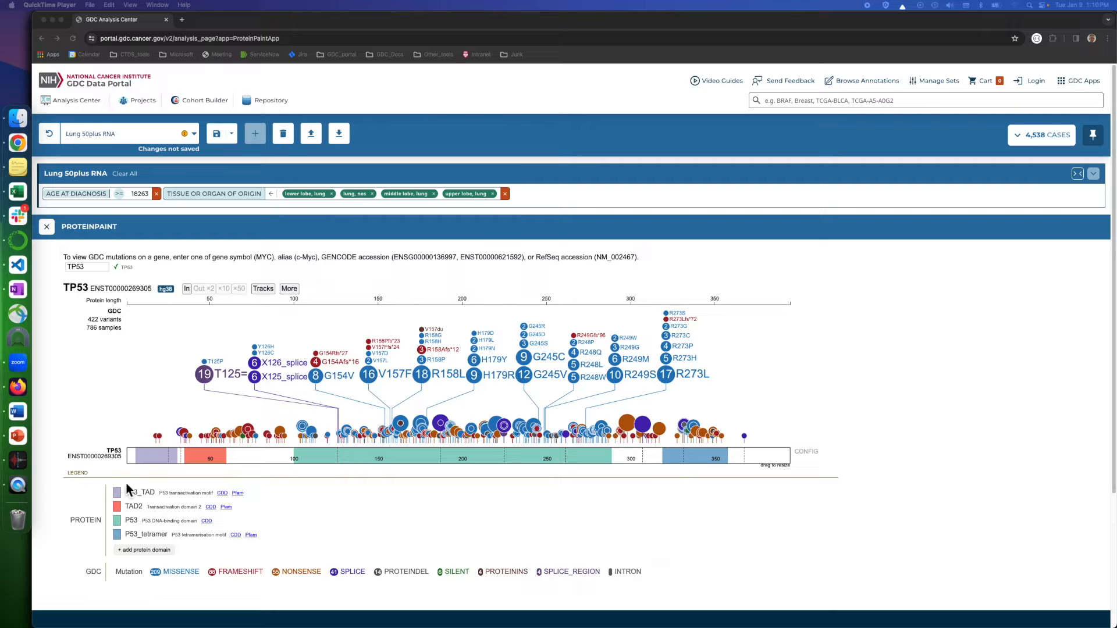
{"action": "mouse_move", "coordinate": [793, 481]}
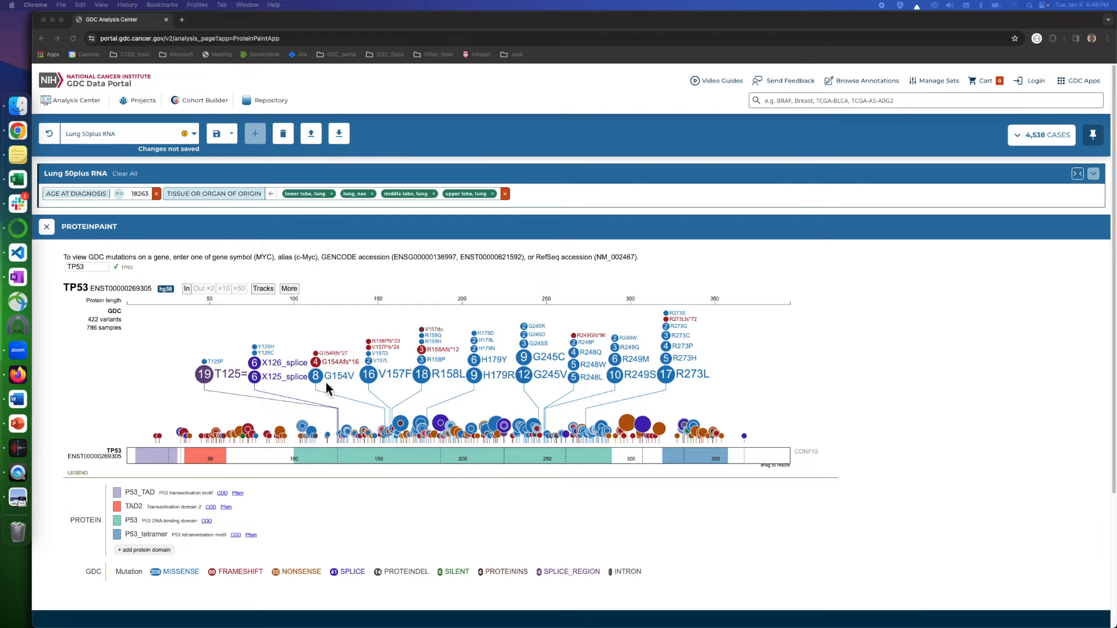
{"action": "mouse_move", "coordinate": [344, 386]}
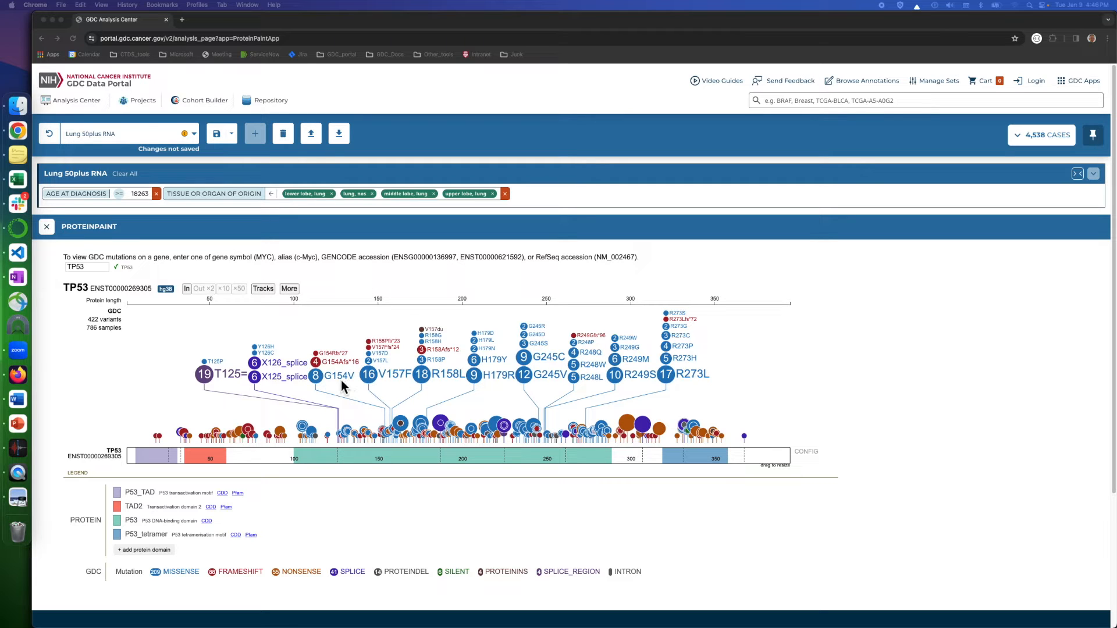
{"action": "mouse_move", "coordinate": [448, 446]}
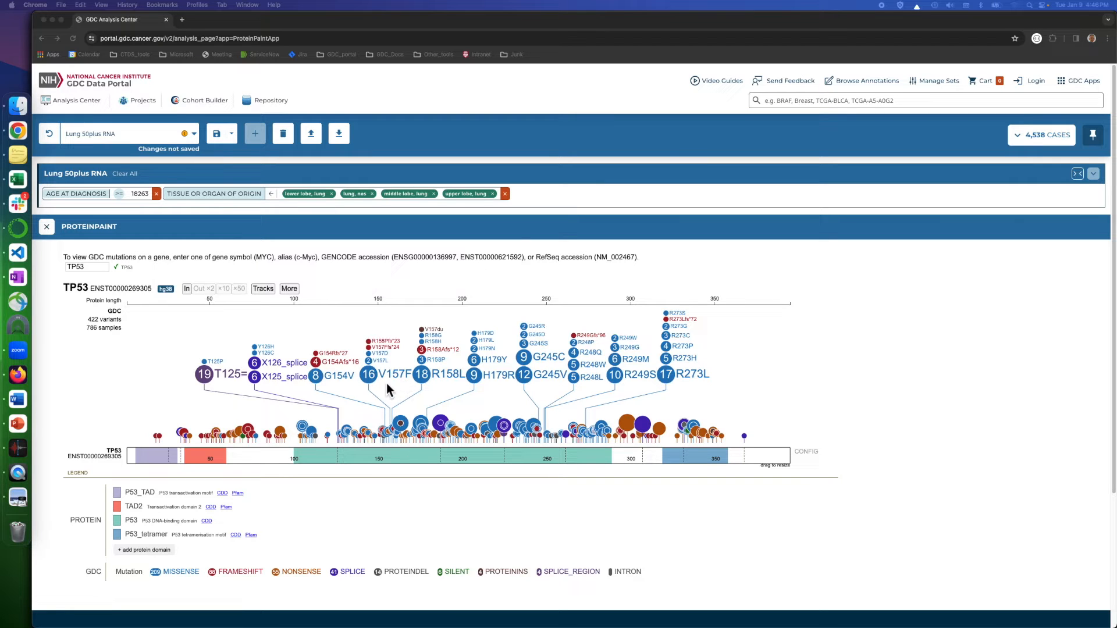
{"action": "mouse_move", "coordinate": [378, 388]}
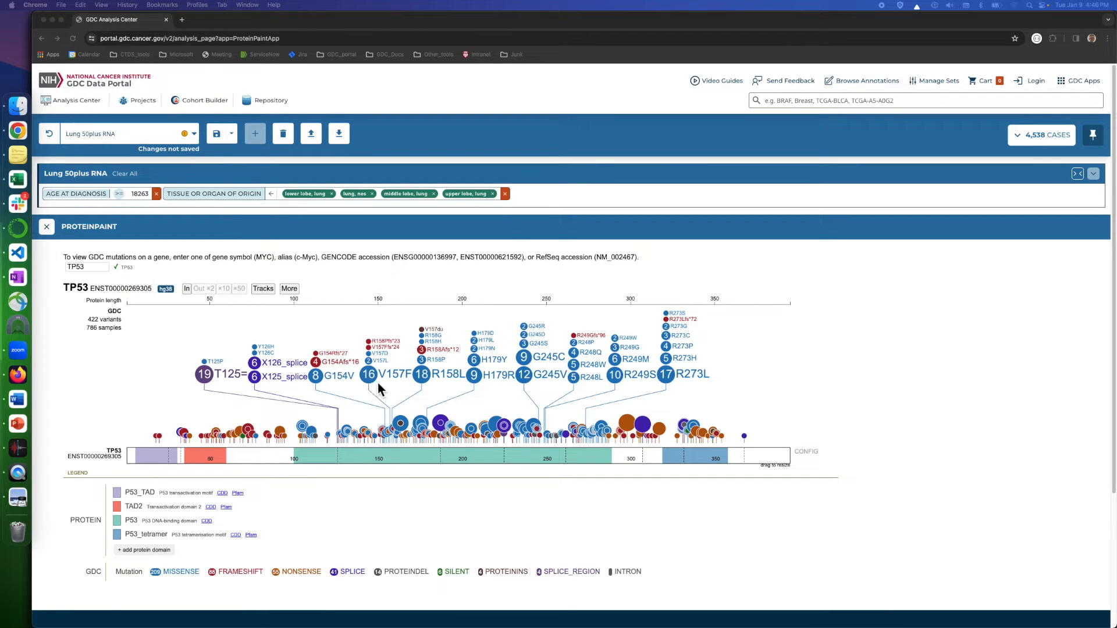
{"action": "mouse_move", "coordinate": [393, 385]}
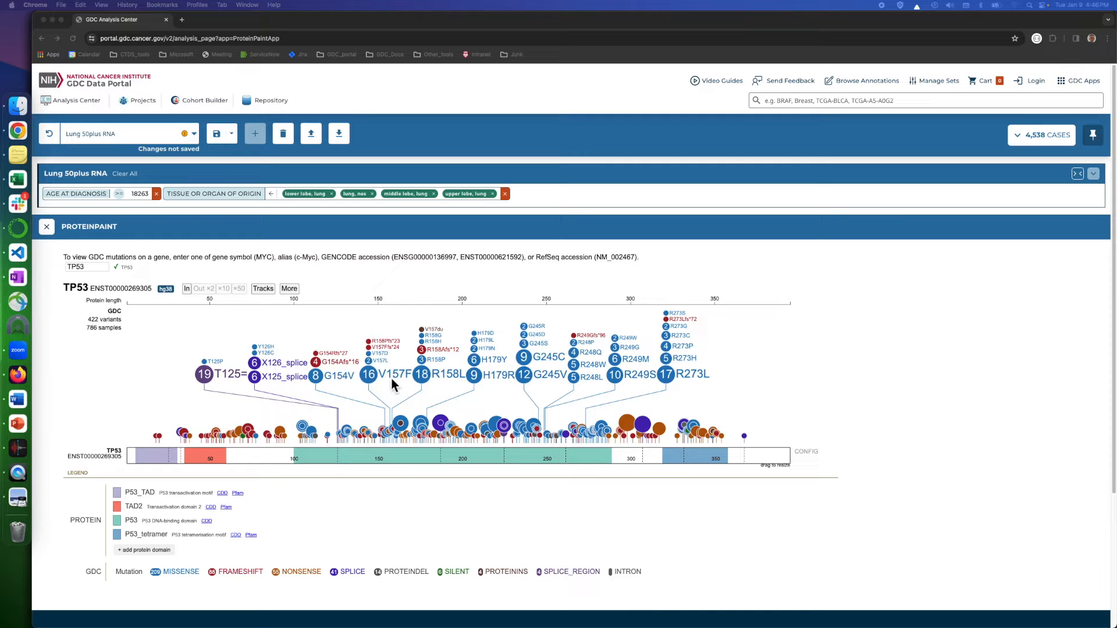
{"action": "mouse_move", "coordinate": [398, 387]}
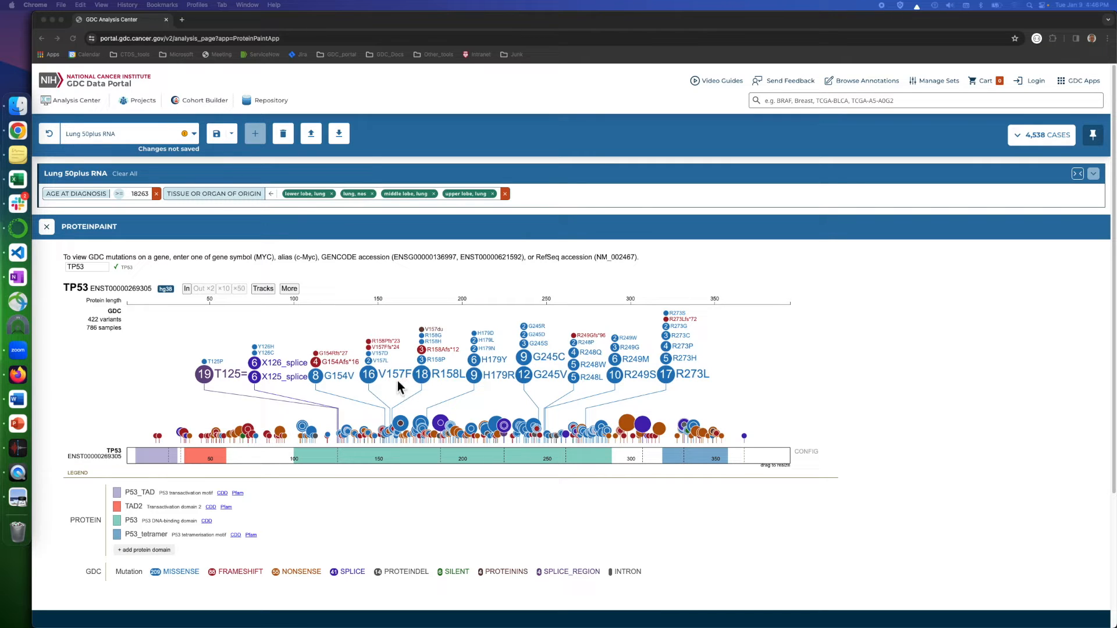
{"action": "mouse_move", "coordinate": [89, 132]}
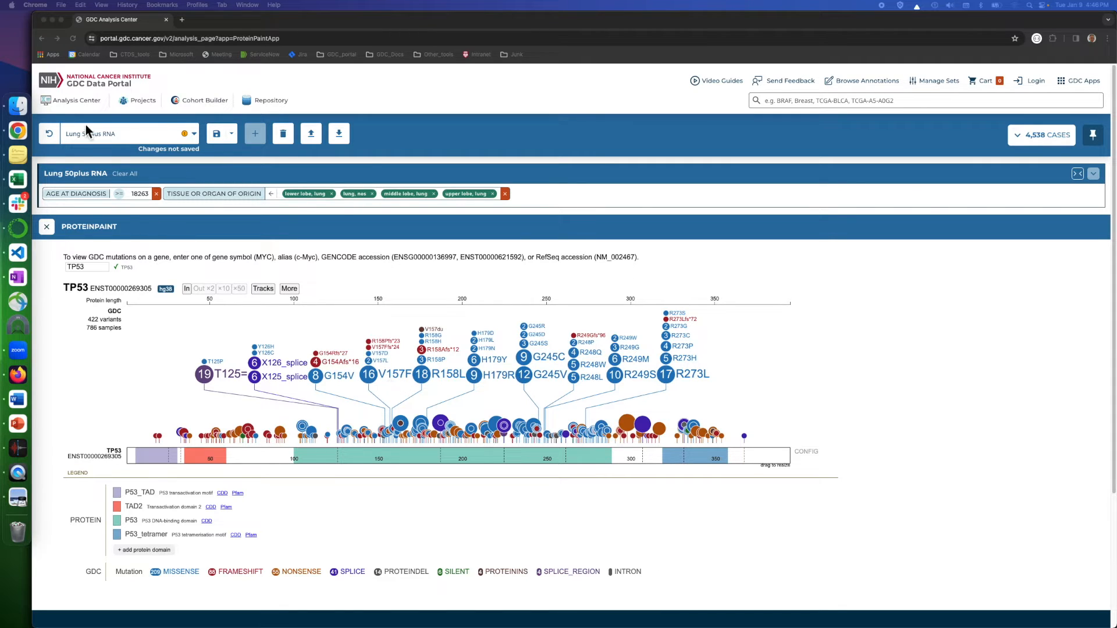
Make Lung the active cohort from the saved cohort list.
{"action": "left_click", "coordinate": [196, 132]}
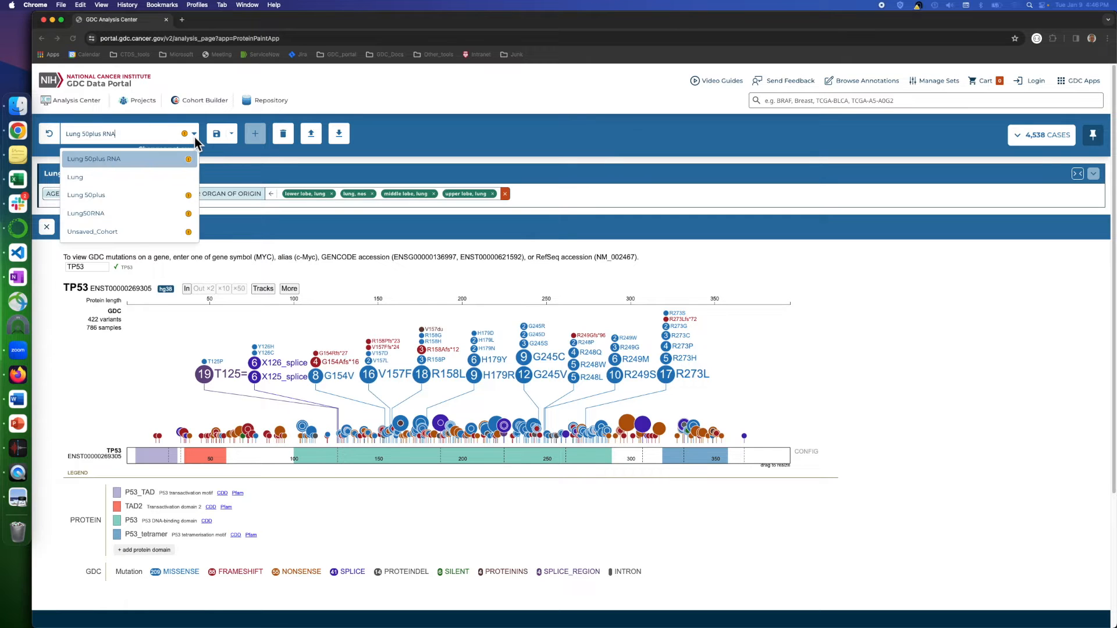
{"action": "left_click", "coordinate": [75, 177]}
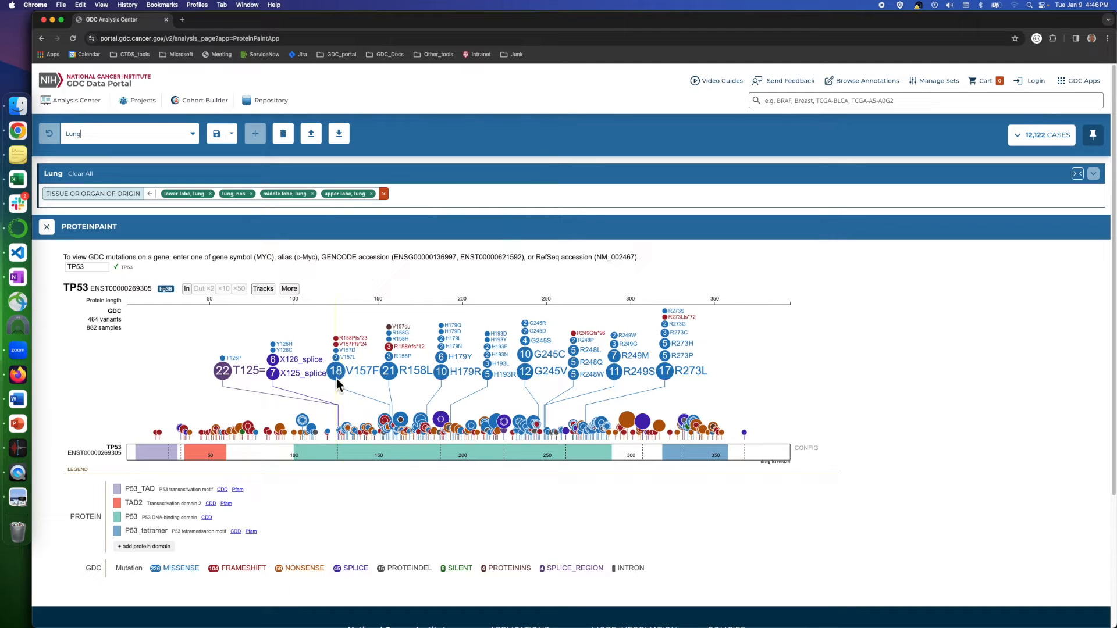
{"action": "mouse_move", "coordinate": [344, 384]}
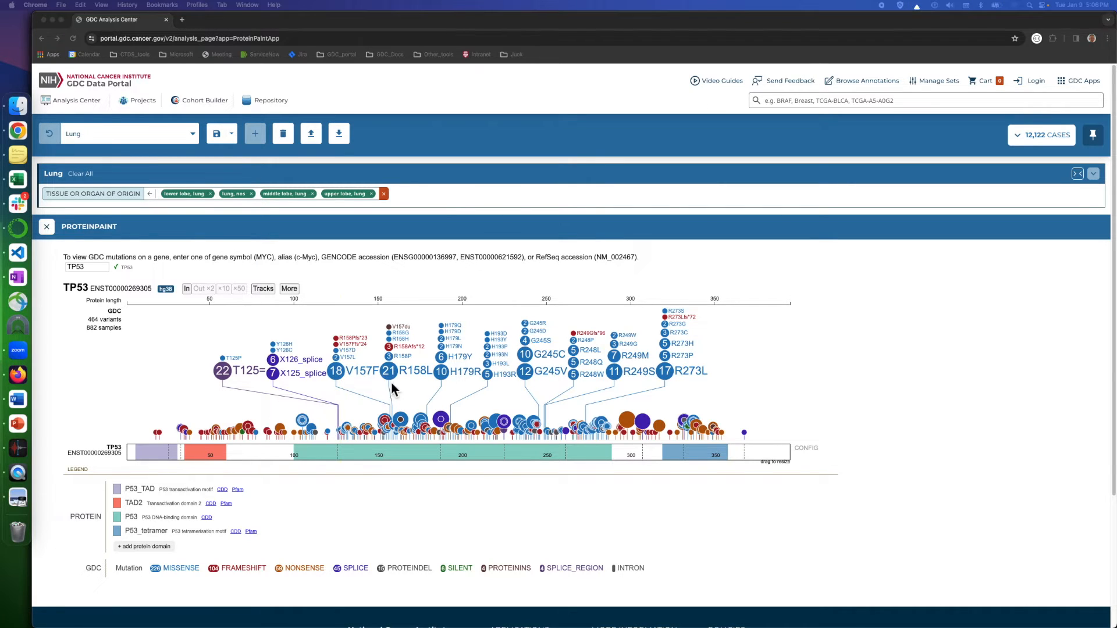
{"action": "mouse_move", "coordinate": [307, 426]}
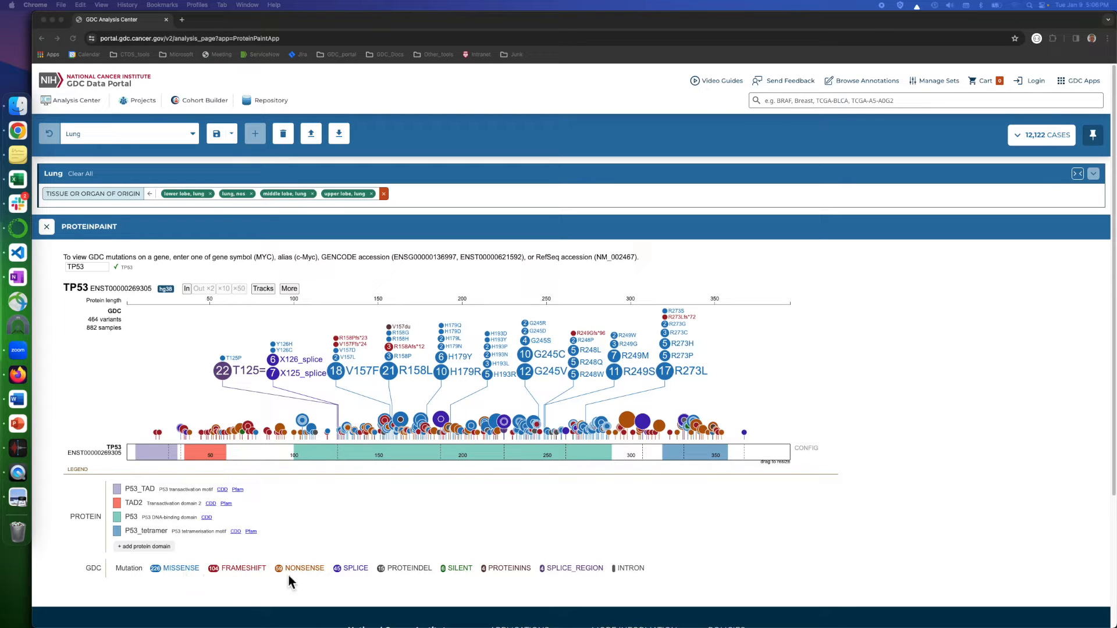
{"action": "mouse_move", "coordinate": [219, 588]}
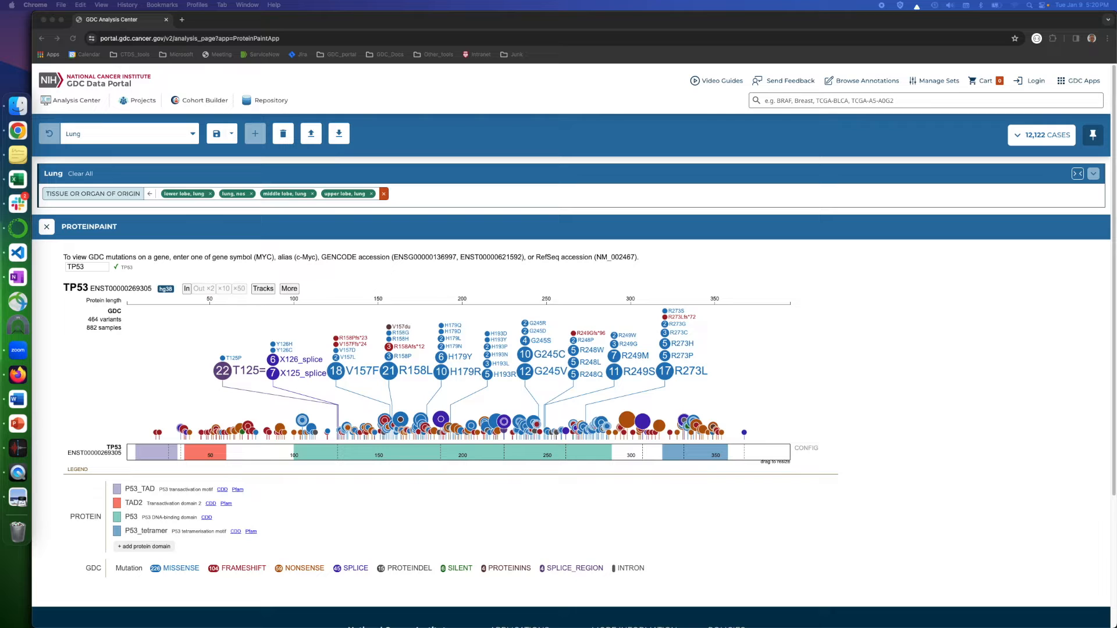
{"action": "mouse_move", "coordinate": [481, 447]}
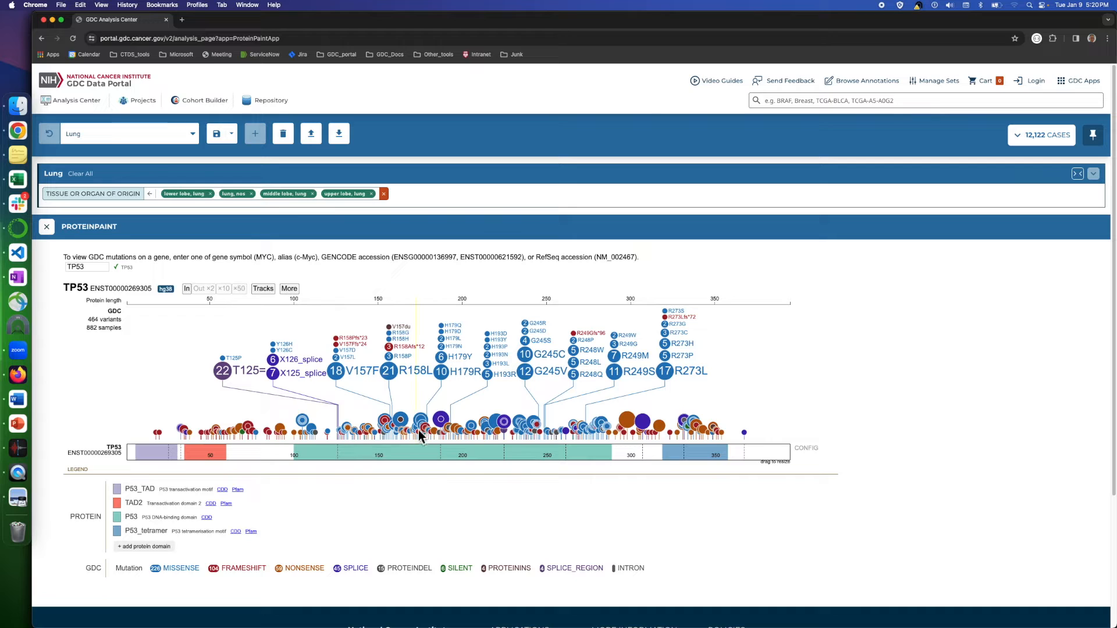
{"action": "mouse_move", "coordinate": [419, 432]}
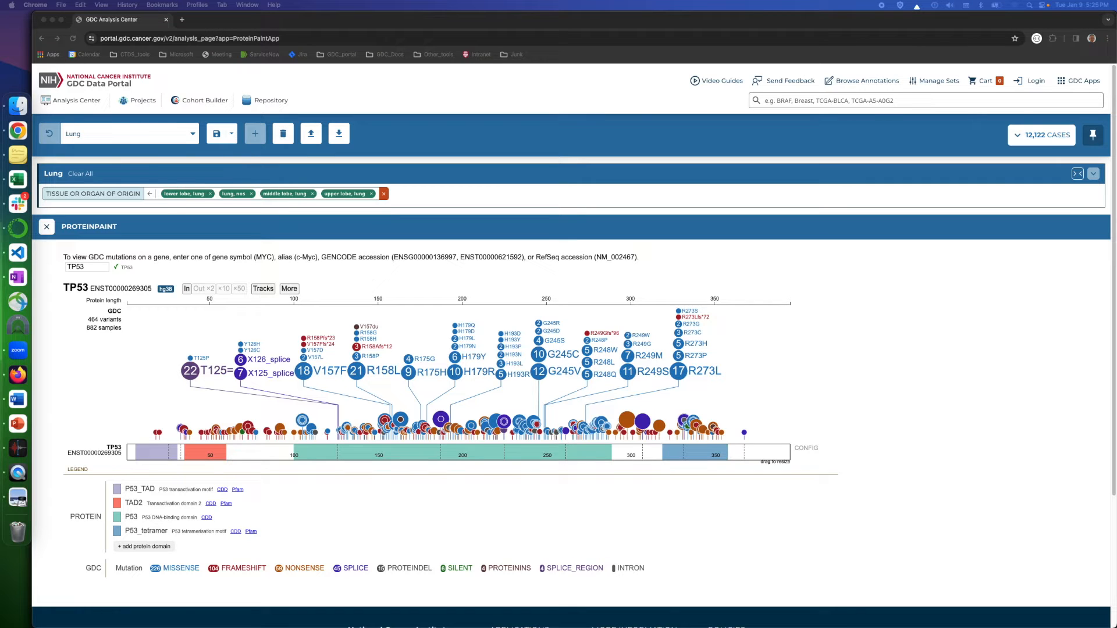
{"action": "mouse_move", "coordinate": [405, 405]}
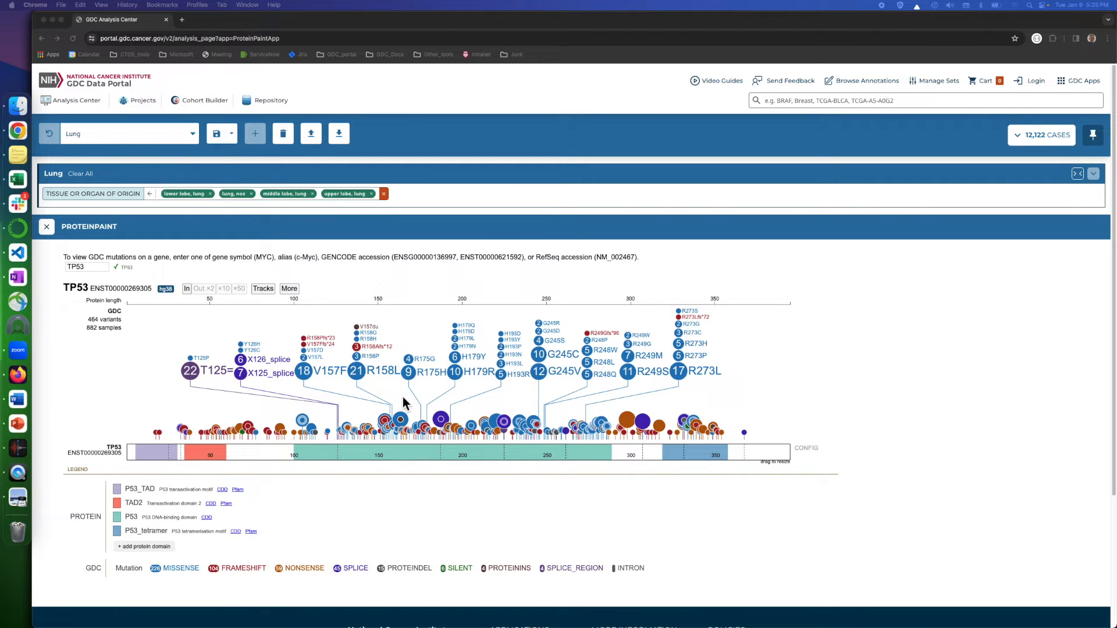
{"action": "mouse_move", "coordinate": [422, 395]}
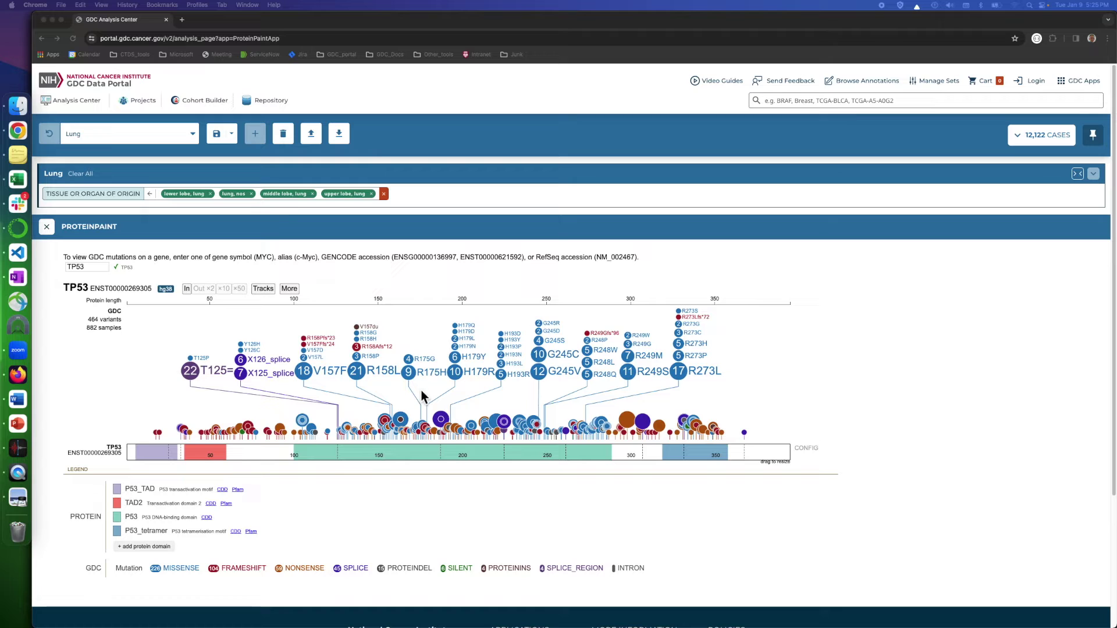
{"action": "mouse_move", "coordinate": [412, 384]}
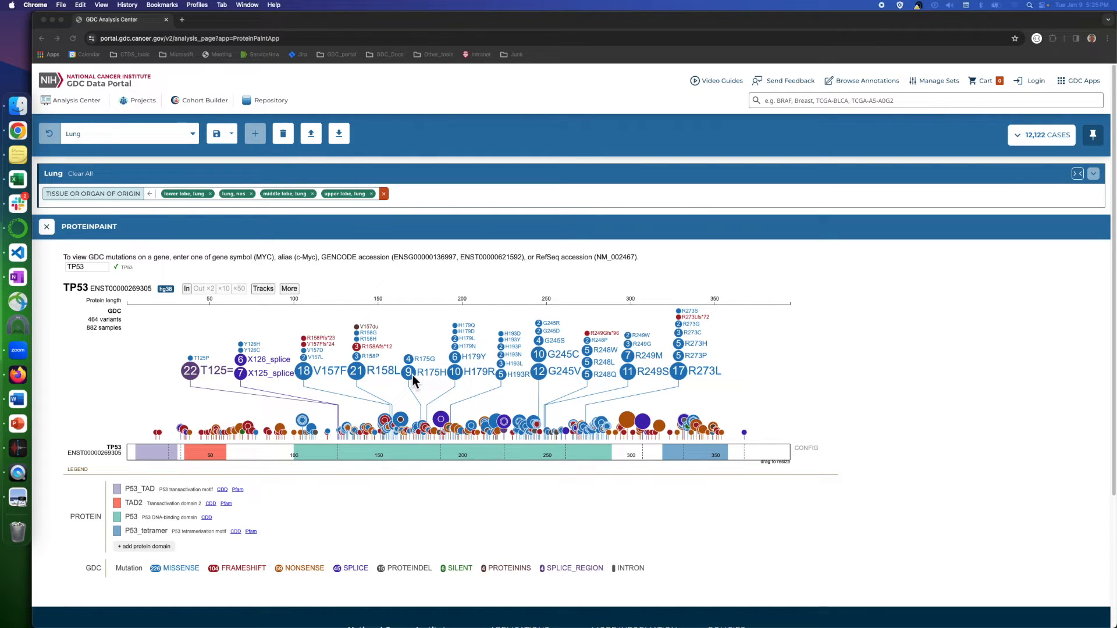
Open the case list for the TP53 R175H mutation lollipop.
{"action": "left_click", "coordinate": [405, 372]}
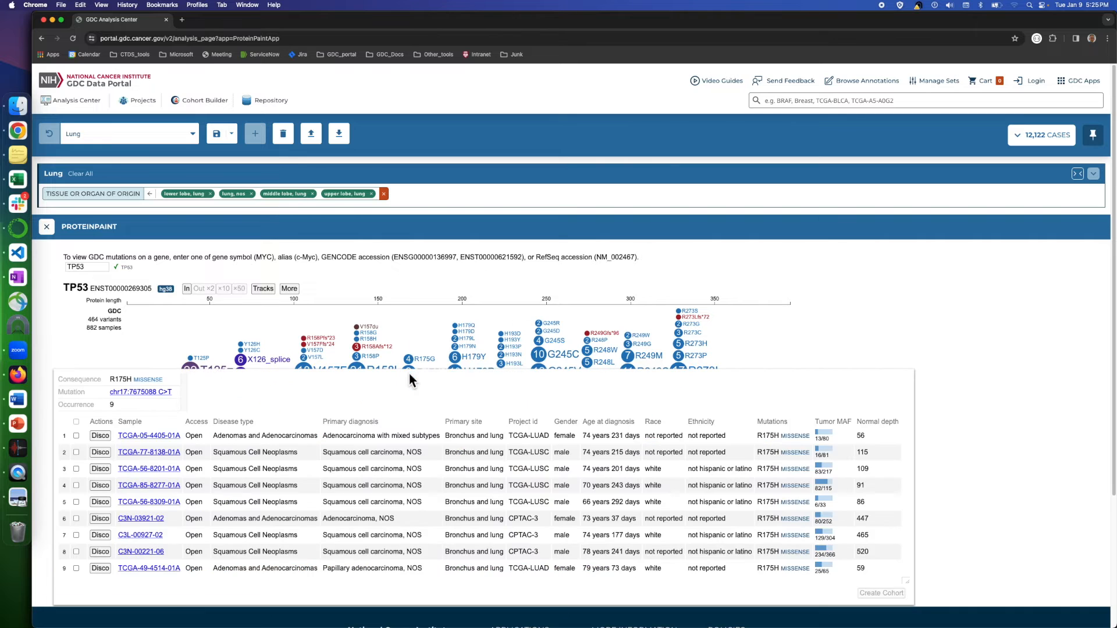
{"action": "mouse_move", "coordinate": [345, 452]}
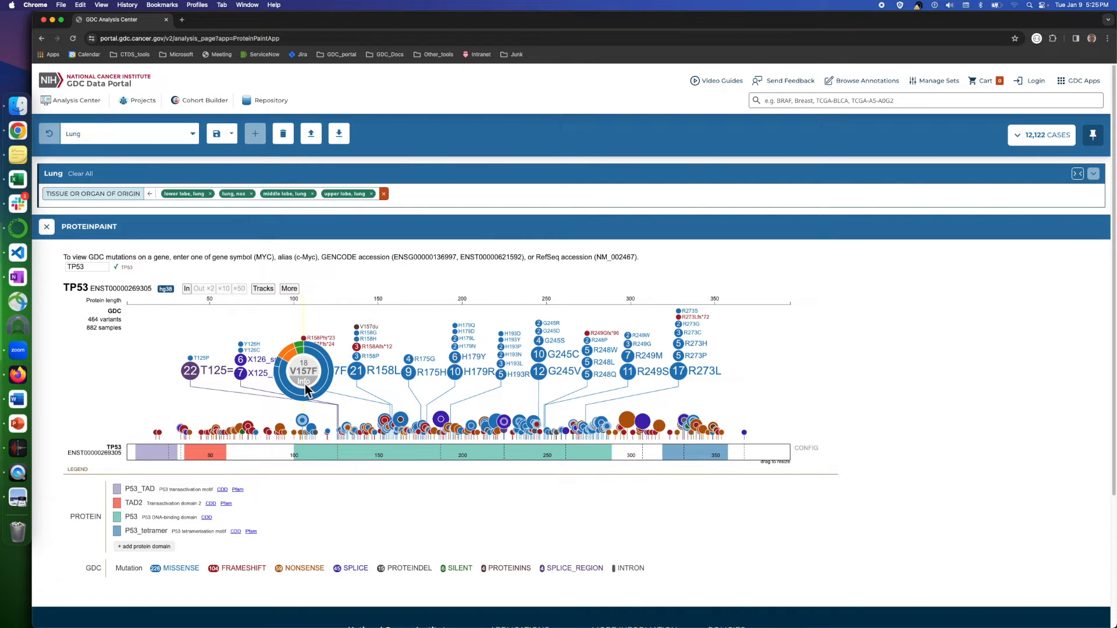
{"action": "left_click", "coordinate": [304, 371]}
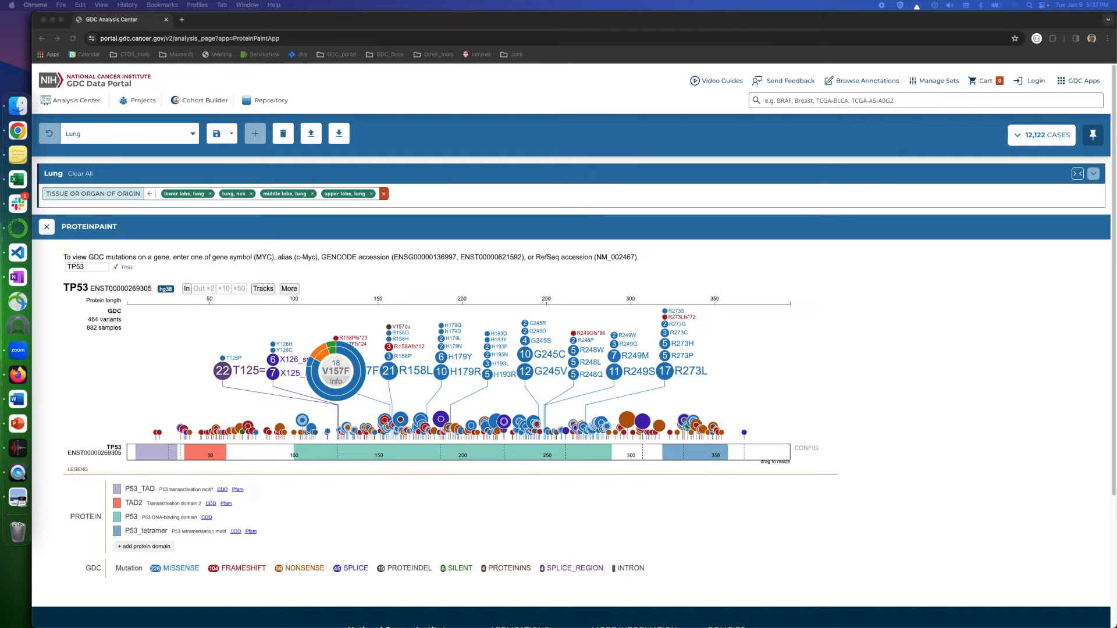
{"action": "mouse_move", "coordinate": [559, 487]}
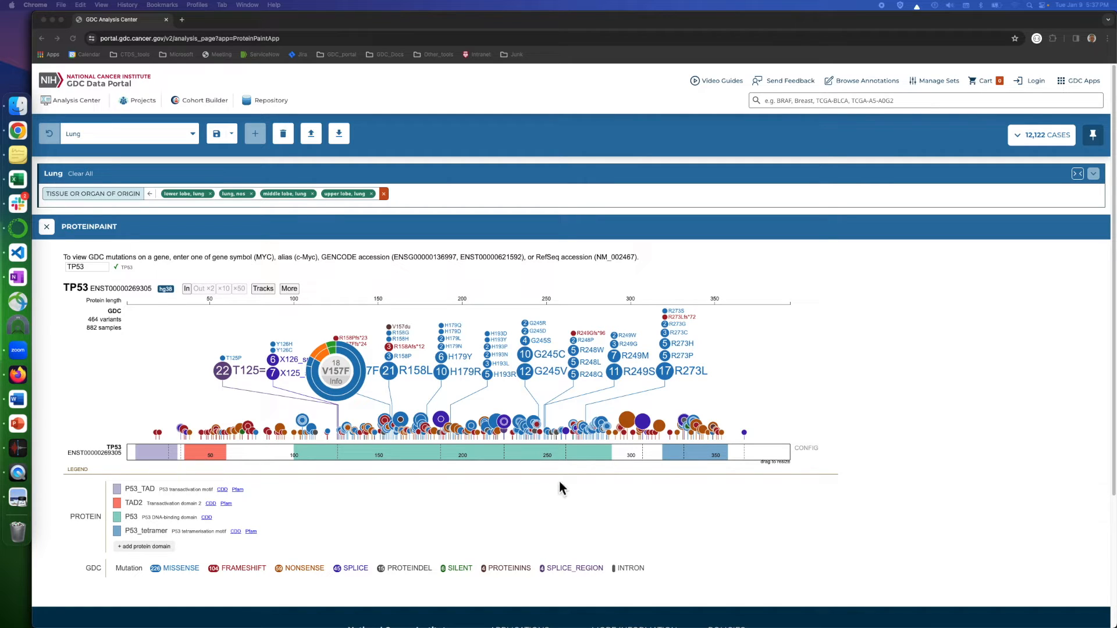
{"action": "mouse_move", "coordinate": [350, 404]}
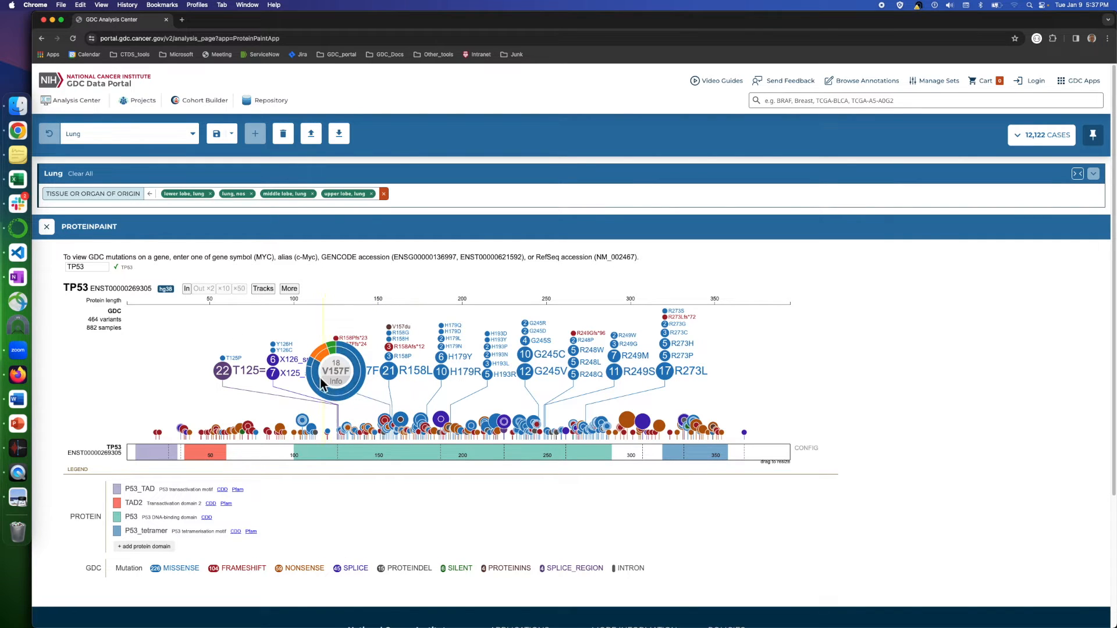
{"action": "mouse_move", "coordinate": [326, 380]}
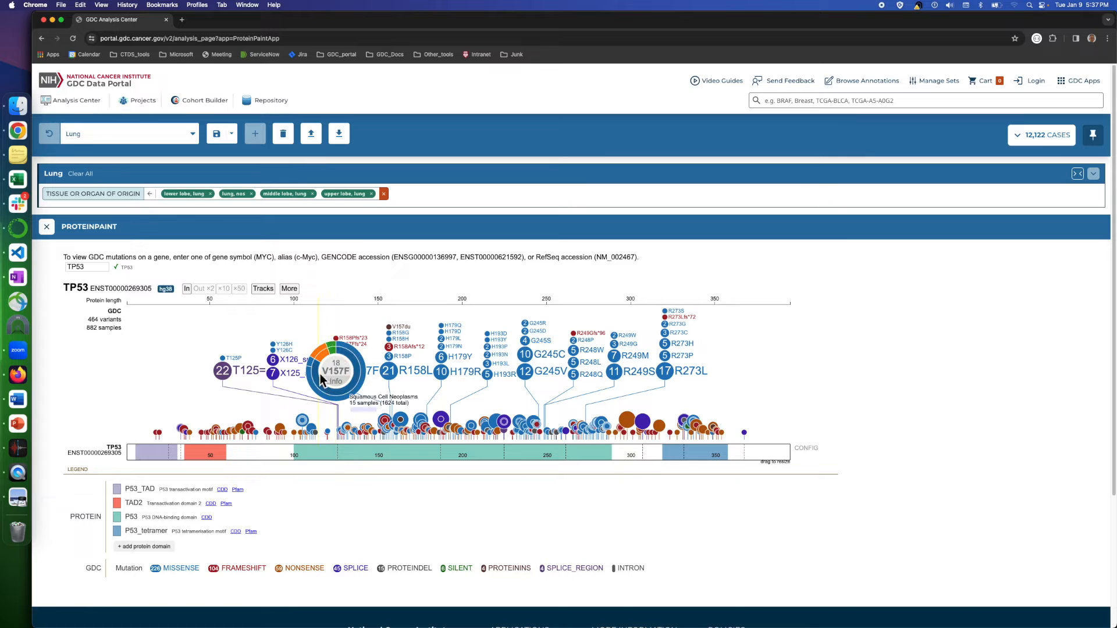
{"action": "mouse_move", "coordinate": [331, 394]}
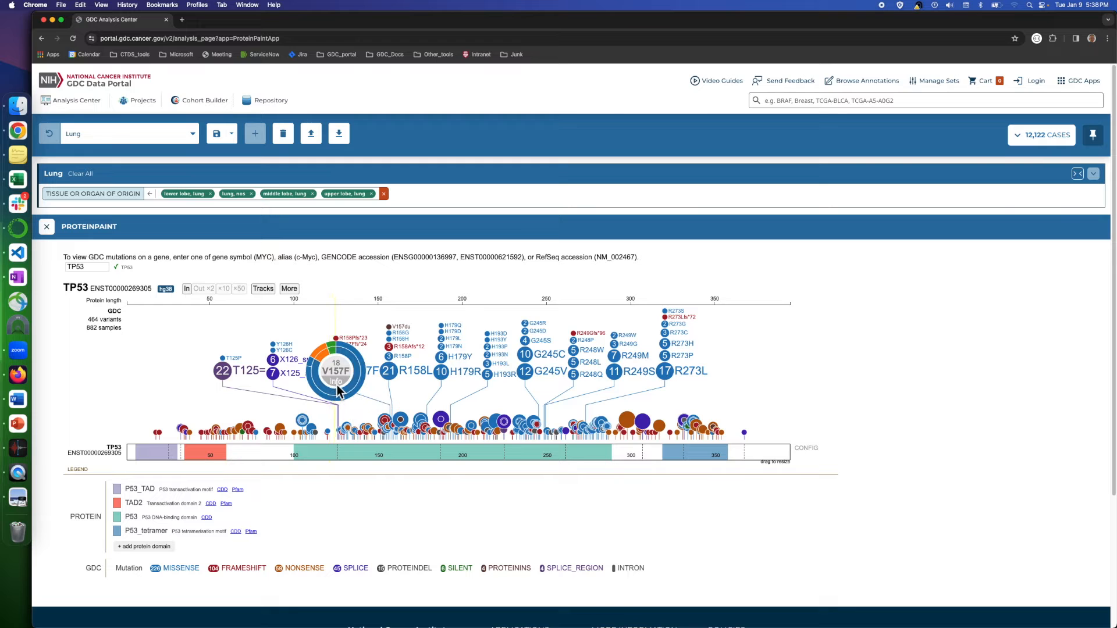
Open the V157F sample table, tick samples for a cohort and scroll through the 18 lung samples.
{"action": "left_click", "coordinate": [339, 370]}
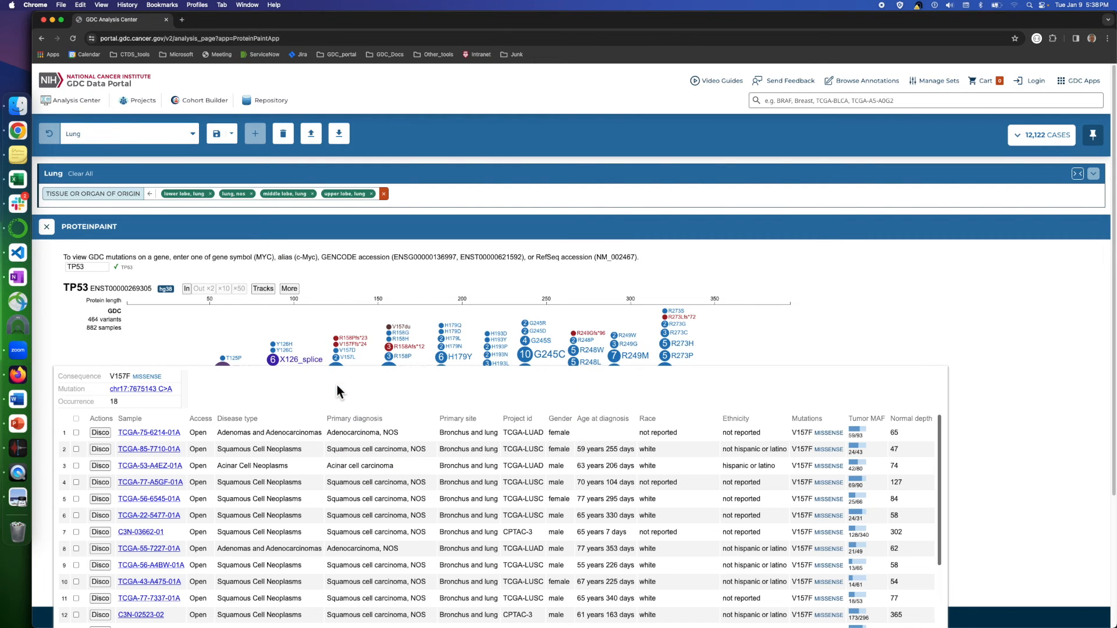
{"action": "left_click", "coordinate": [74, 466]}
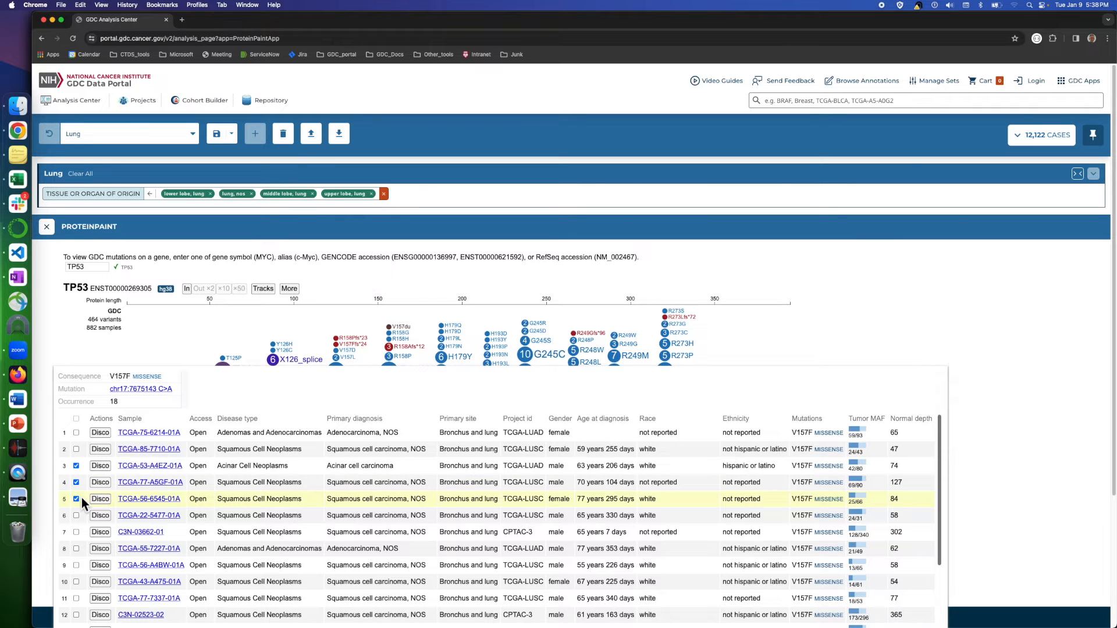
{"action": "scroll", "scroll_direction": "down", "scroll_amount": 3}
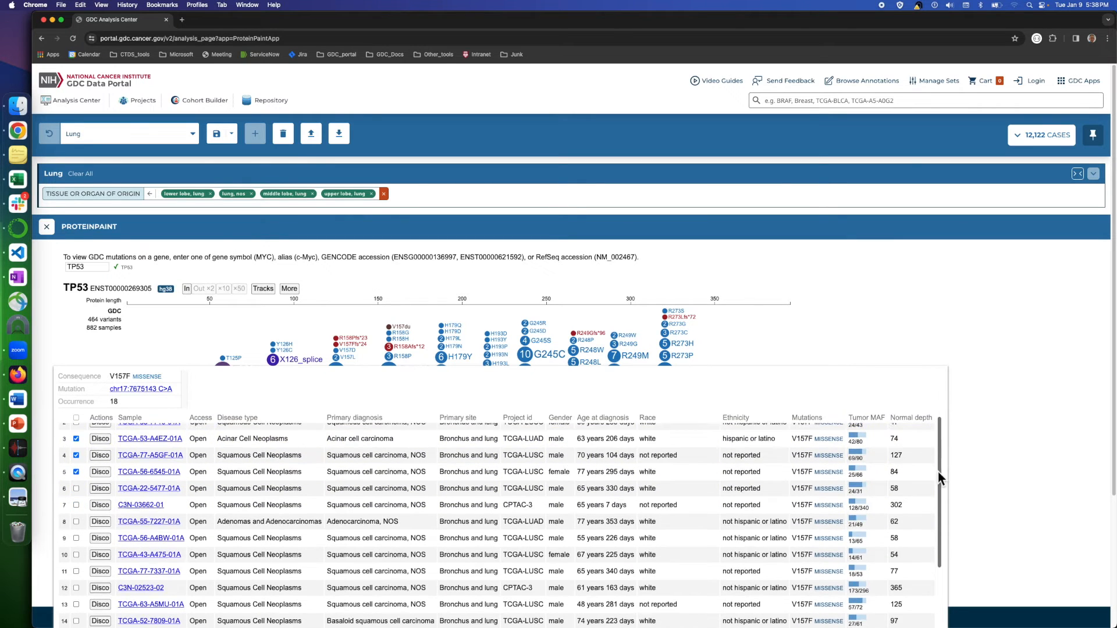
{"action": "scroll", "scroll_direction": "down", "scroll_amount": 3}
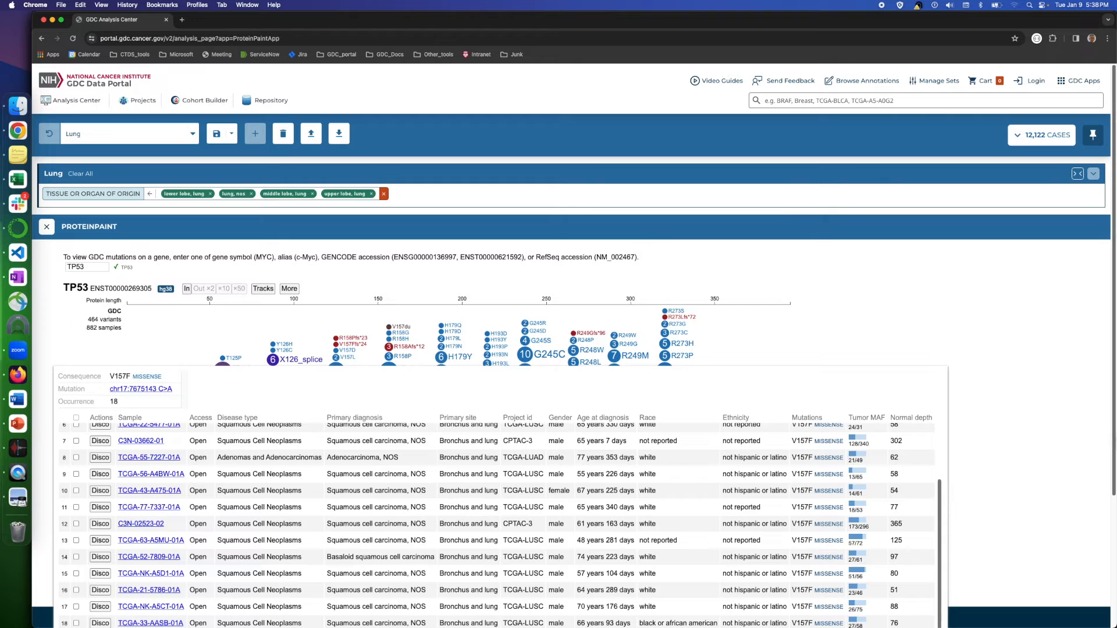
{"action": "scroll", "scroll_direction": "down", "scroll_amount": 3}
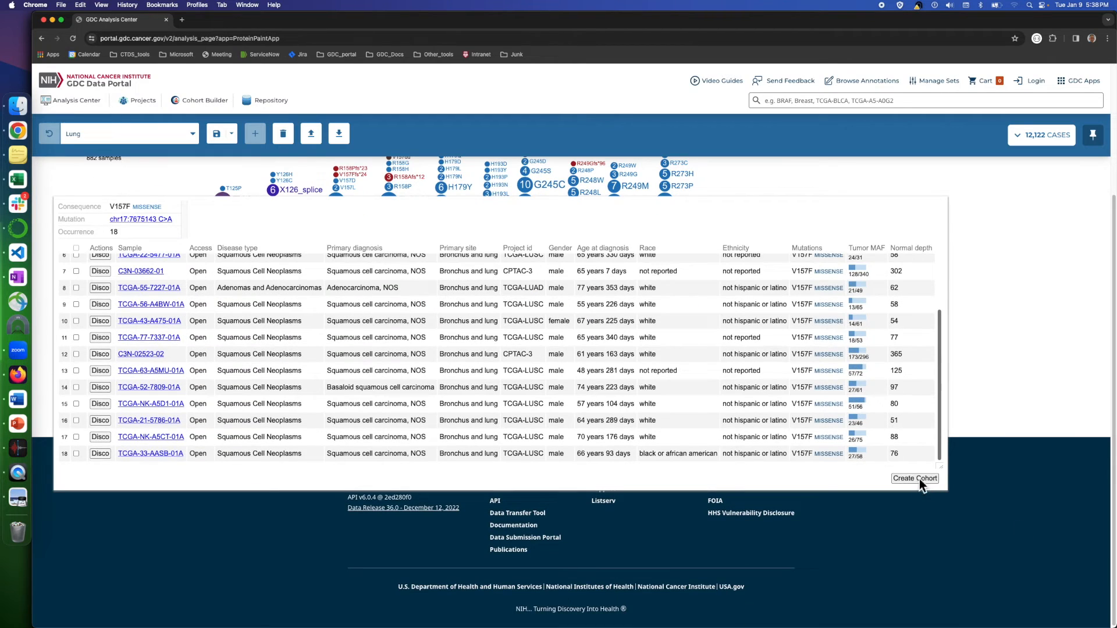
Create a cohort named 'new' from the ticked V157F samples and save it.
{"action": "left_click", "coordinate": [915, 479]}
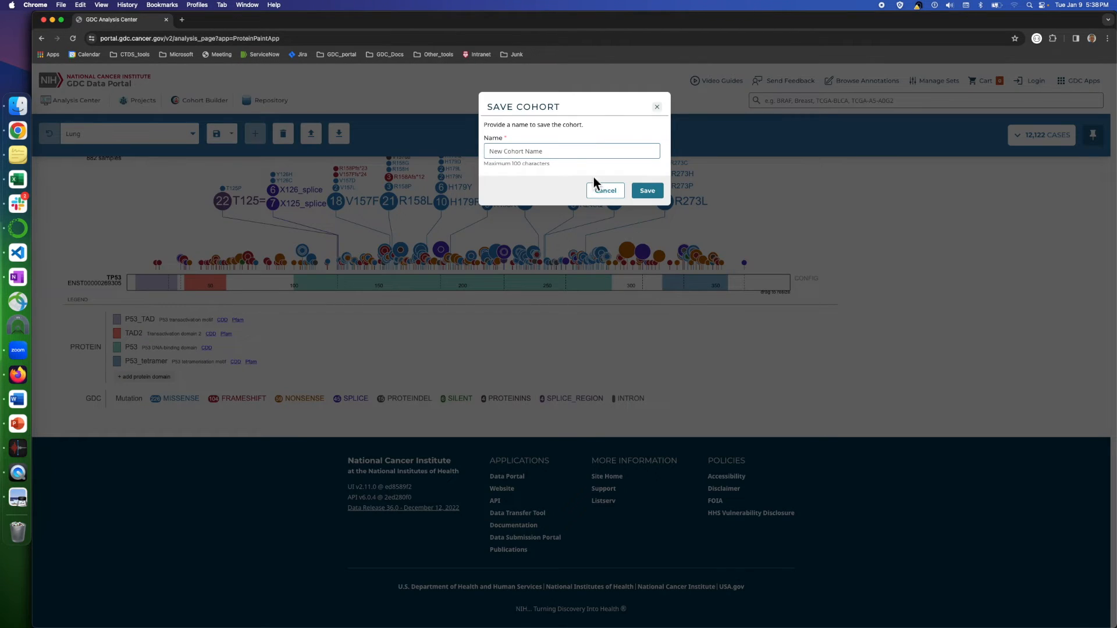
{"action": "type", "text": "new"}
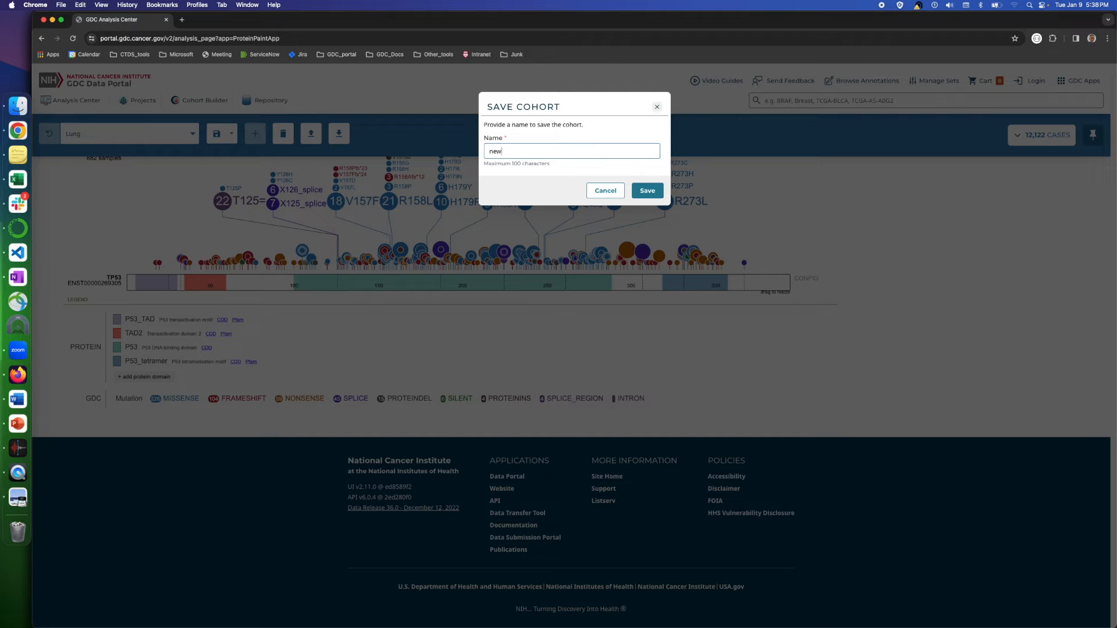
{"action": "mouse_move", "coordinate": [647, 191]}
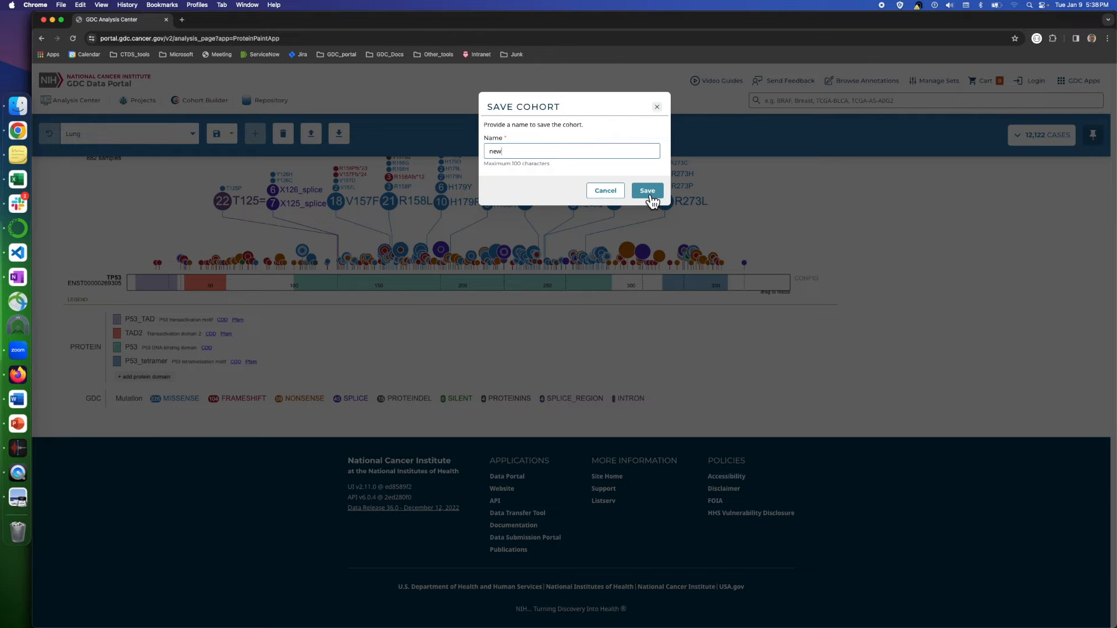
{"action": "left_click", "coordinate": [647, 191]}
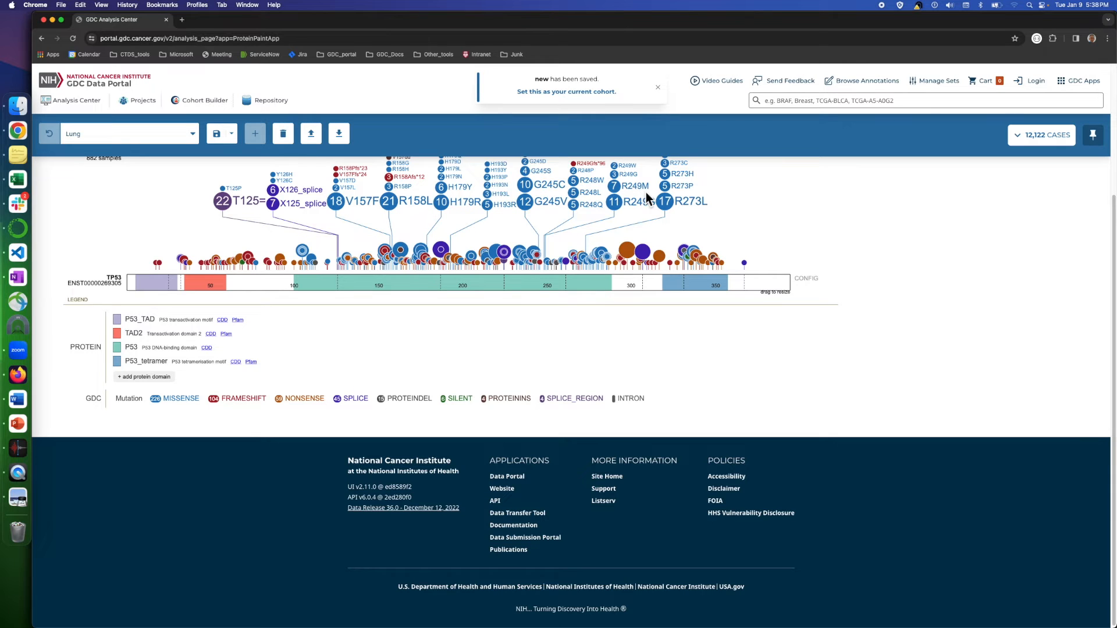
{"action": "mouse_move", "coordinate": [58, 21]}
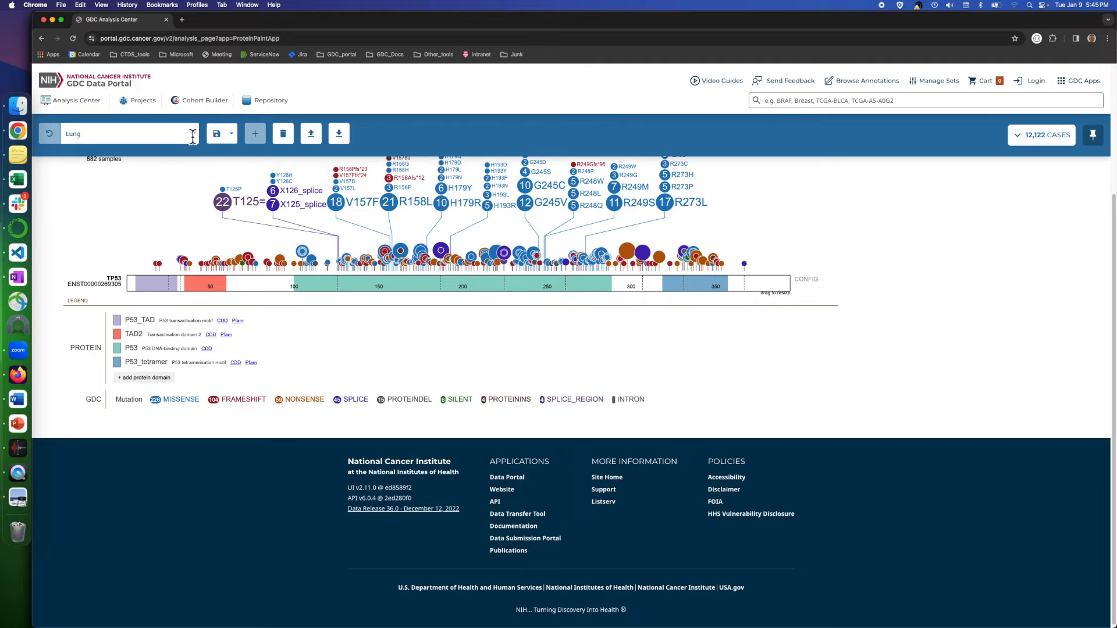
Make the cohort 'new' active from the saved cohort list.
{"action": "left_click", "coordinate": [190, 133]}
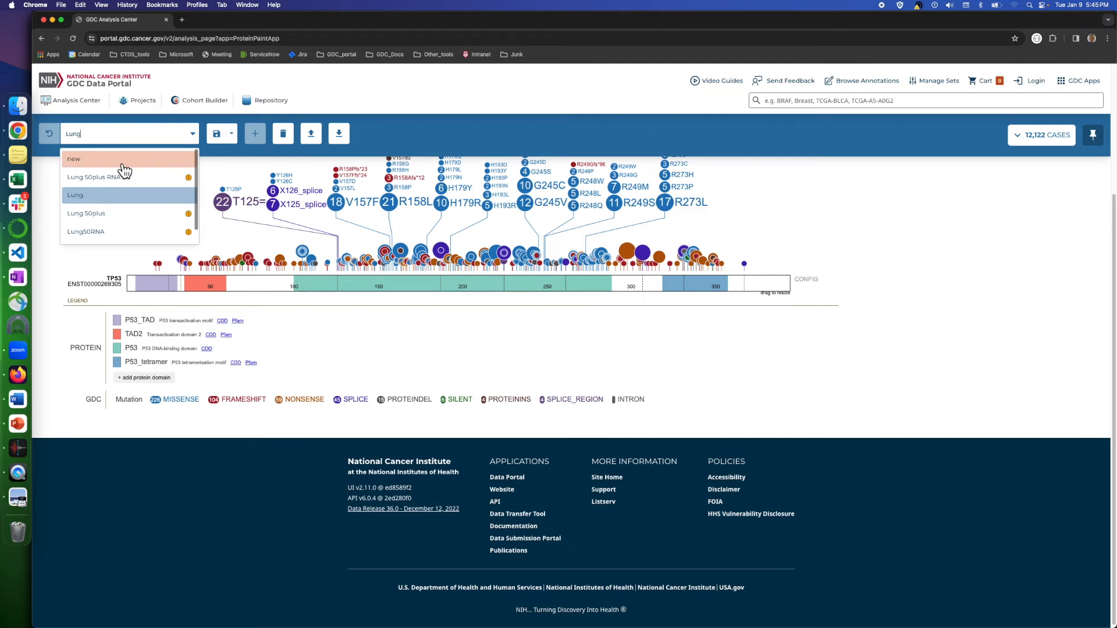
{"action": "left_click", "coordinate": [74, 159]}
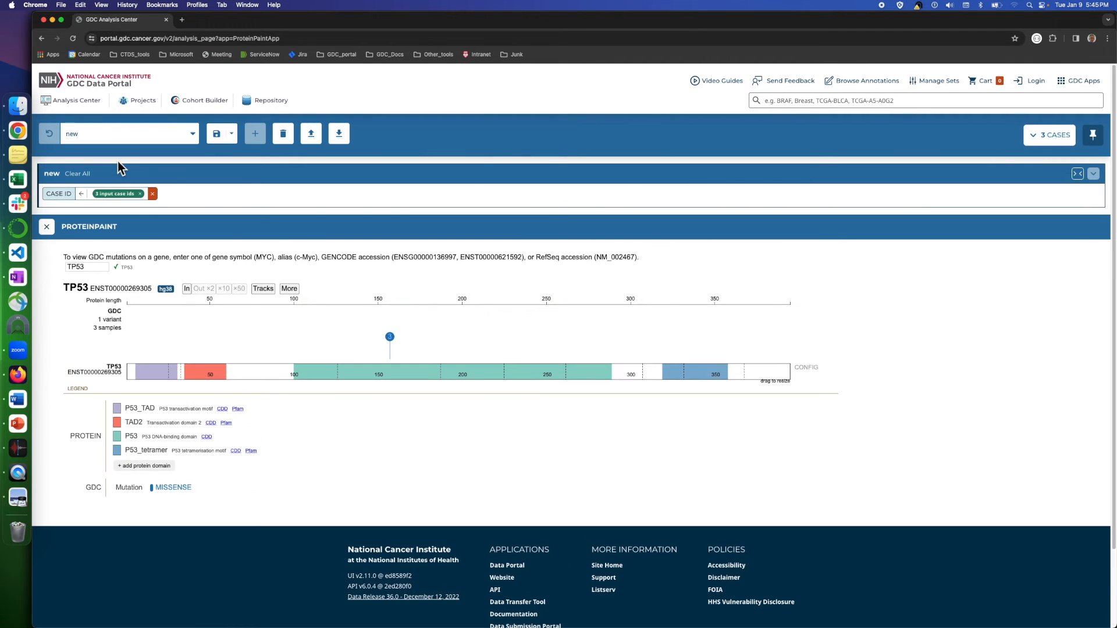
{"action": "mouse_move", "coordinate": [390, 332]}
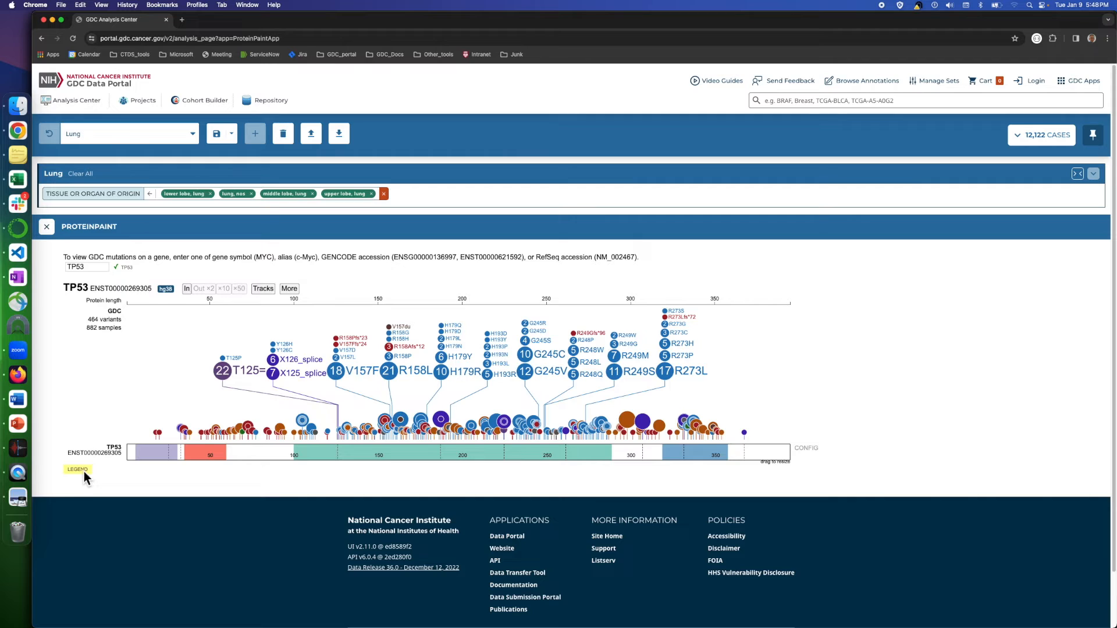
{"action": "mouse_move", "coordinate": [93, 477]}
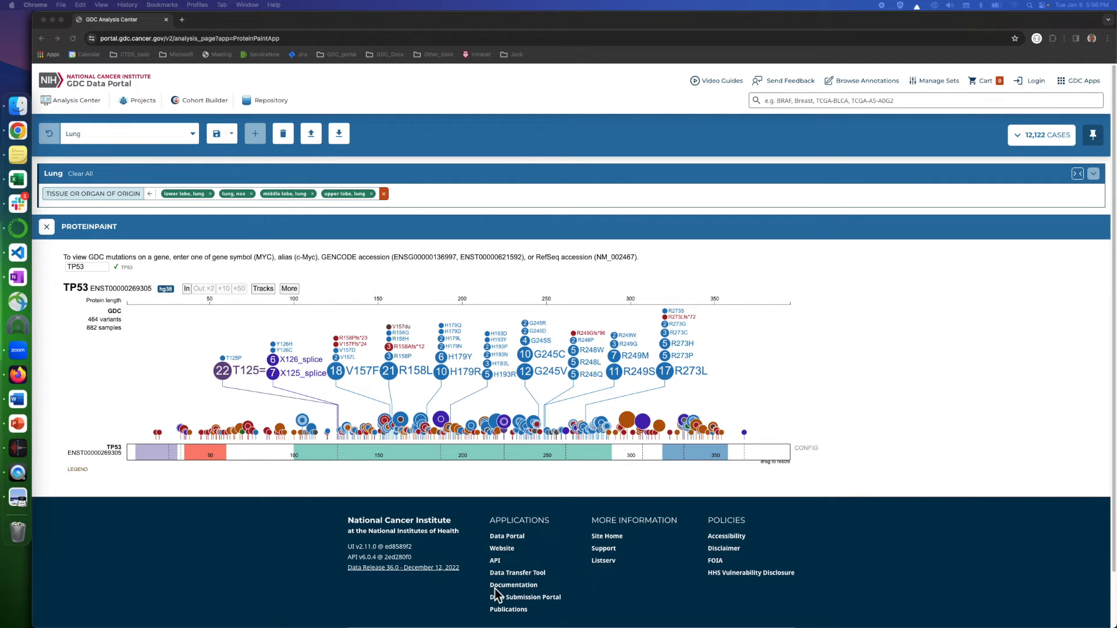
{"action": "mouse_move", "coordinate": [301, 301]}
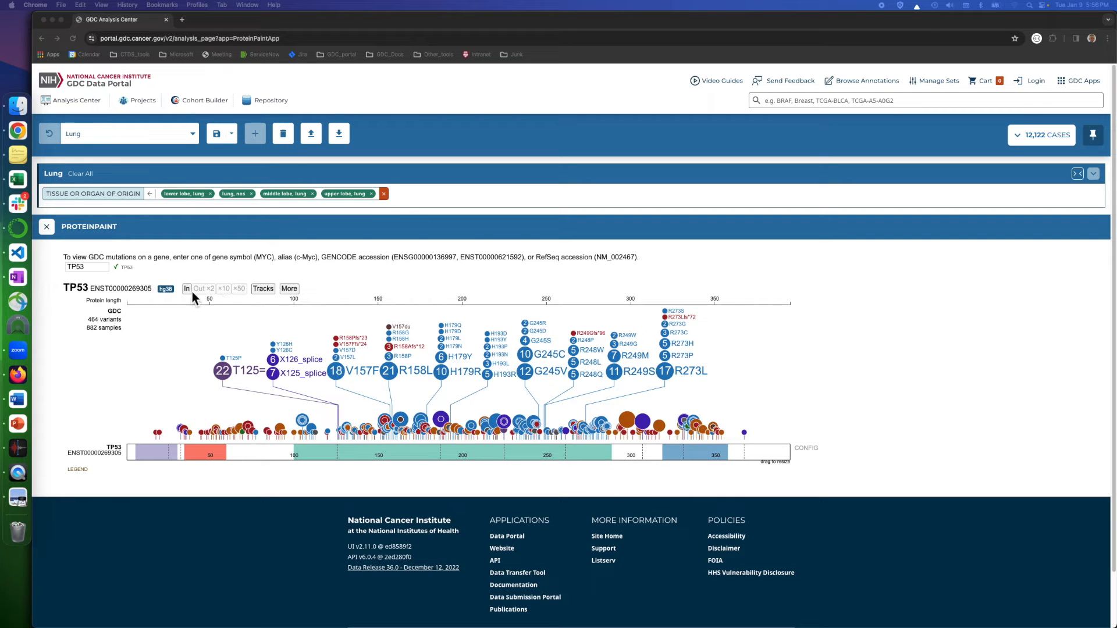
{"action": "mouse_move", "coordinate": [200, 317]}
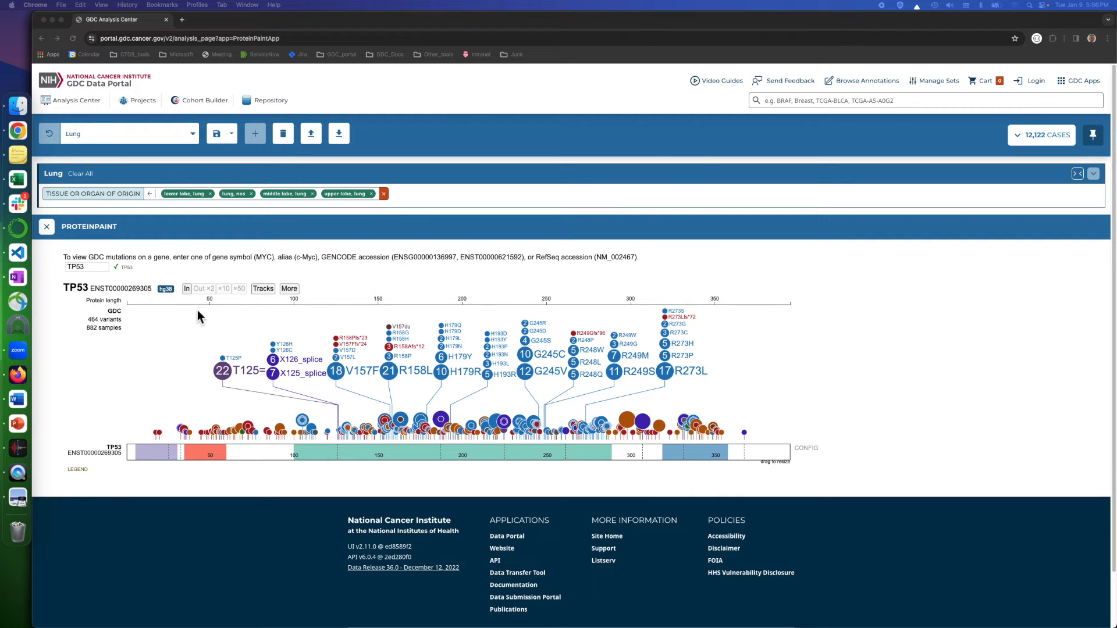
{"action": "mouse_move", "coordinate": [224, 308]}
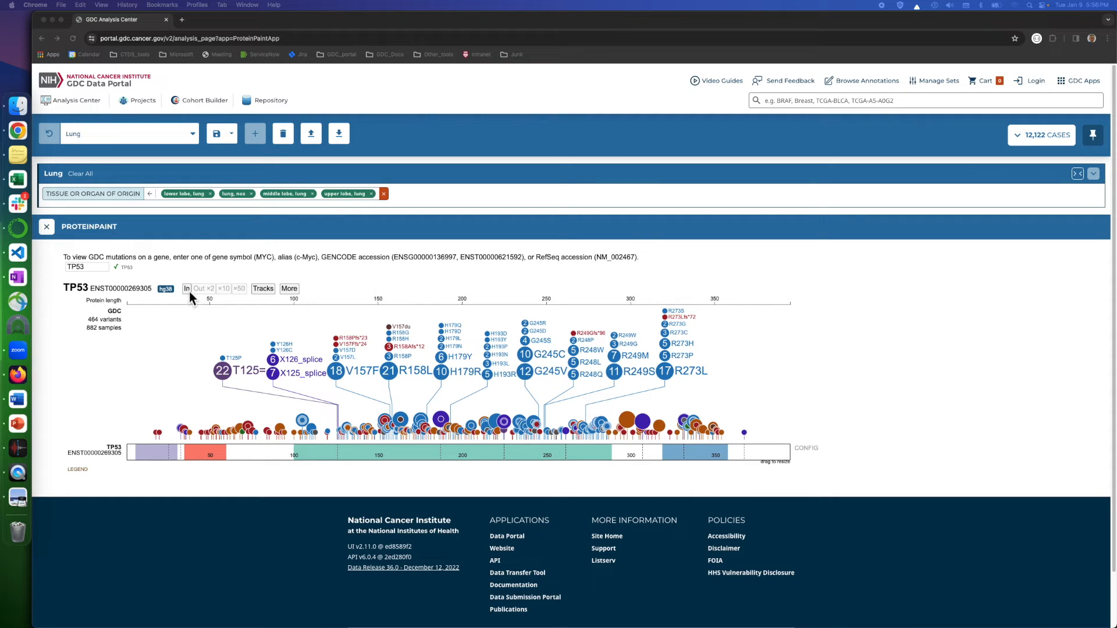
{"action": "left_click", "coordinate": [187, 288]}
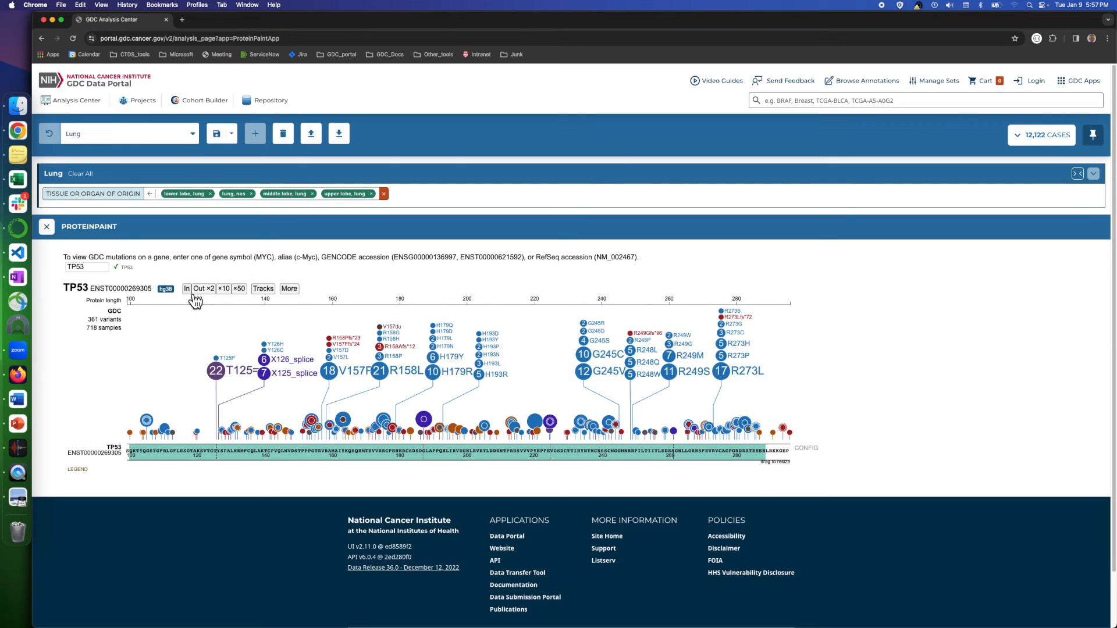
{"action": "left_click", "coordinate": [186, 289]}
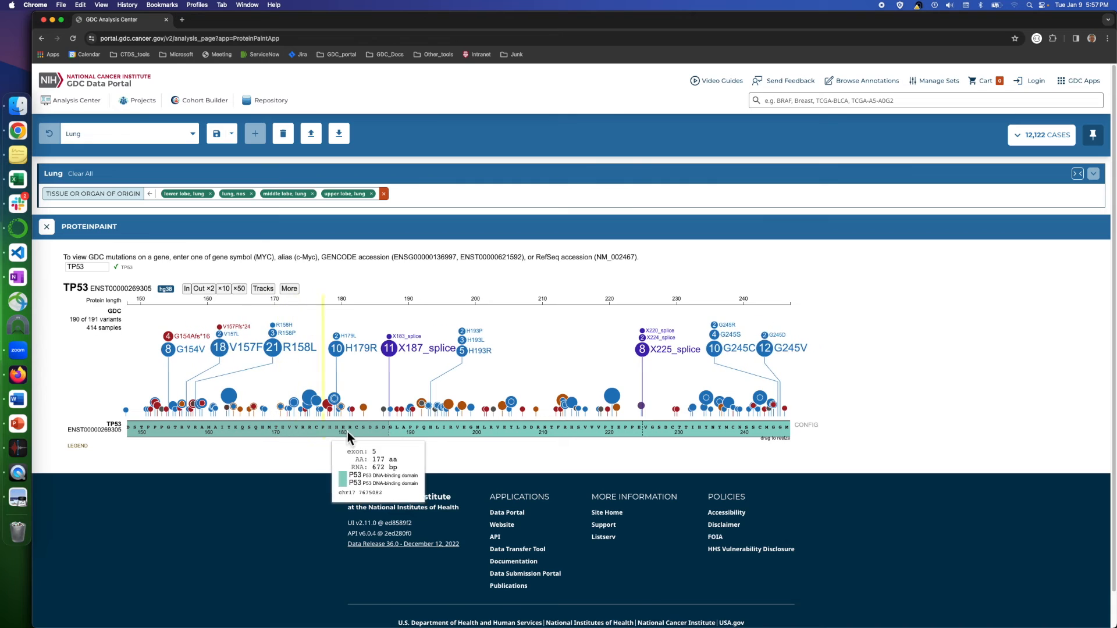
{"action": "mouse_move", "coordinate": [221, 312]}
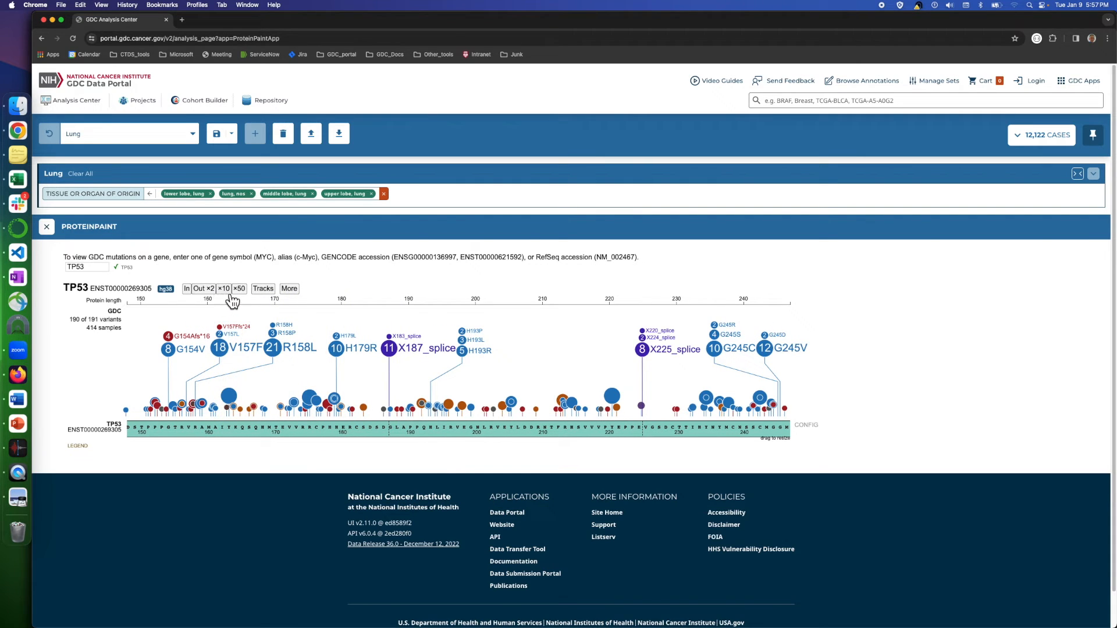
{"action": "left_click", "coordinate": [199, 288]}
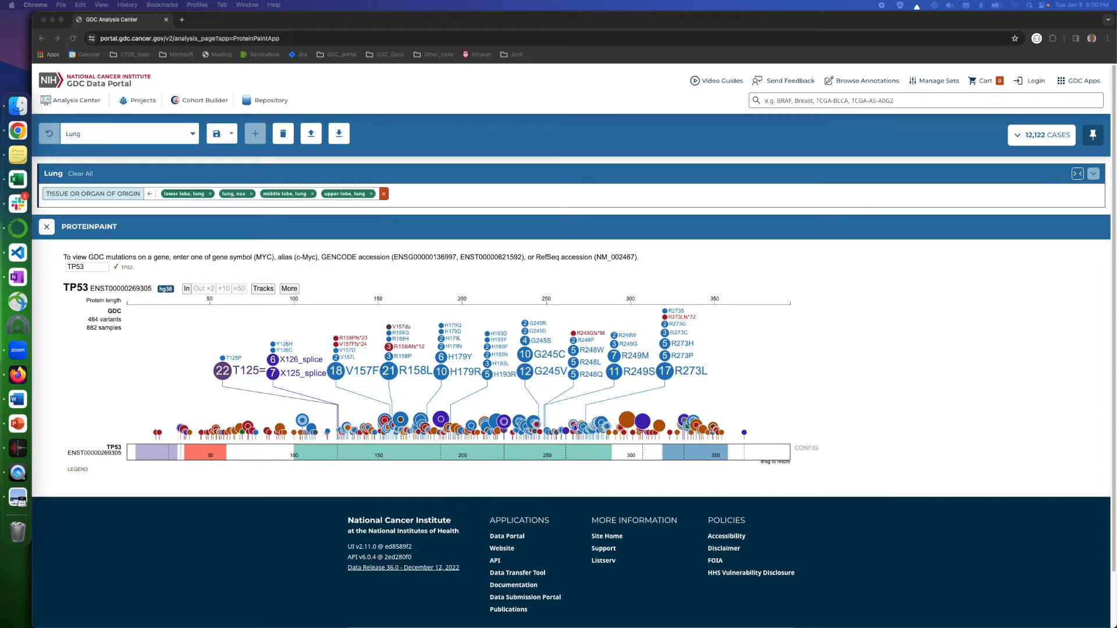
{"action": "mouse_move", "coordinate": [130, 428]}
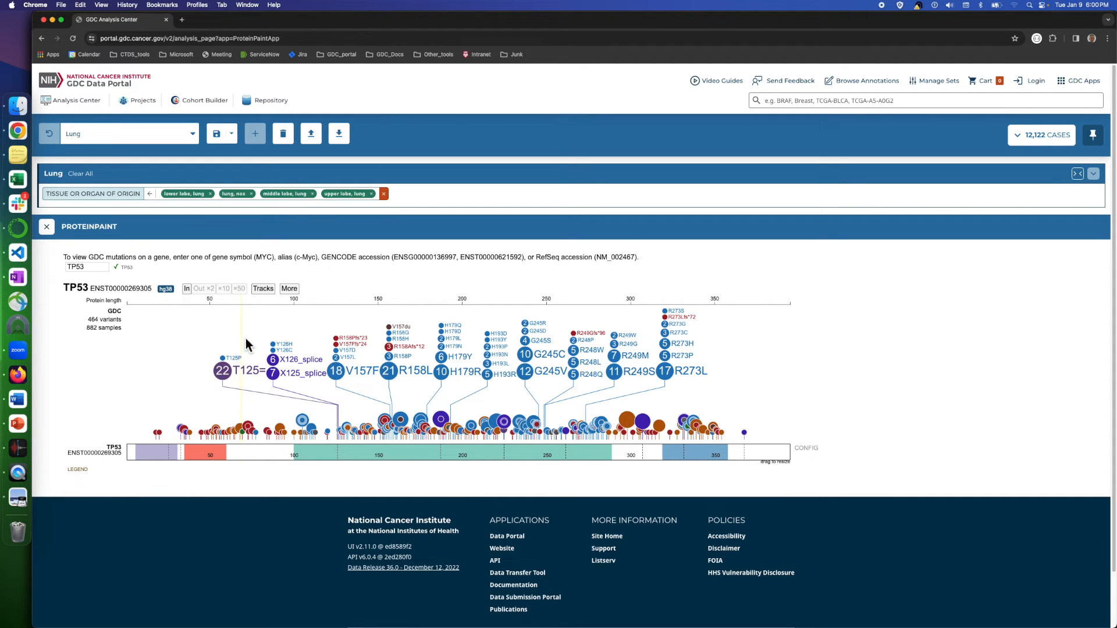
{"action": "mouse_move", "coordinate": [361, 311]}
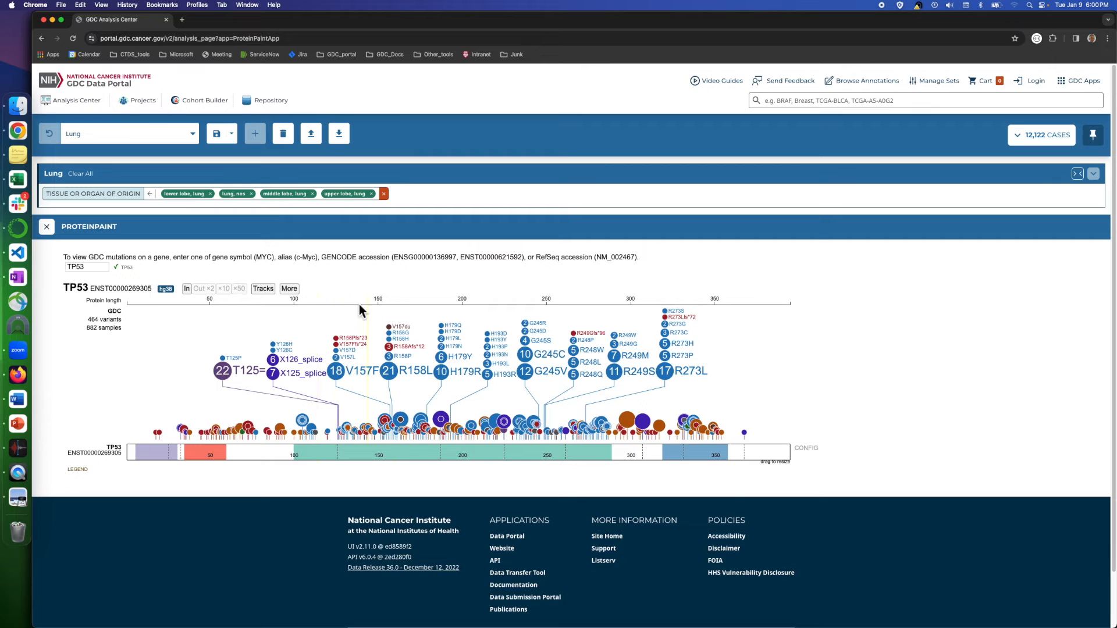
{"action": "mouse_move", "coordinate": [272, 314]}
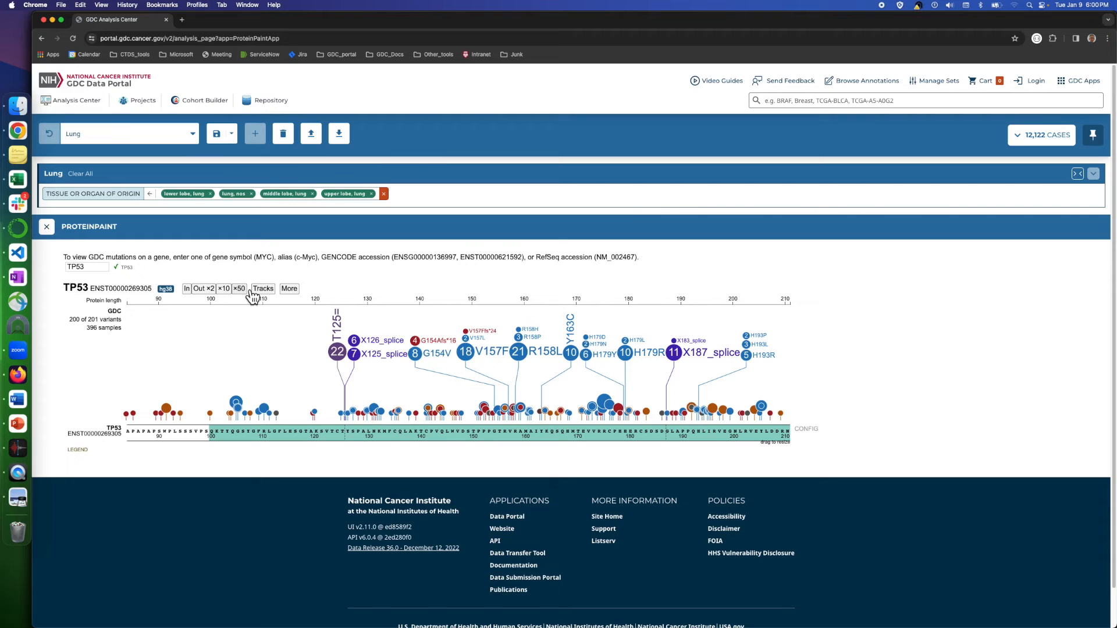
{"action": "left_click", "coordinate": [199, 288]}
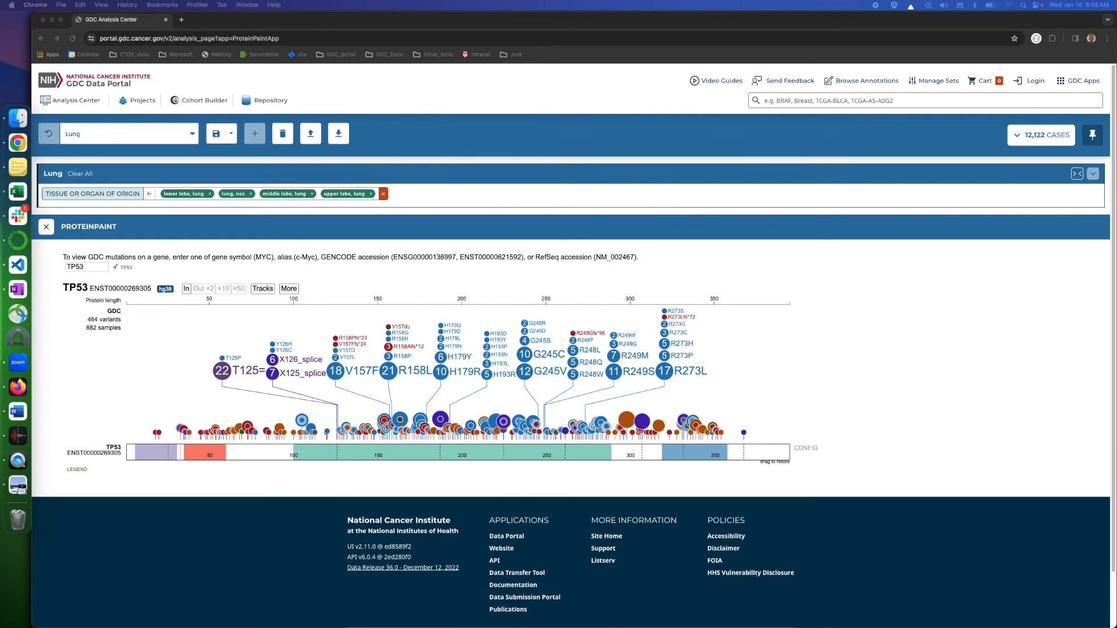
{"action": "mouse_move", "coordinate": [264, 372]}
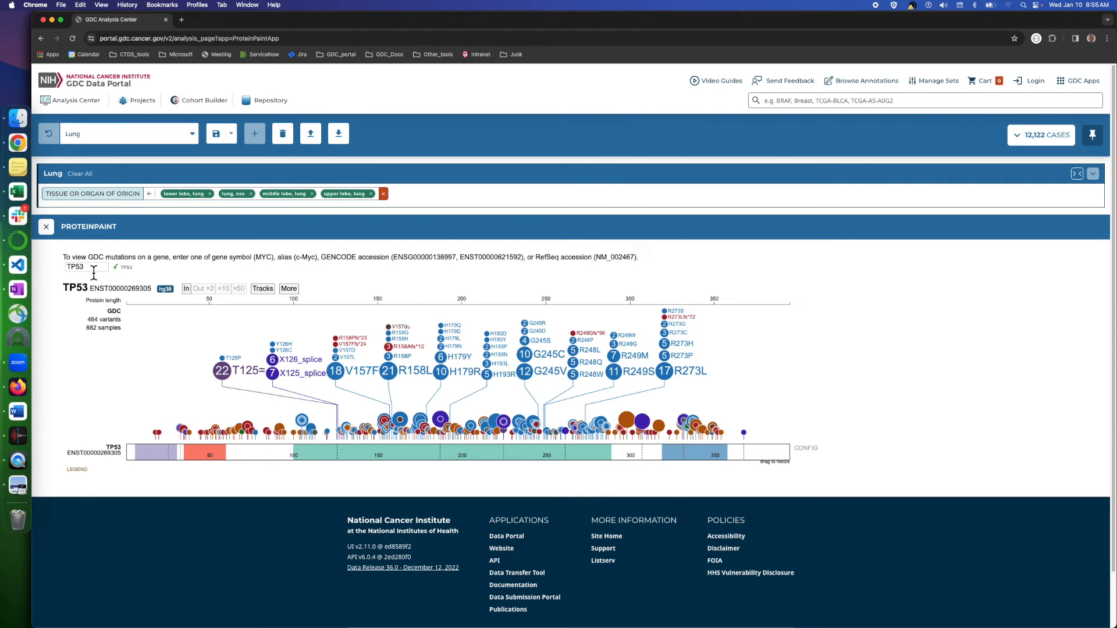
Replace TP53 with HGFA in the gene box and load HGFAC from the suggestions.
{"action": "double_click", "coordinate": [76, 268]}
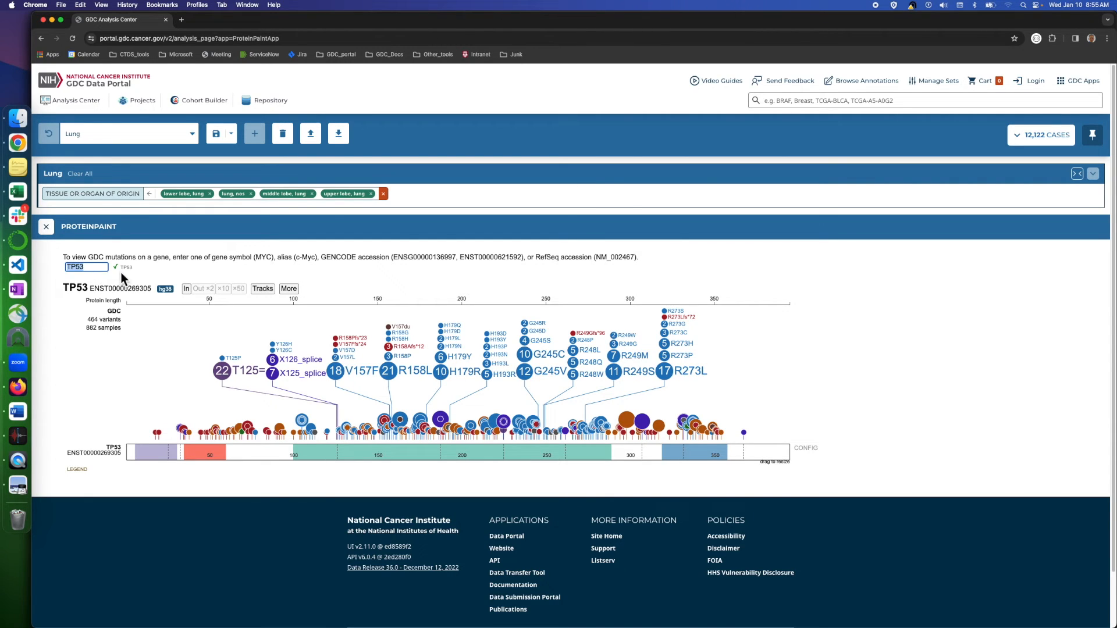
{"action": "type", "text": "H"}
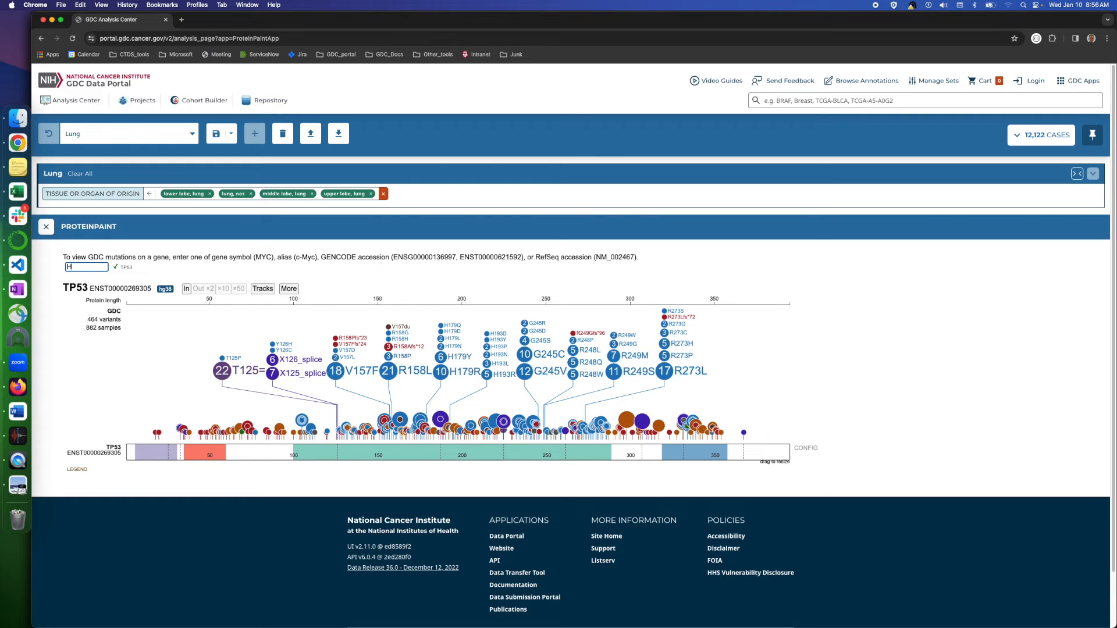
{"action": "type", "text": "GFA"}
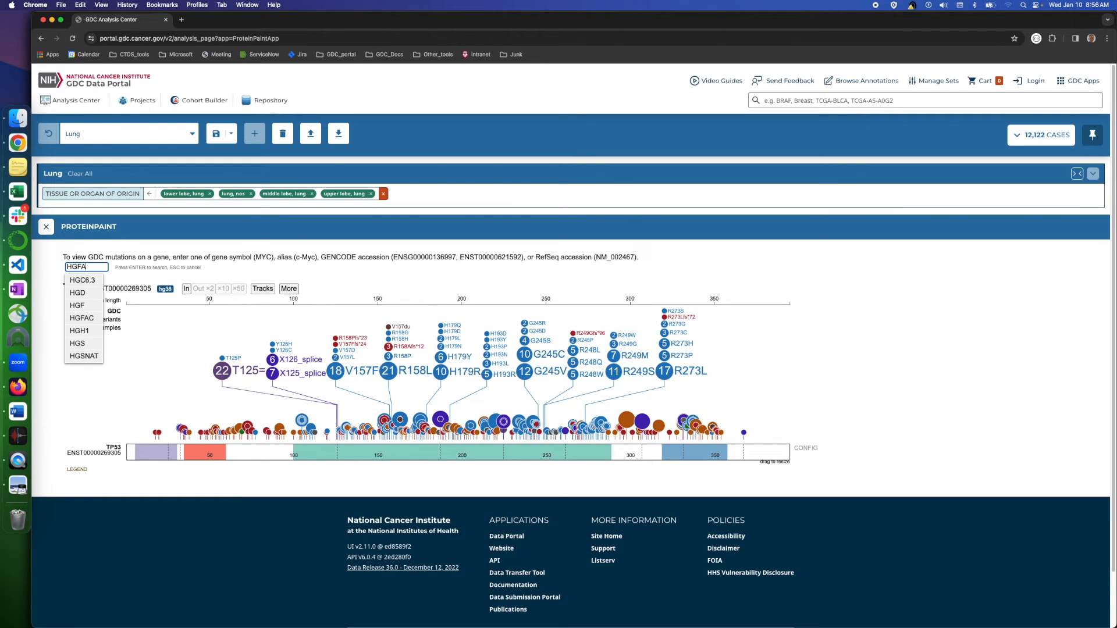
{"action": "left_click", "coordinate": [81, 318]}
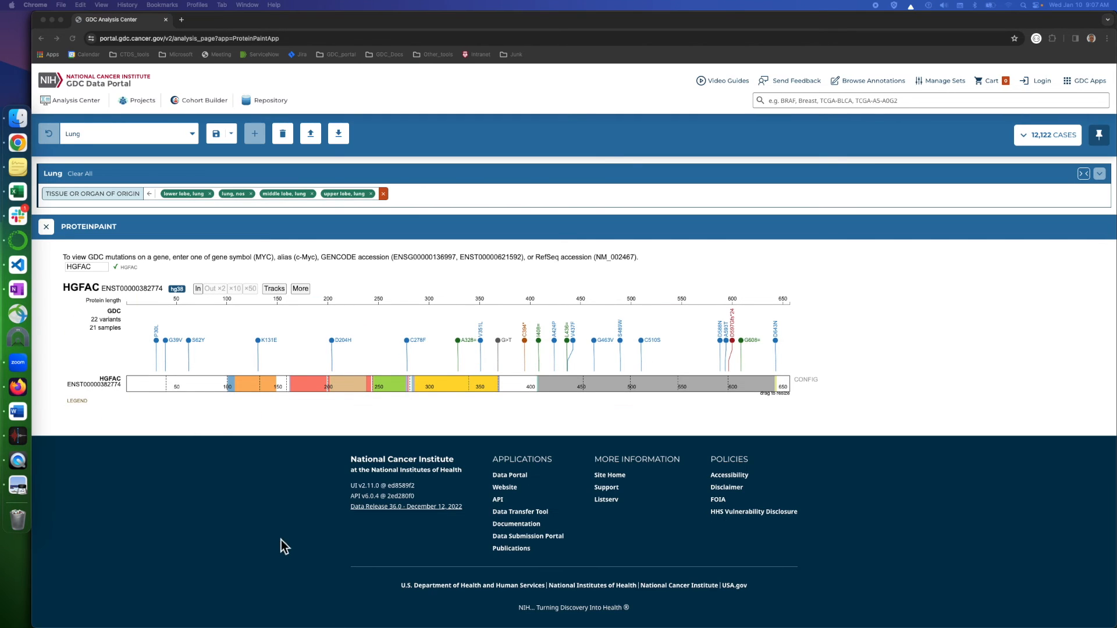
{"action": "mouse_move", "coordinate": [191, 317]}
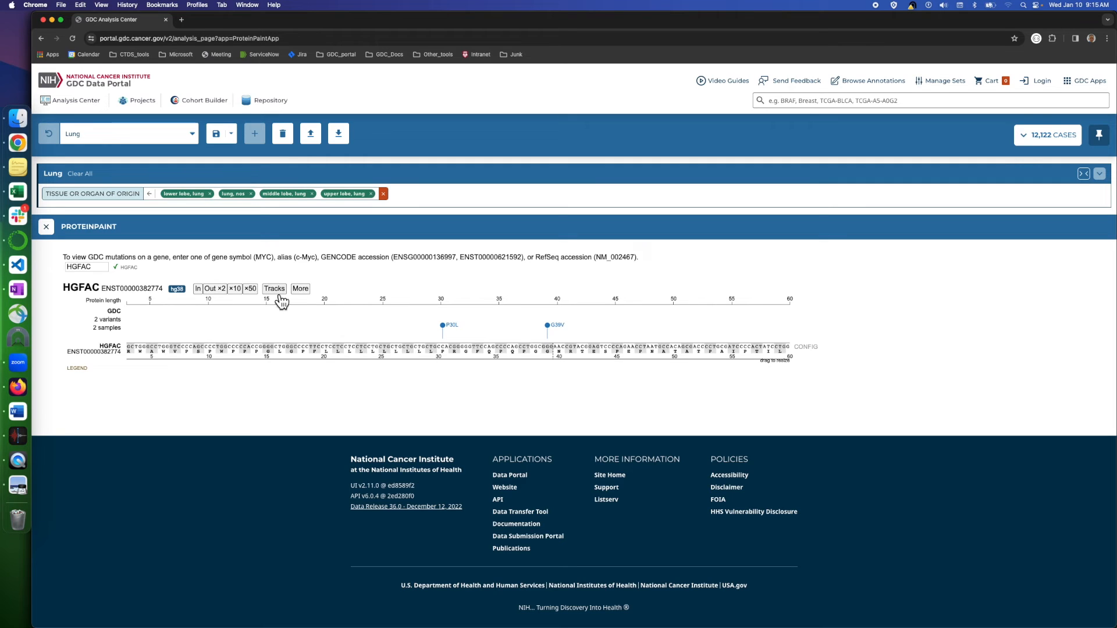
Turn on the GENCODE and RepeatMasker annotation tracks from the Tracks list.
{"action": "left_click", "coordinate": [273, 288]}
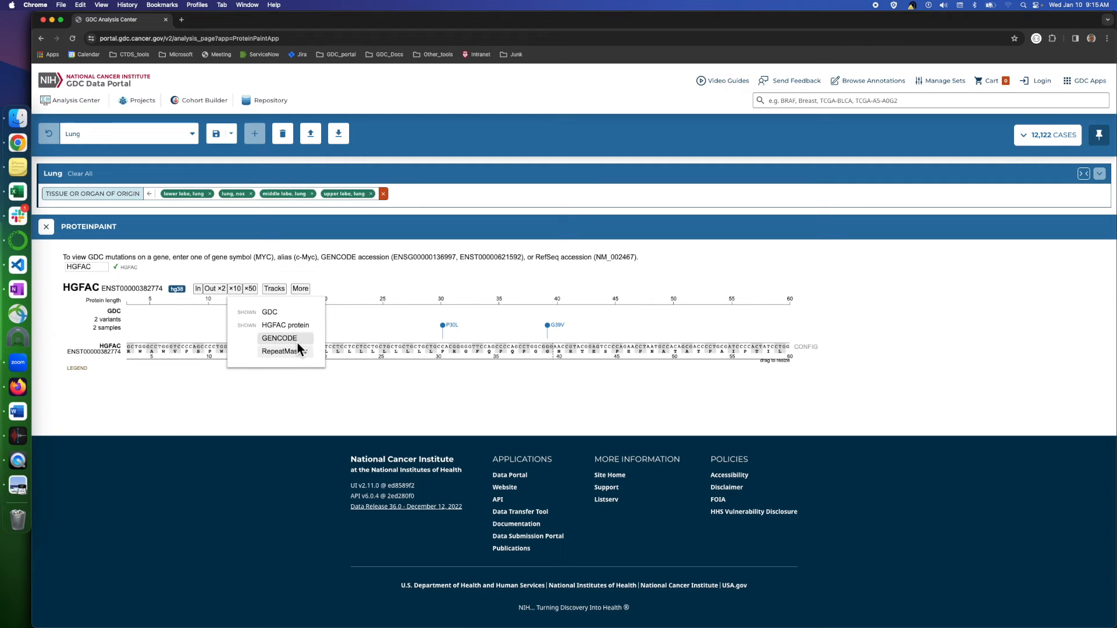
{"action": "mouse_move", "coordinate": [273, 325]}
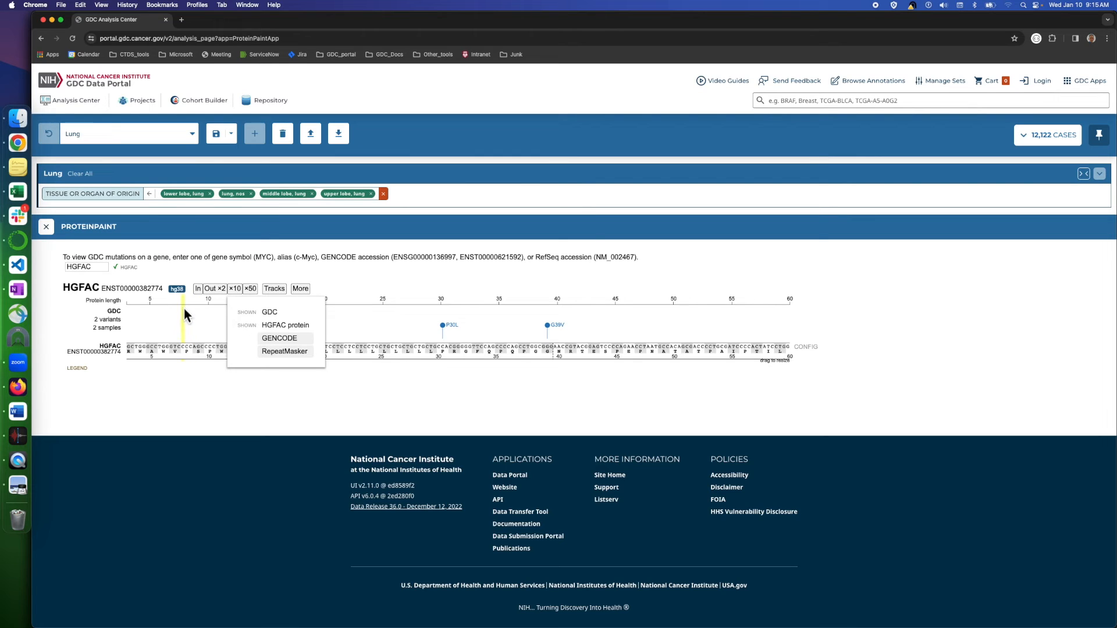
{"action": "mouse_move", "coordinate": [189, 346]}
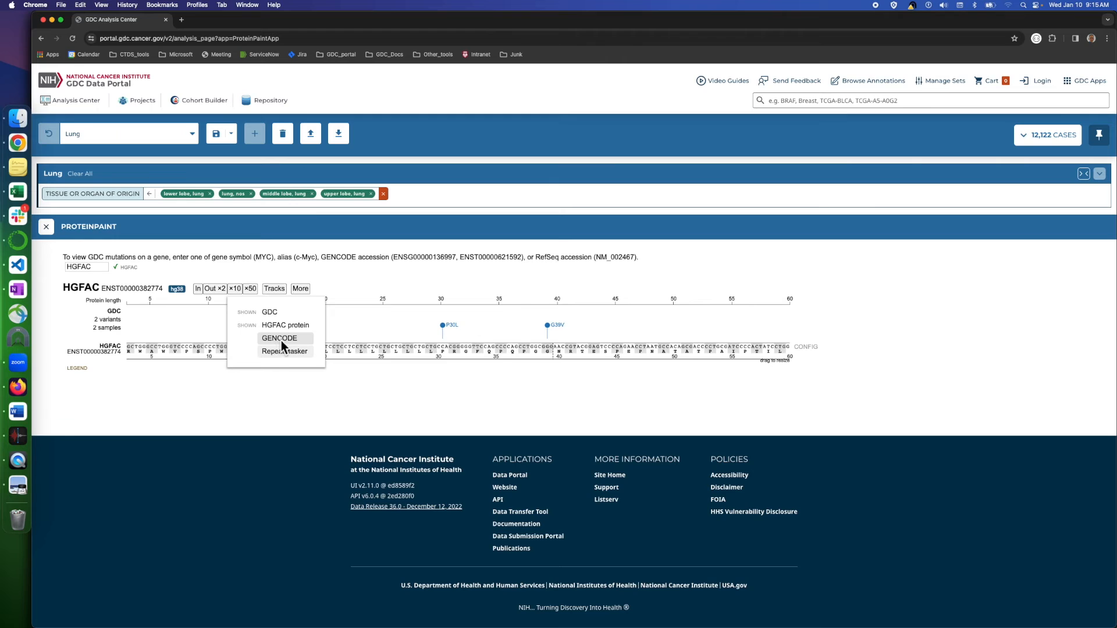
{"action": "left_click", "coordinate": [279, 338]}
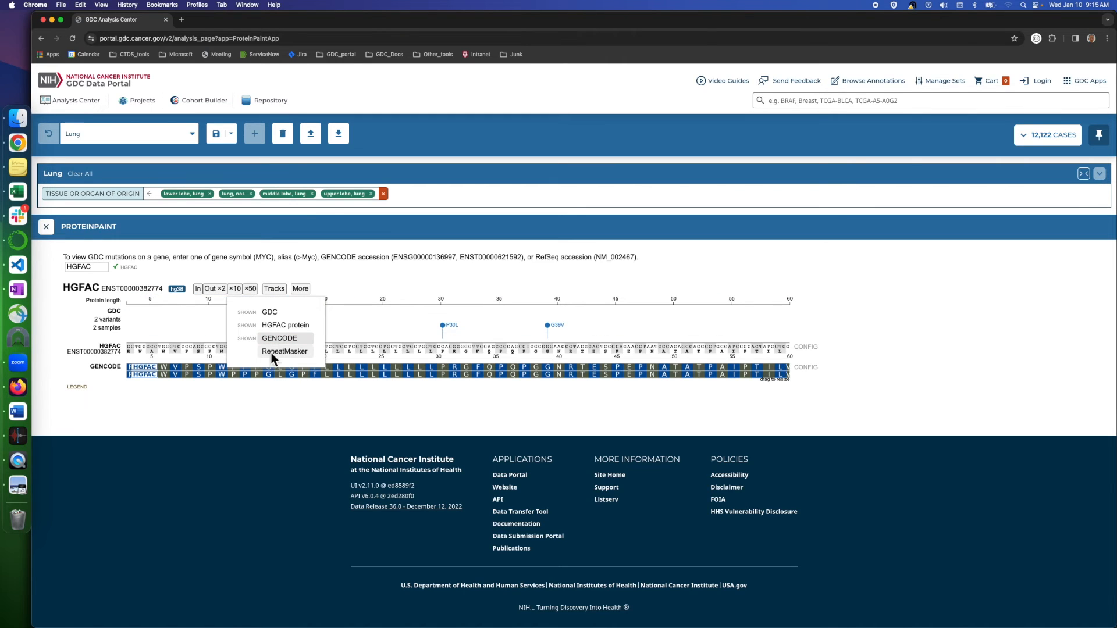
{"action": "mouse_move", "coordinate": [153, 374]}
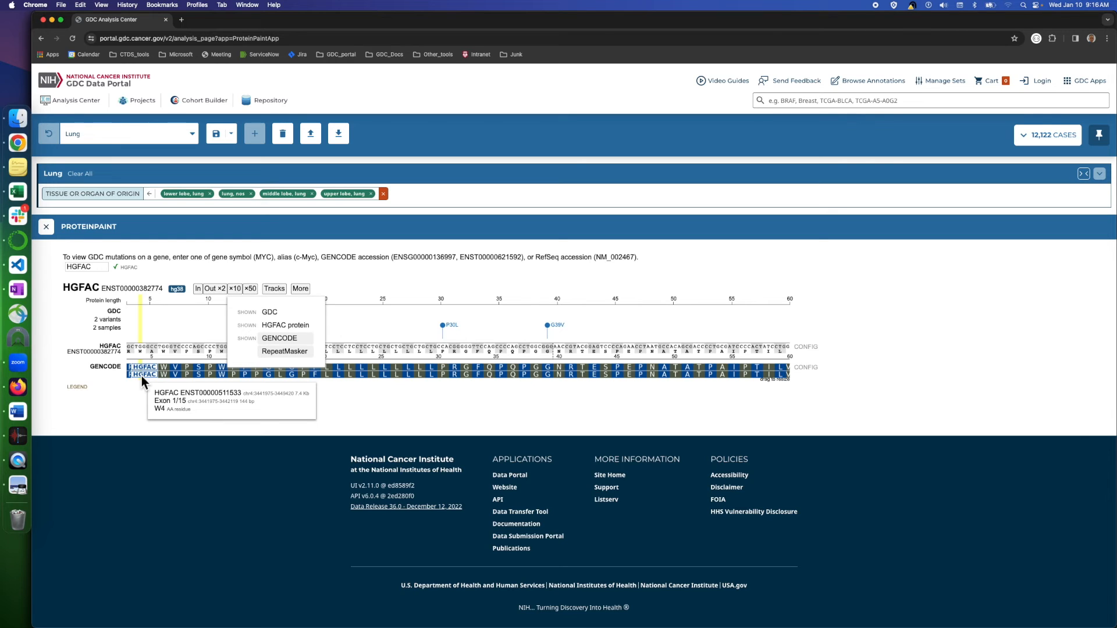
{"action": "mouse_move", "coordinate": [168, 382]}
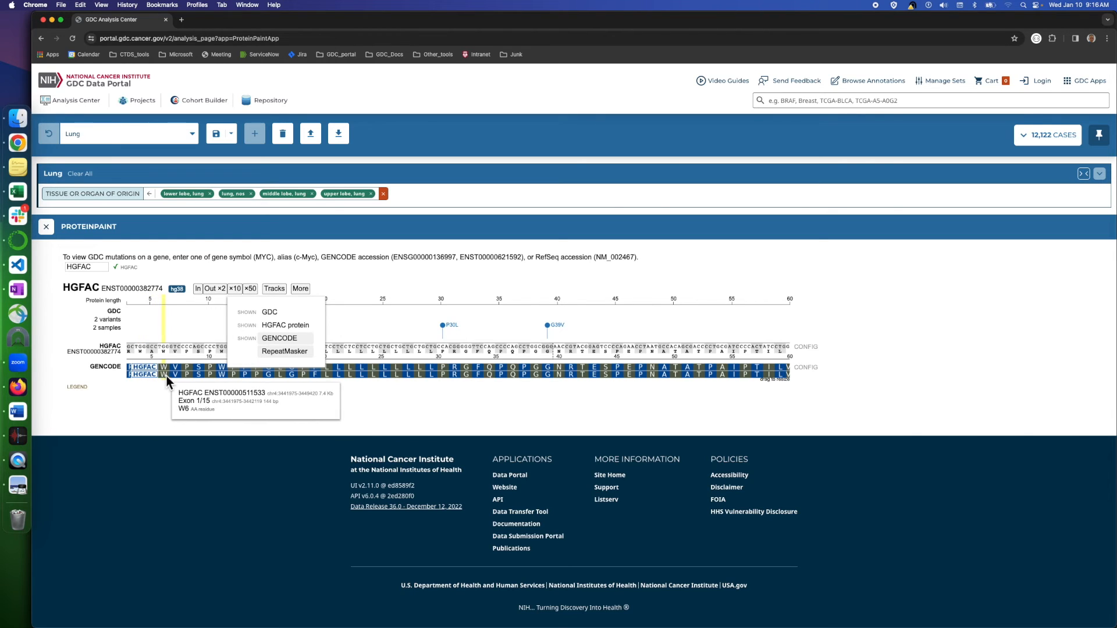
{"action": "mouse_move", "coordinate": [289, 385]}
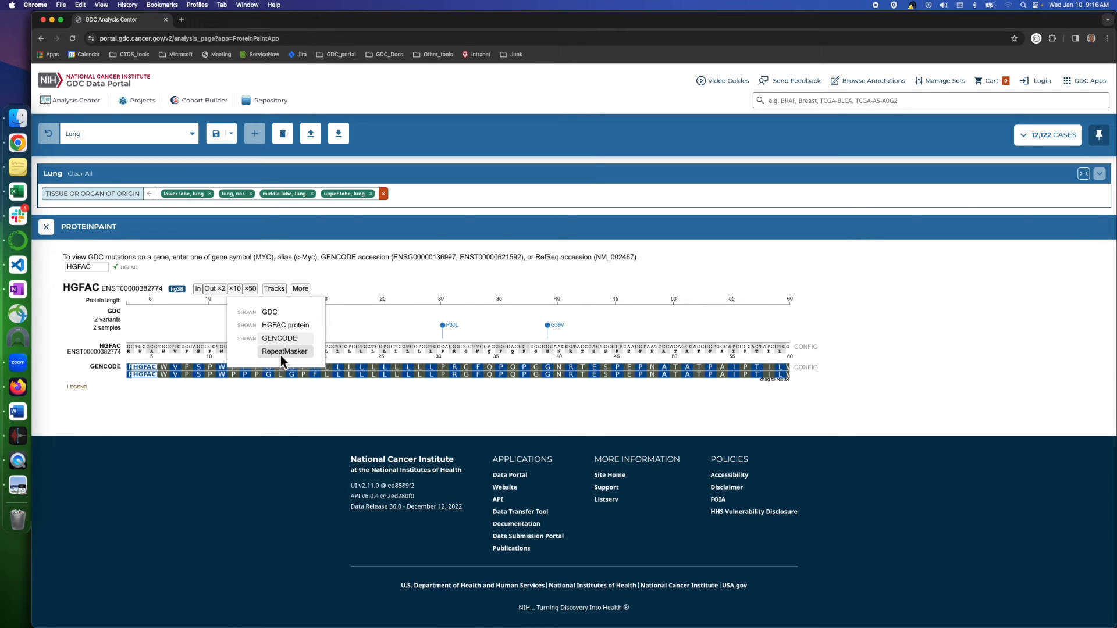
{"action": "left_click", "coordinate": [284, 351]}
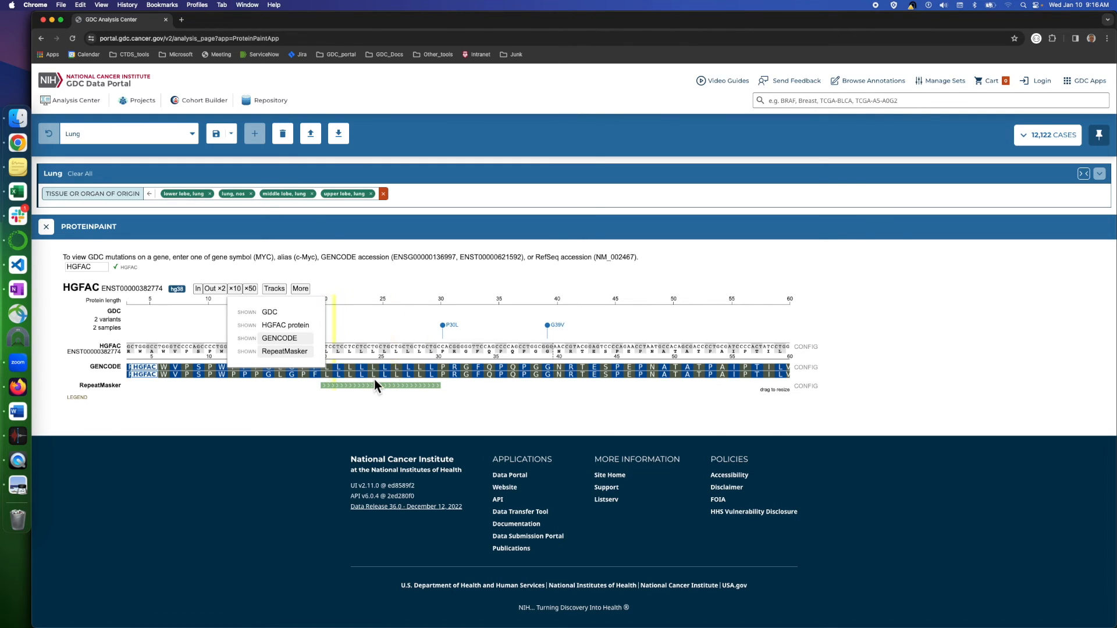
{"action": "mouse_move", "coordinate": [334, 384]}
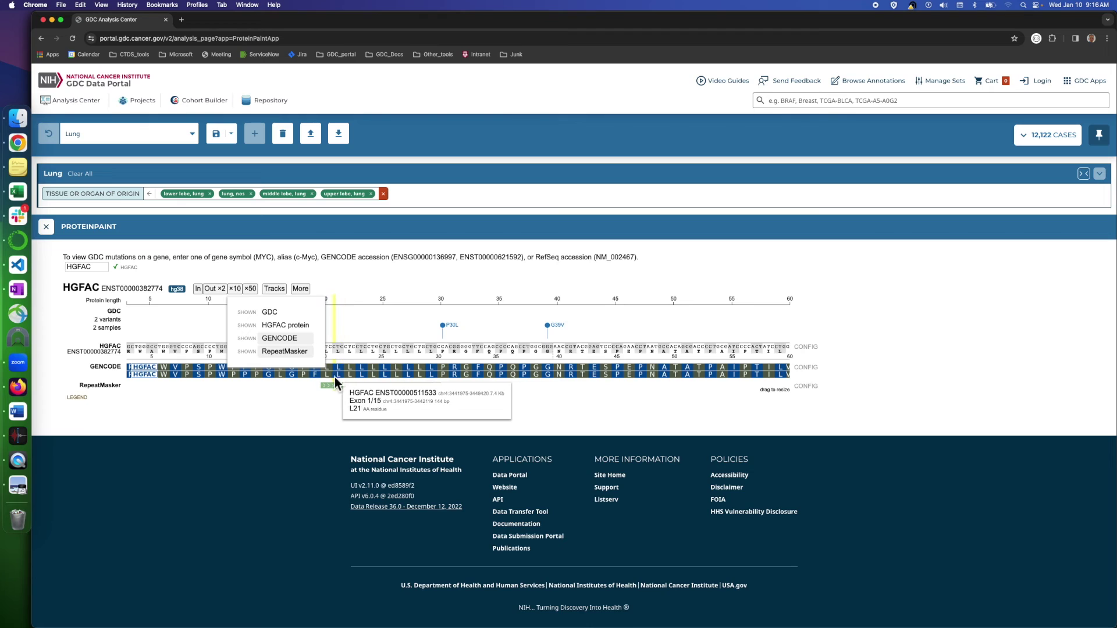
{"action": "mouse_move", "coordinate": [326, 385]}
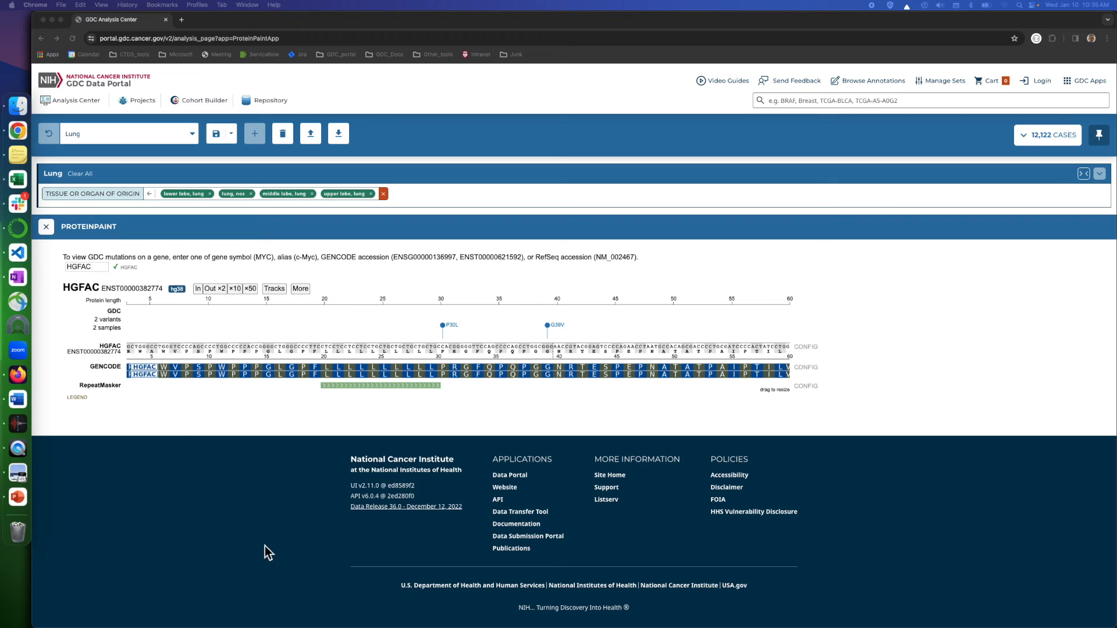
{"action": "mouse_move", "coordinate": [276, 344]}
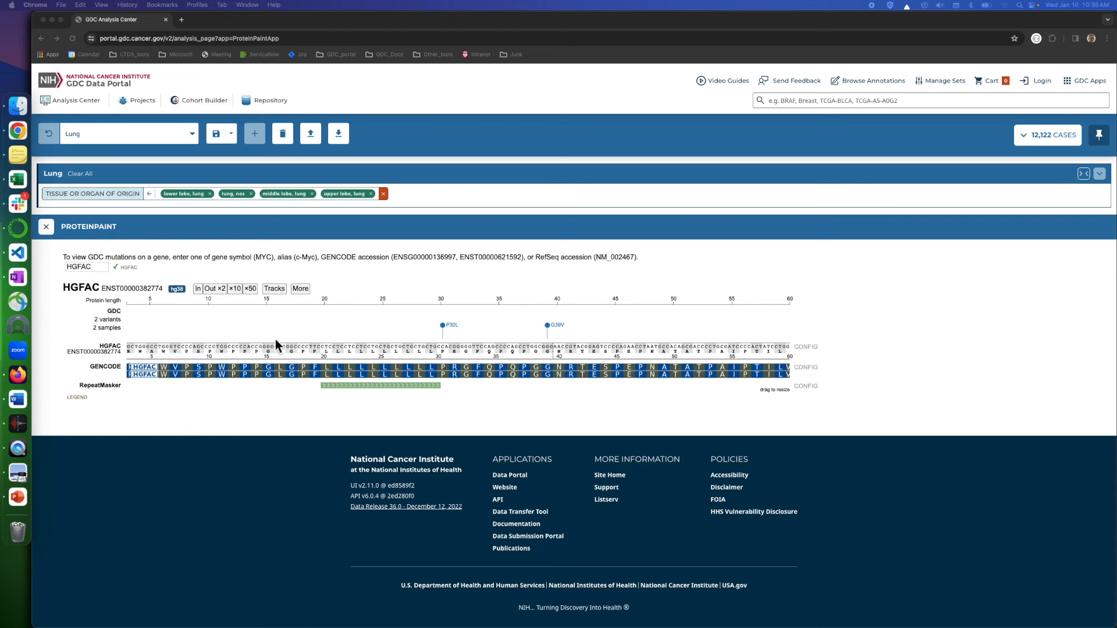
{"action": "mouse_move", "coordinate": [305, 300]}
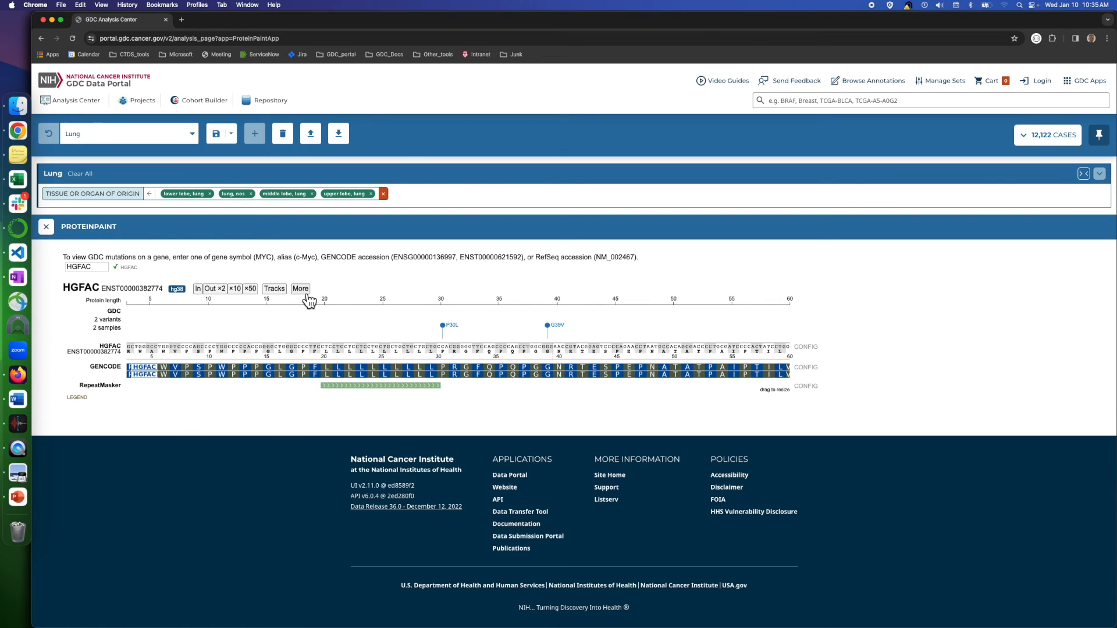
Show the hg38 reference DNA sequence for the HGFAC region via More, then close the box.
{"action": "left_click", "coordinate": [300, 288]}
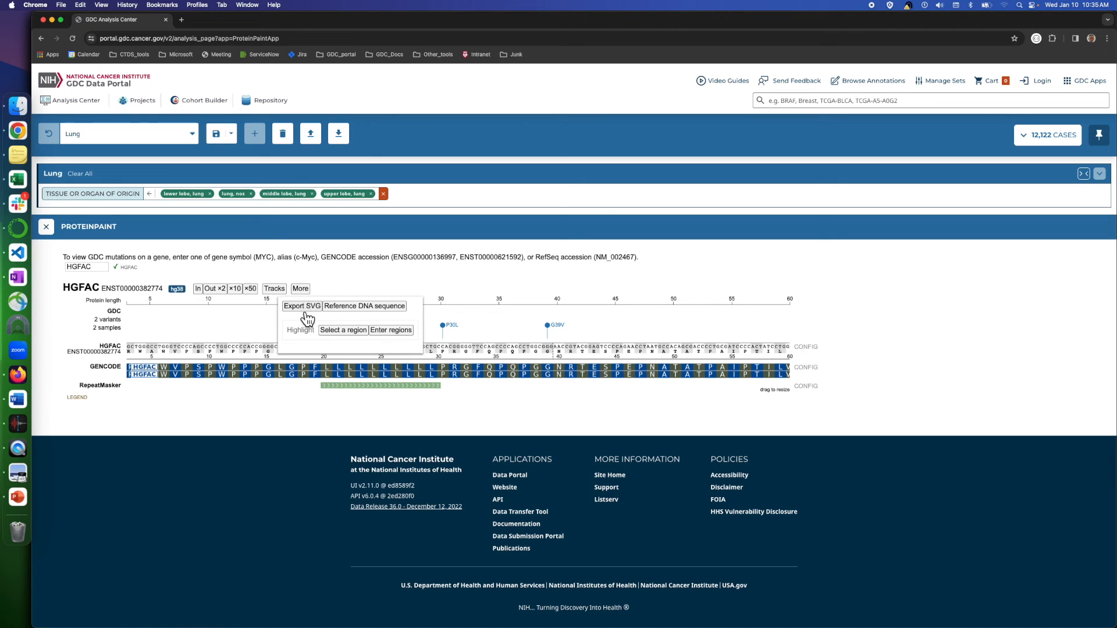
{"action": "mouse_move", "coordinate": [319, 319]}
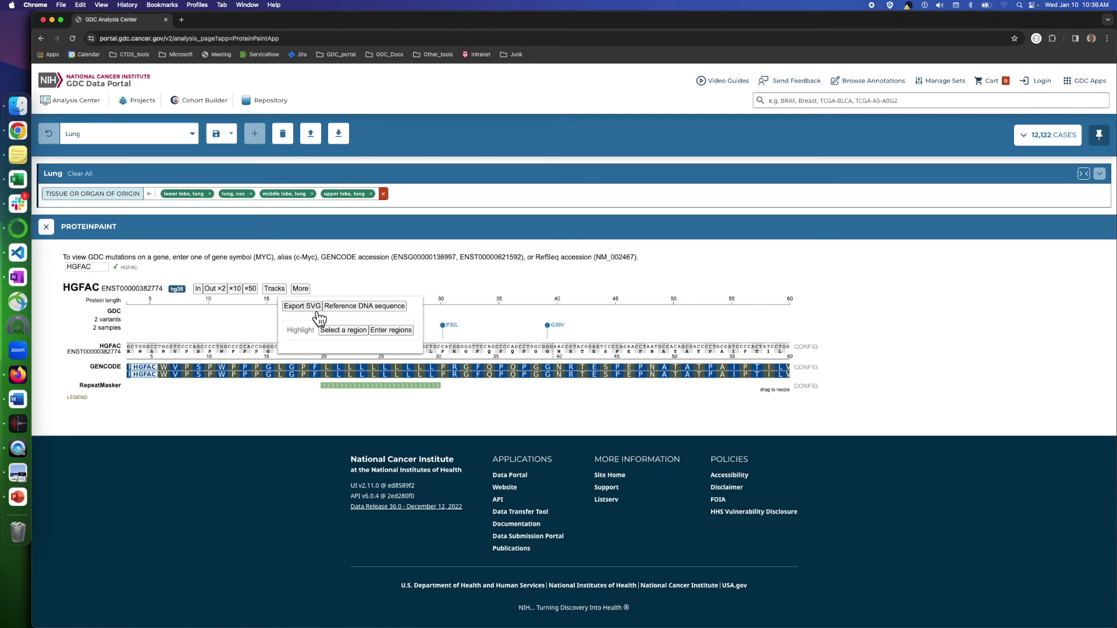
{"action": "mouse_move", "coordinate": [309, 328]}
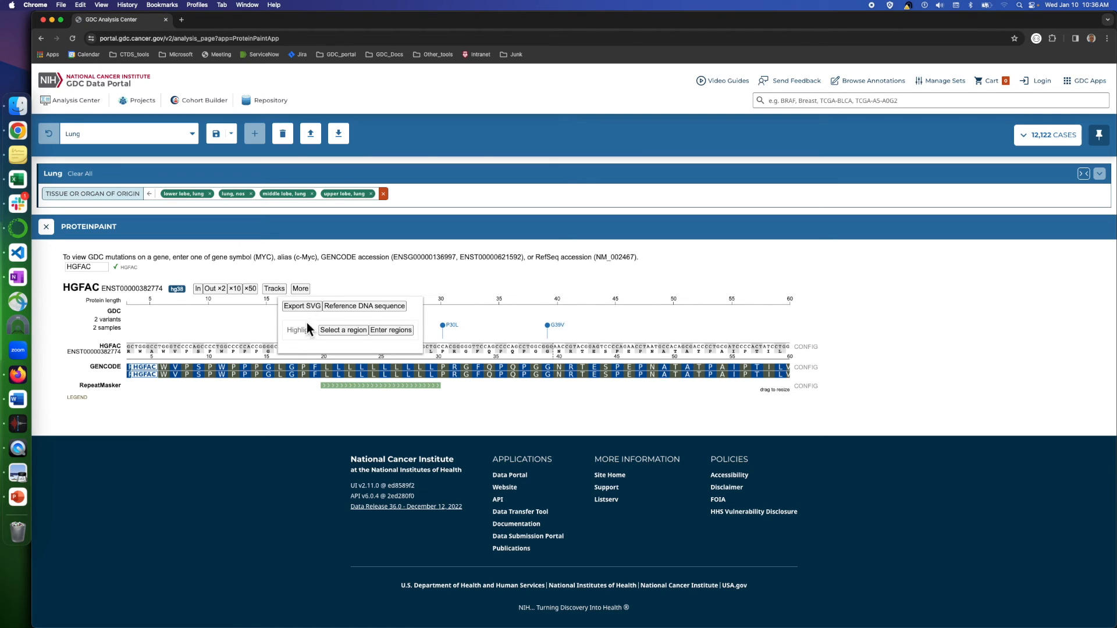
{"action": "mouse_move", "coordinate": [326, 328]}
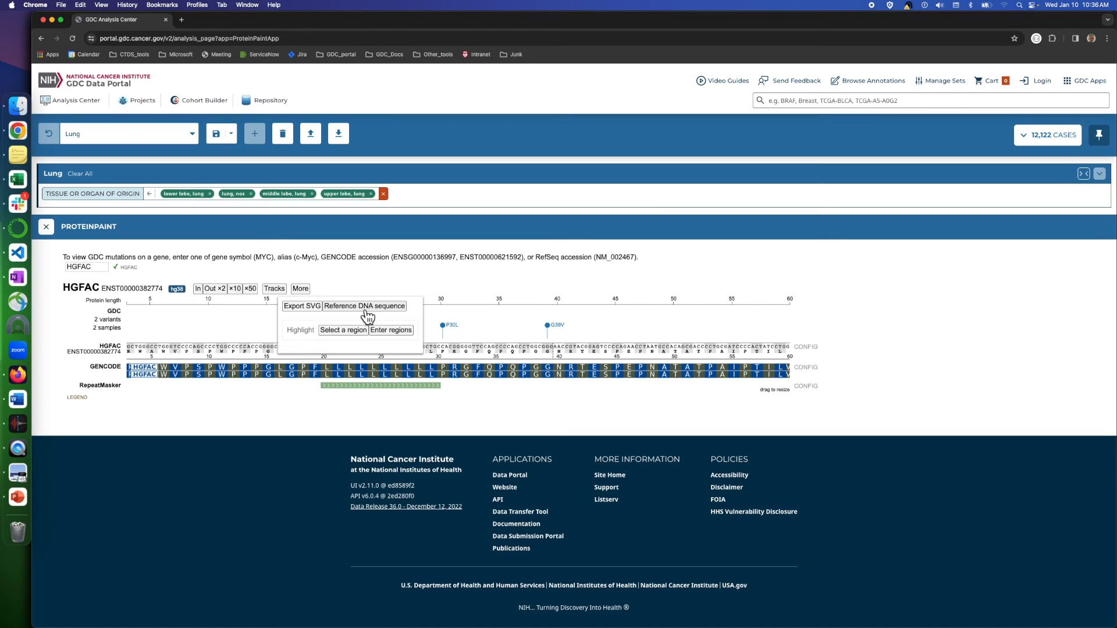
{"action": "left_click", "coordinate": [363, 306]}
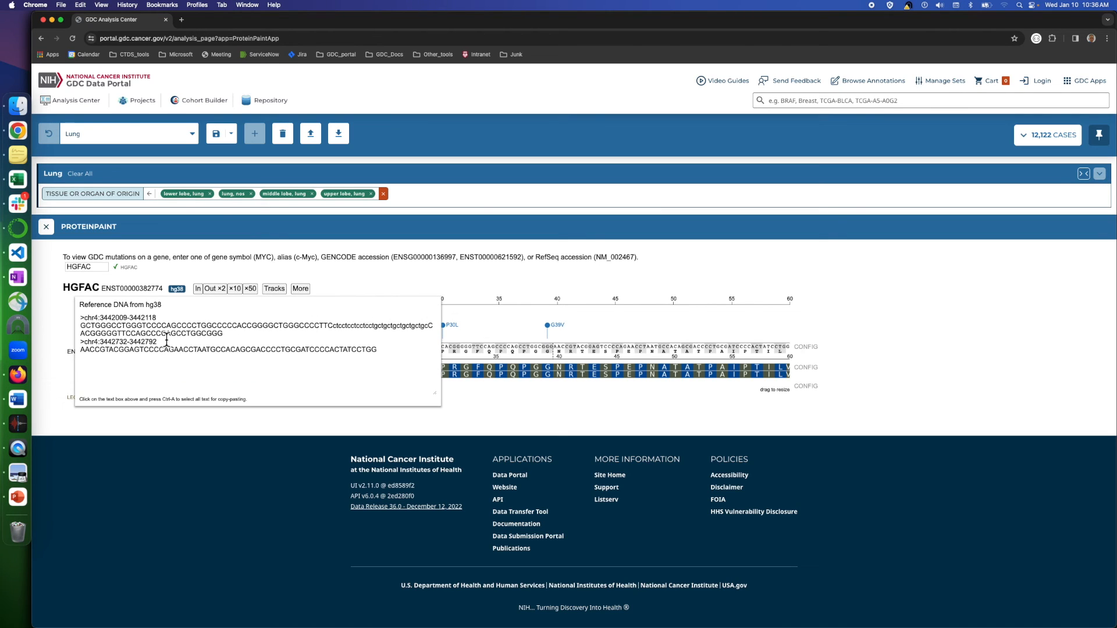
{"action": "mouse_move", "coordinate": [167, 319]}
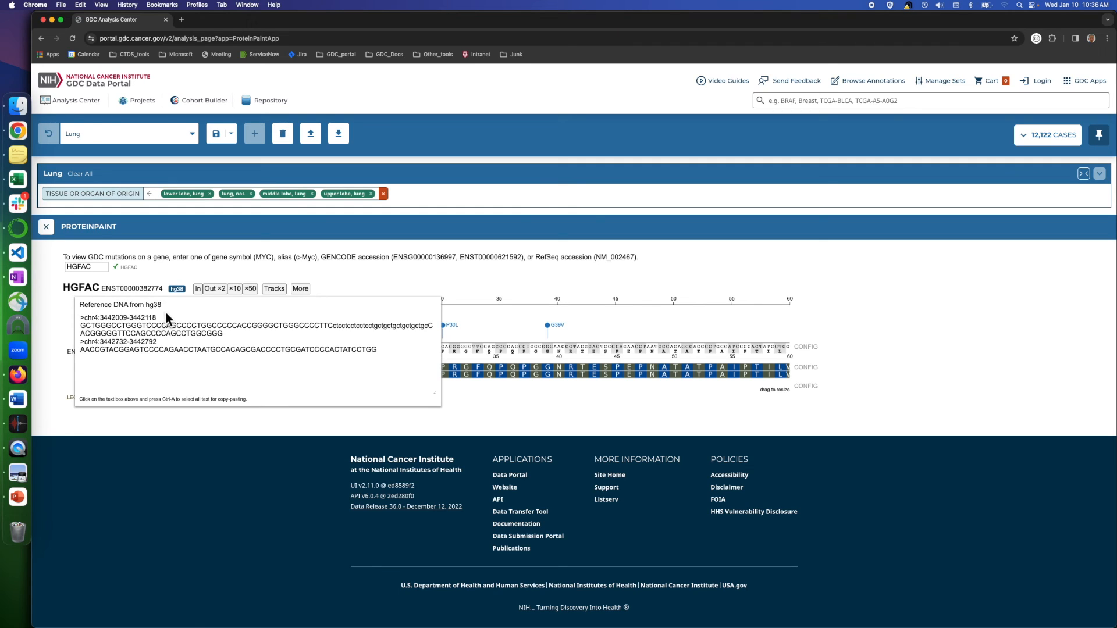
{"action": "mouse_move", "coordinate": [162, 317]}
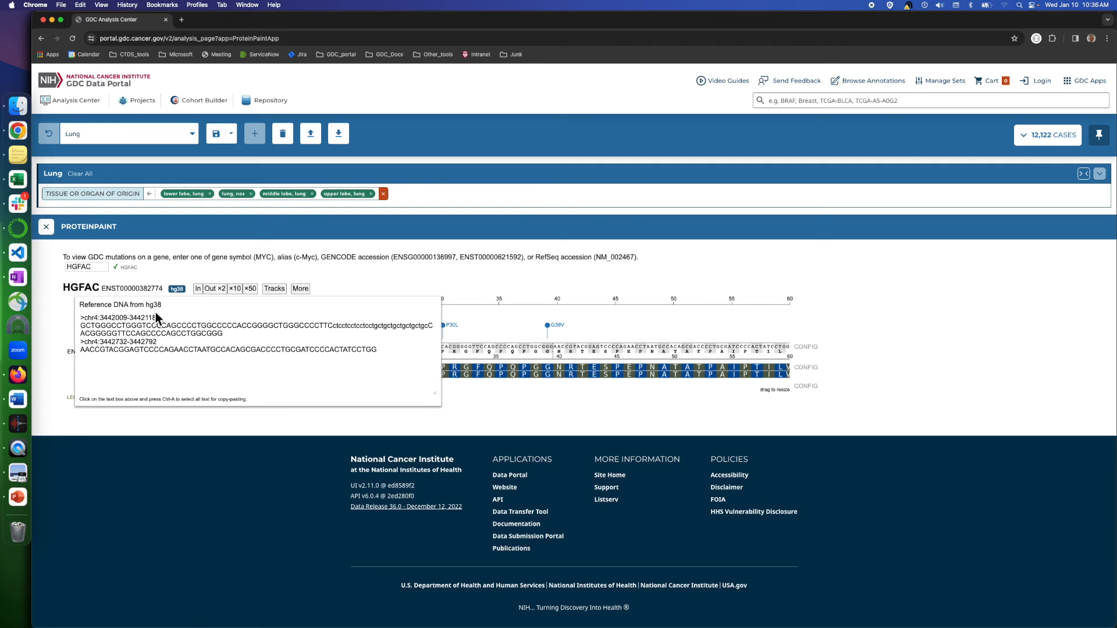
{"action": "mouse_move", "coordinate": [177, 303]}
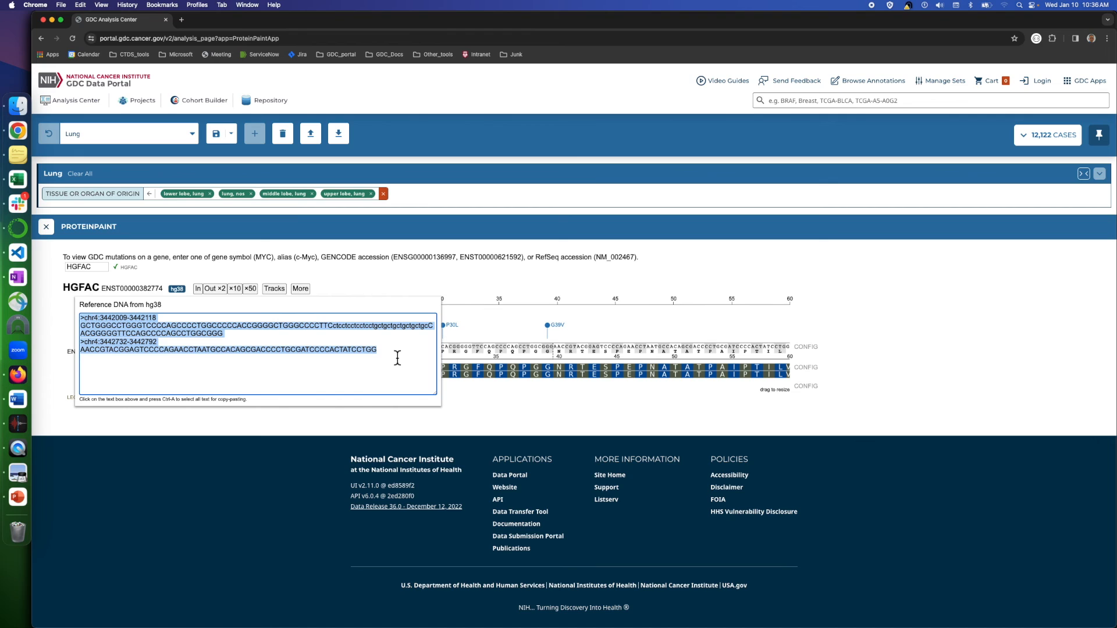
{"action": "mouse_move", "coordinate": [386, 352]}
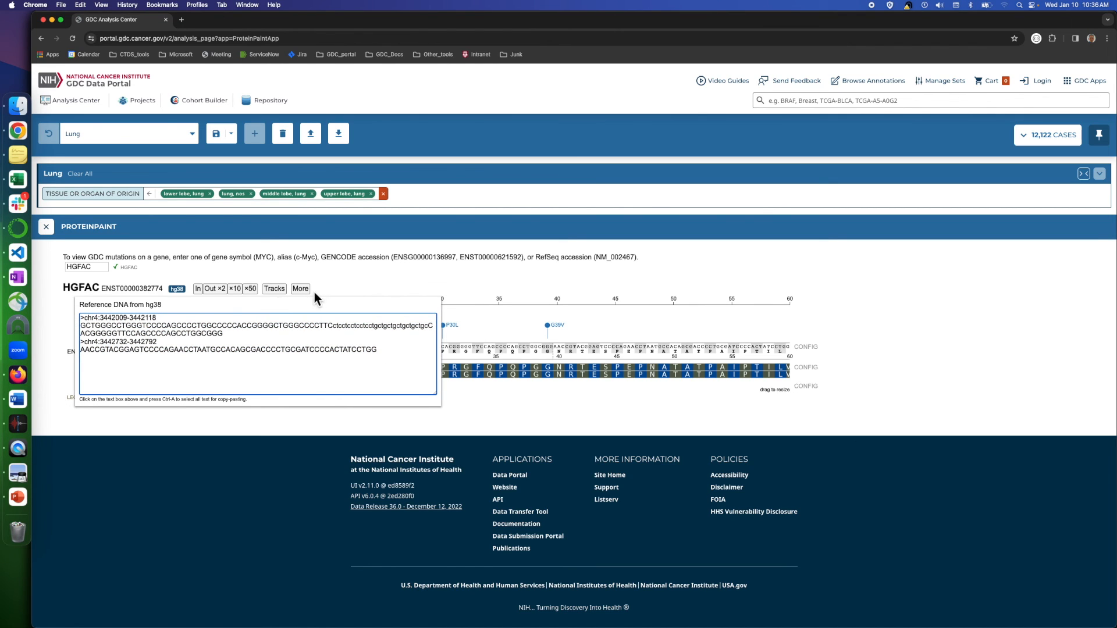
{"action": "left_click", "coordinate": [300, 288]}
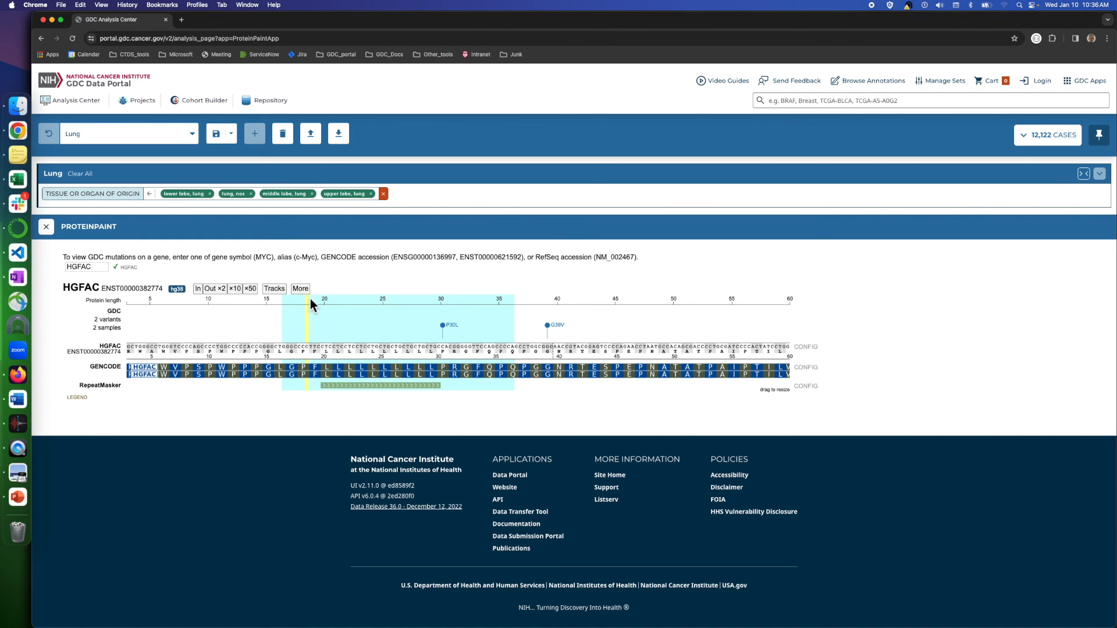
Check the colour of the residues 16–36 highlight without changing it, then remove the highlight.
{"action": "left_click", "coordinate": [300, 288]}
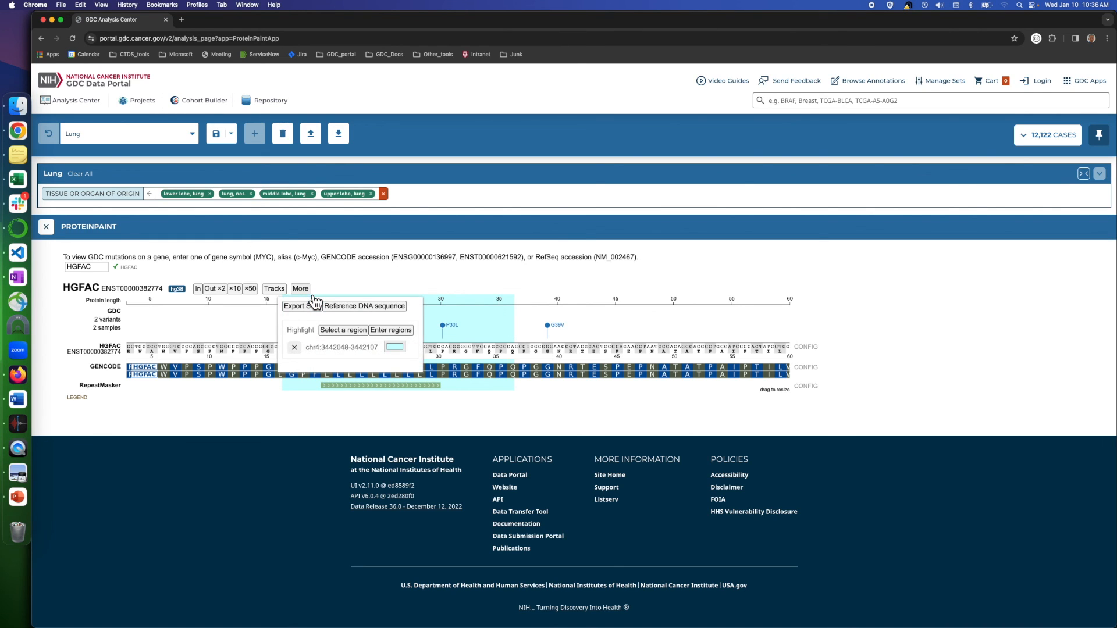
{"action": "mouse_move", "coordinate": [330, 354]}
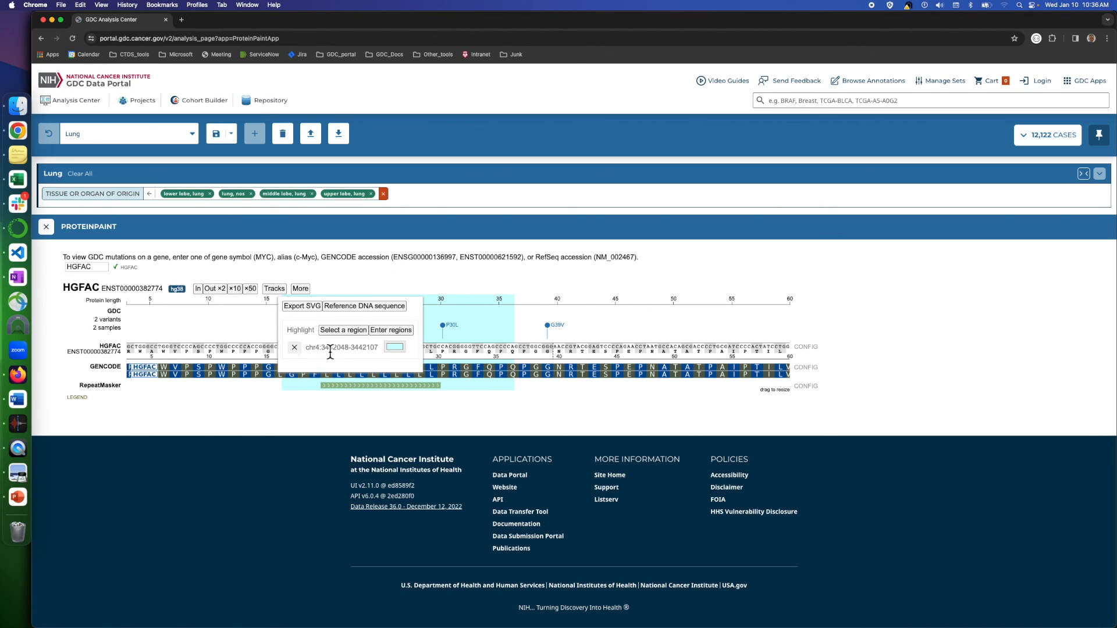
{"action": "left_click", "coordinate": [394, 347]}
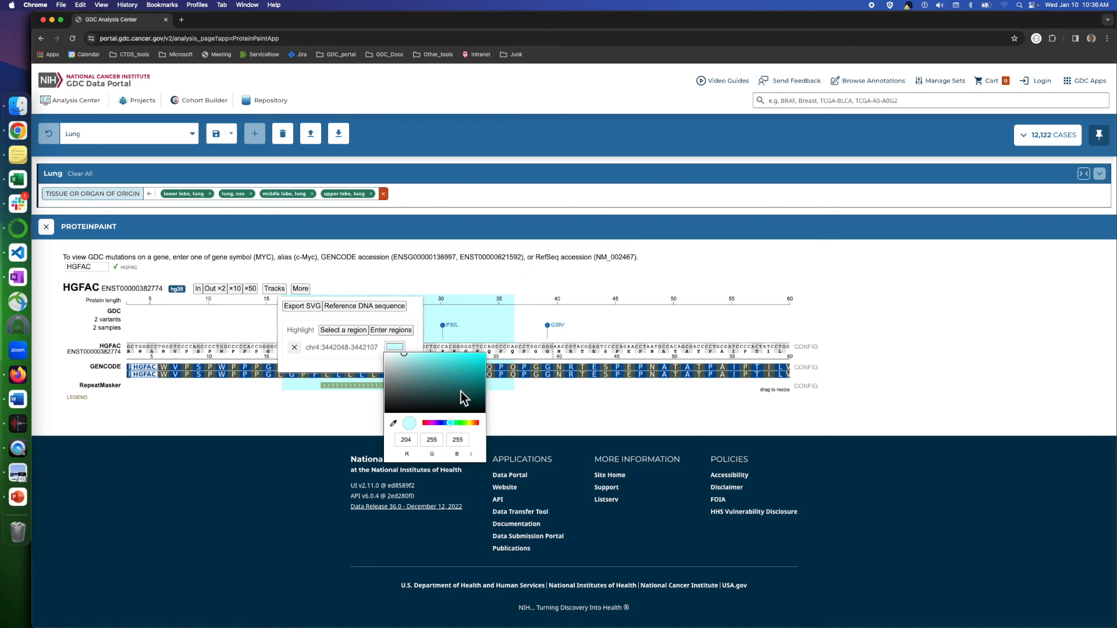
{"action": "left_click", "coordinate": [357, 361]}
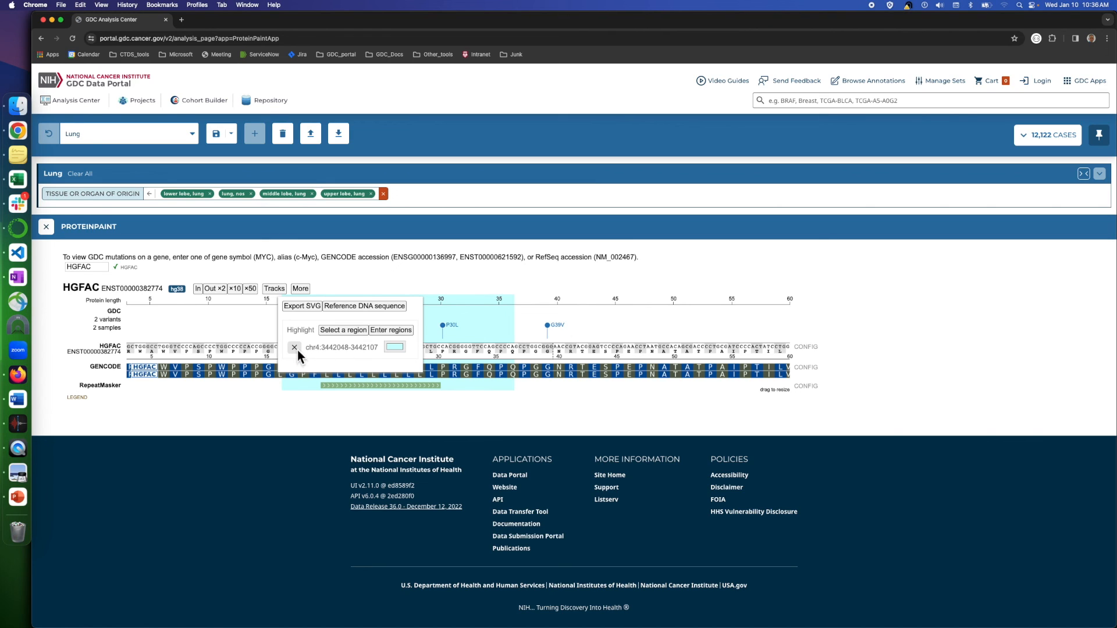
{"action": "left_click", "coordinate": [295, 347]}
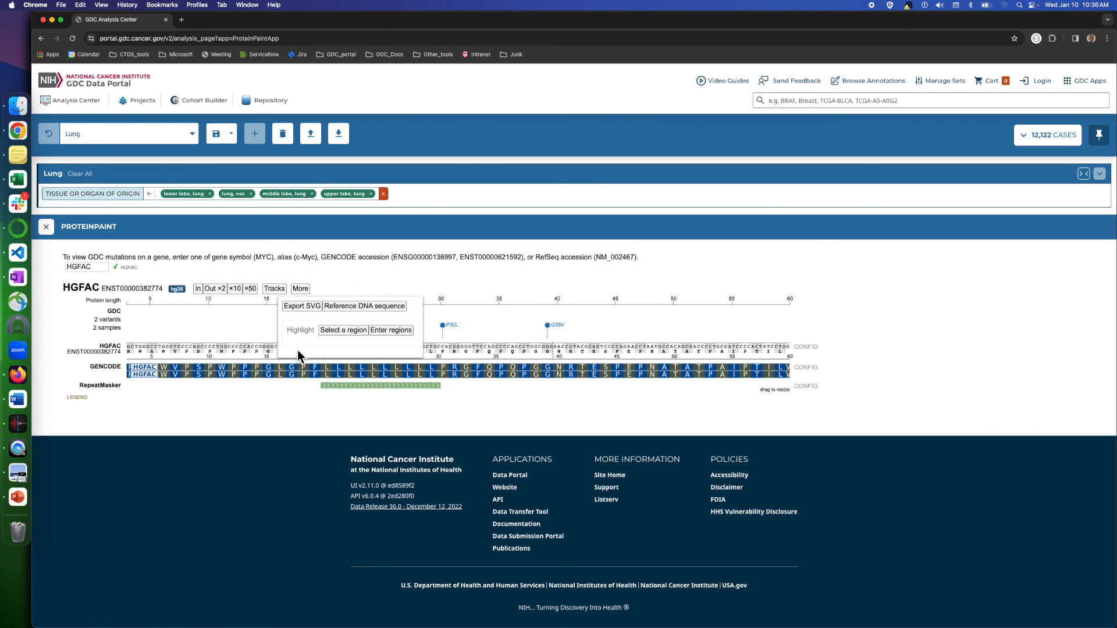